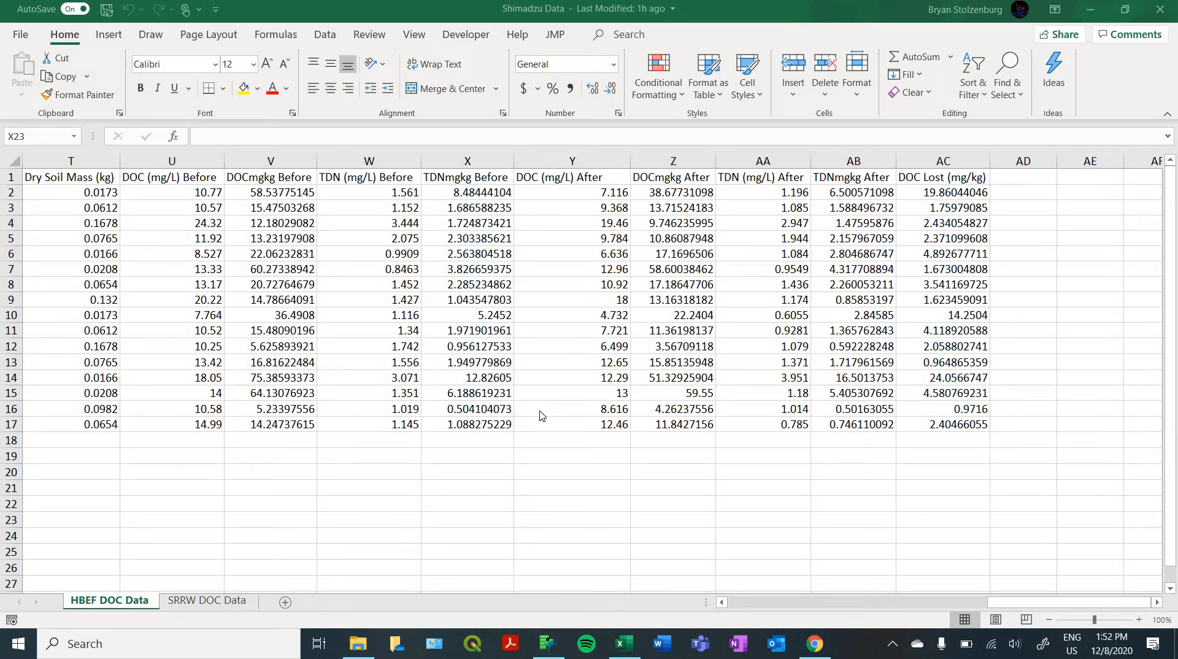
mouse_move(505, 430)
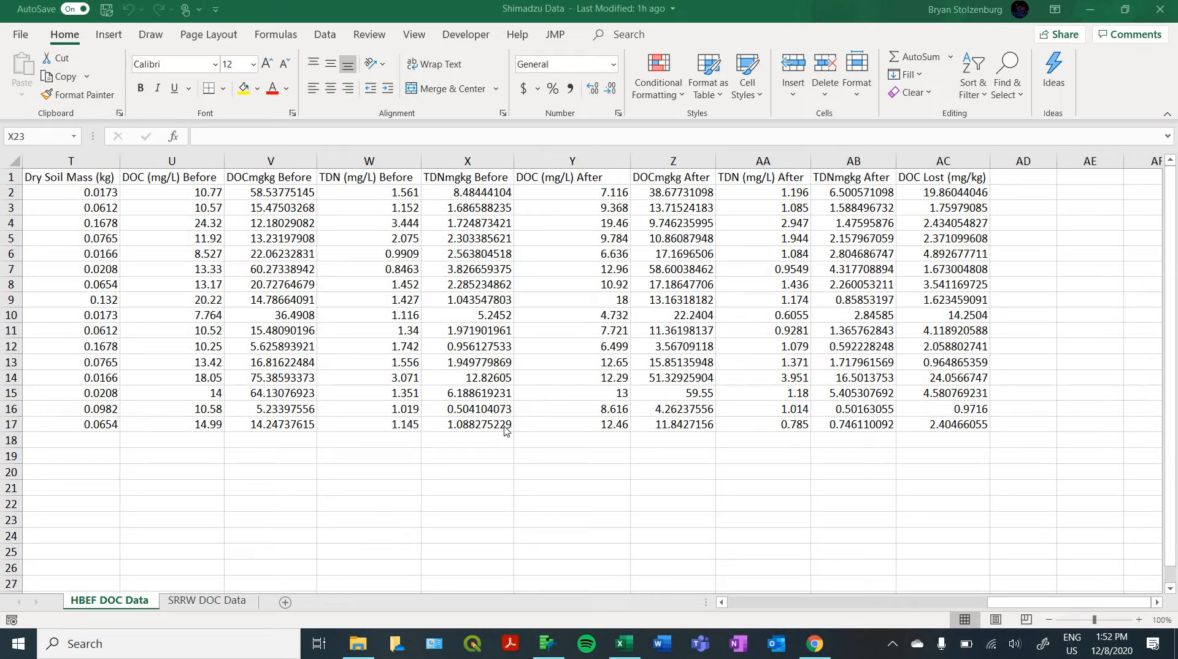
mouse_move(519, 356)
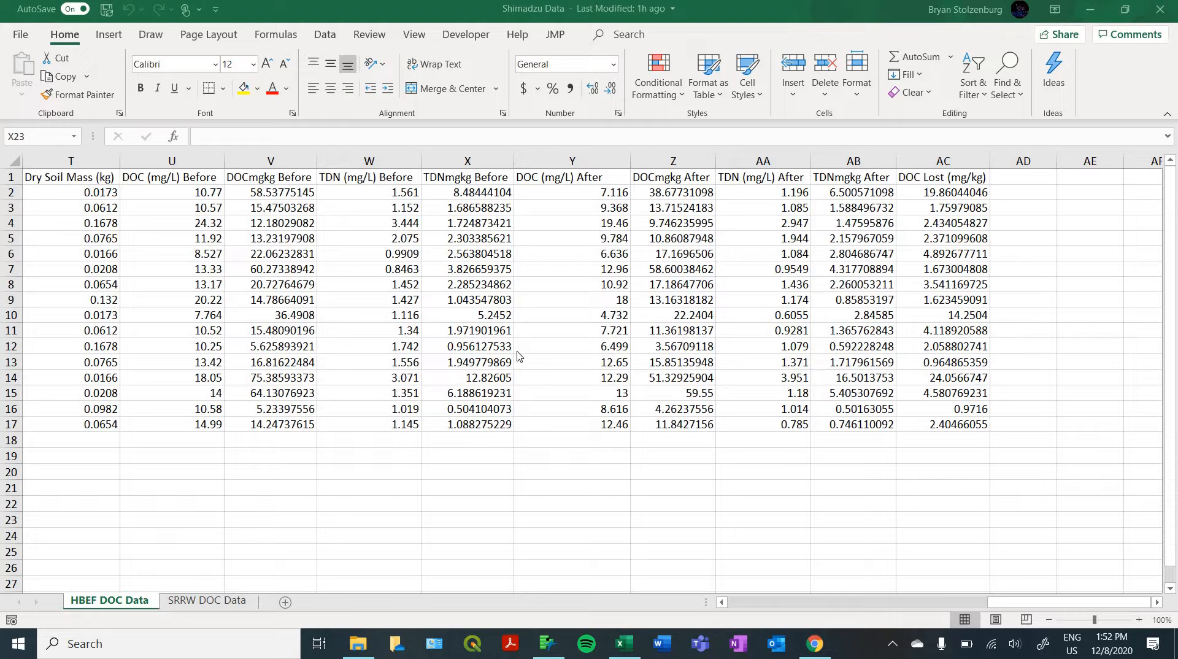
mouse_move(547, 240)
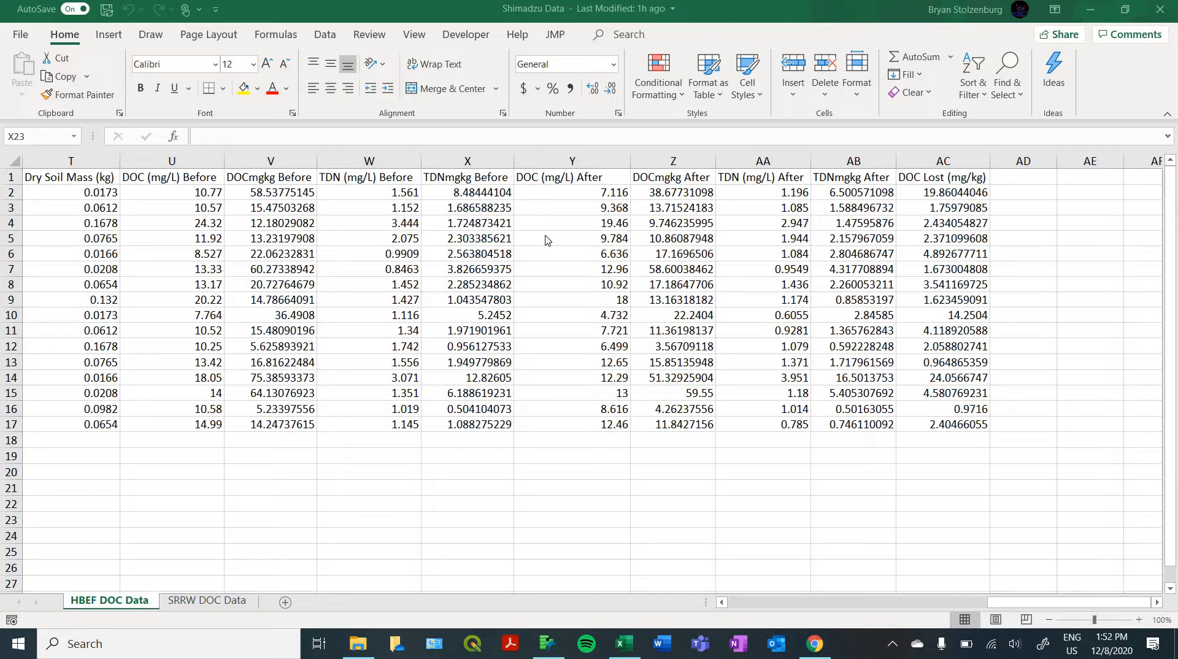
mouse_move(670, 233)
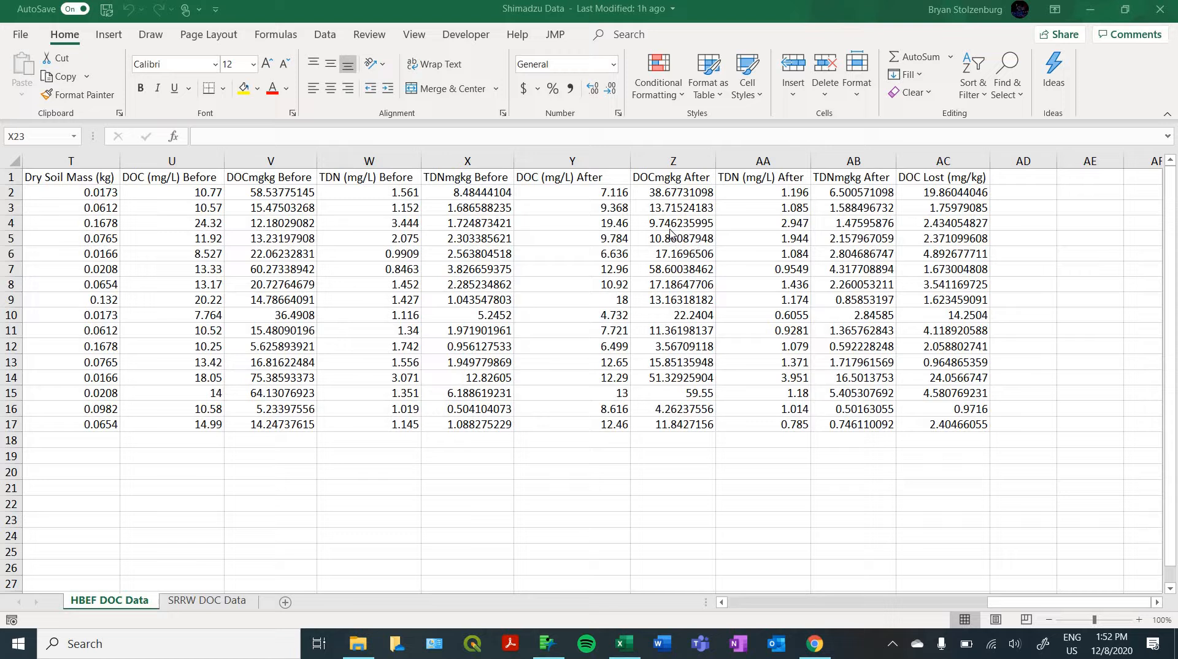
mouse_move(630, 346)
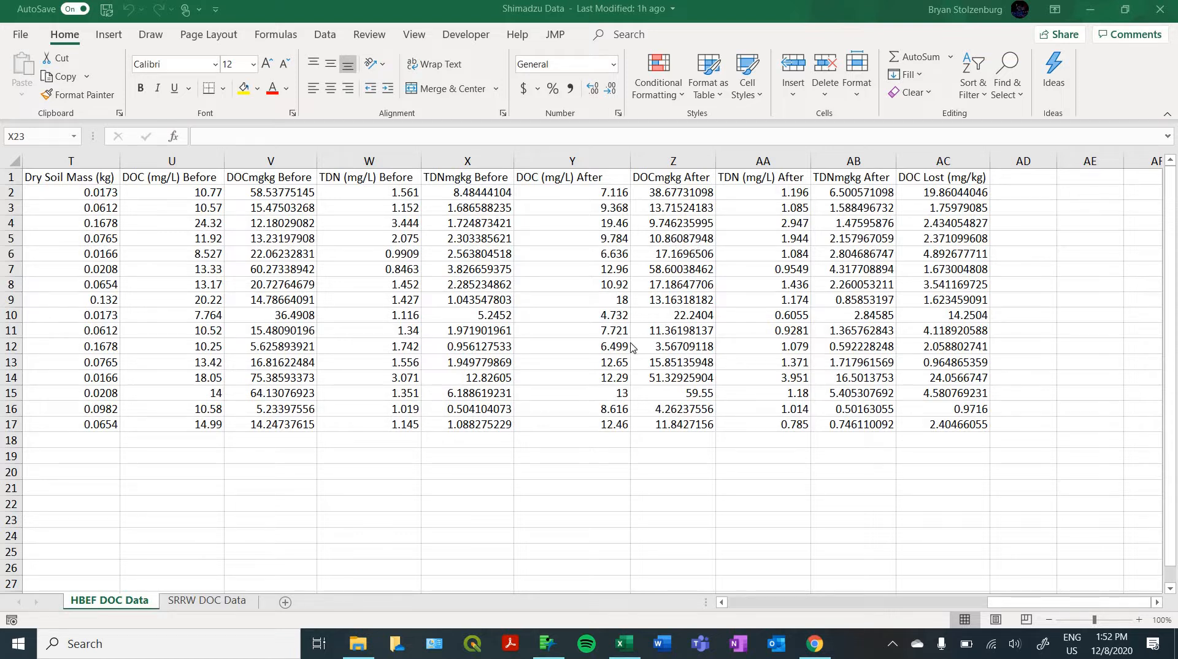
mouse_move(689, 360)
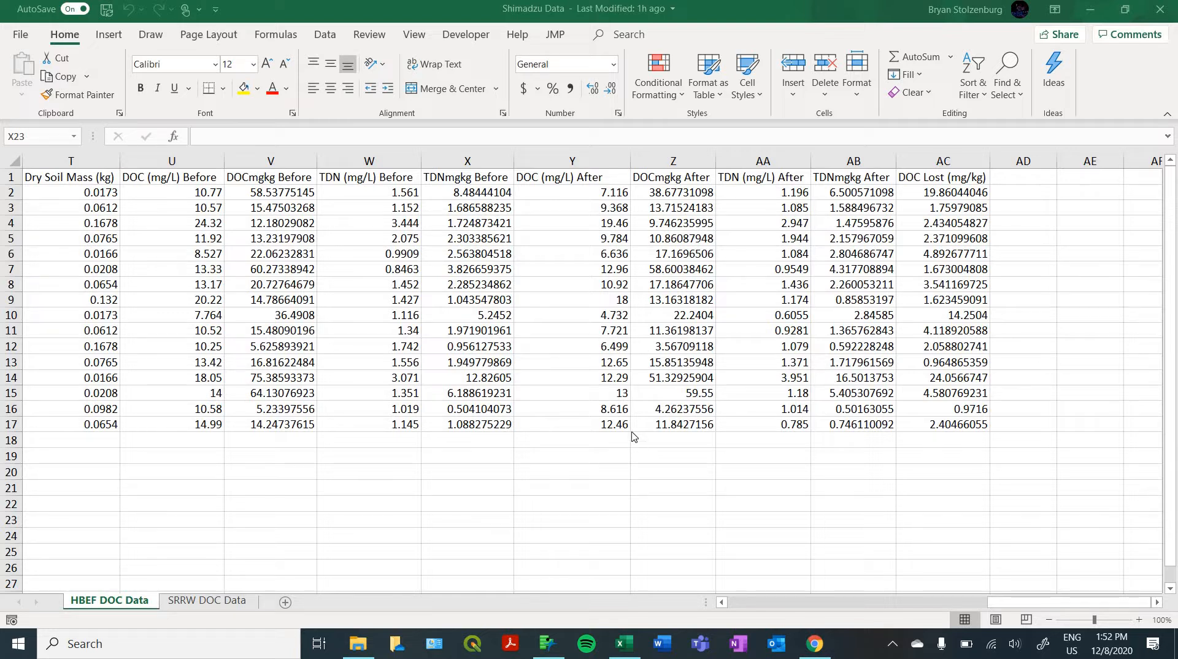
mouse_move(636, 445)
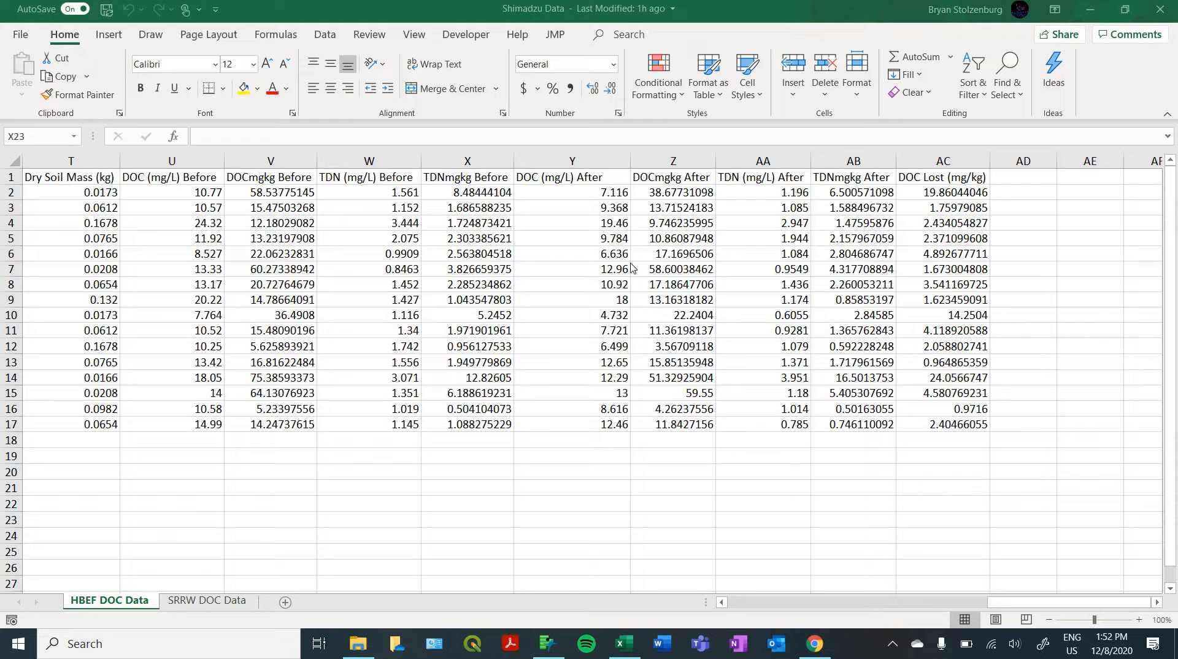
mouse_move(711, 224)
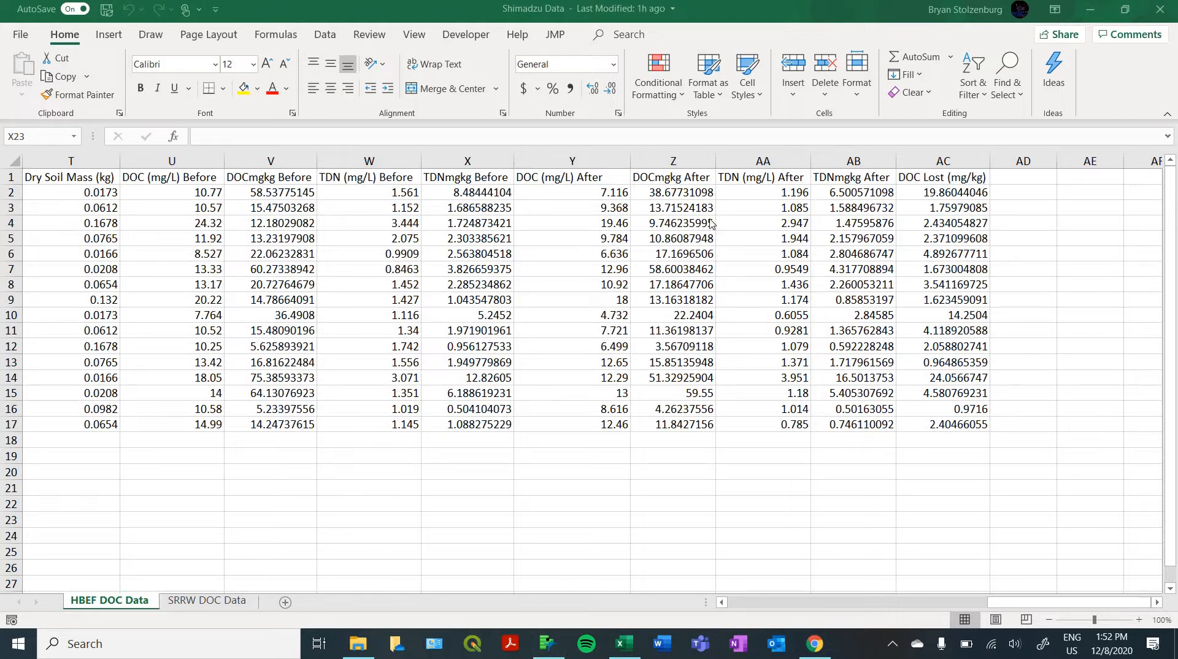
mouse_move(634, 234)
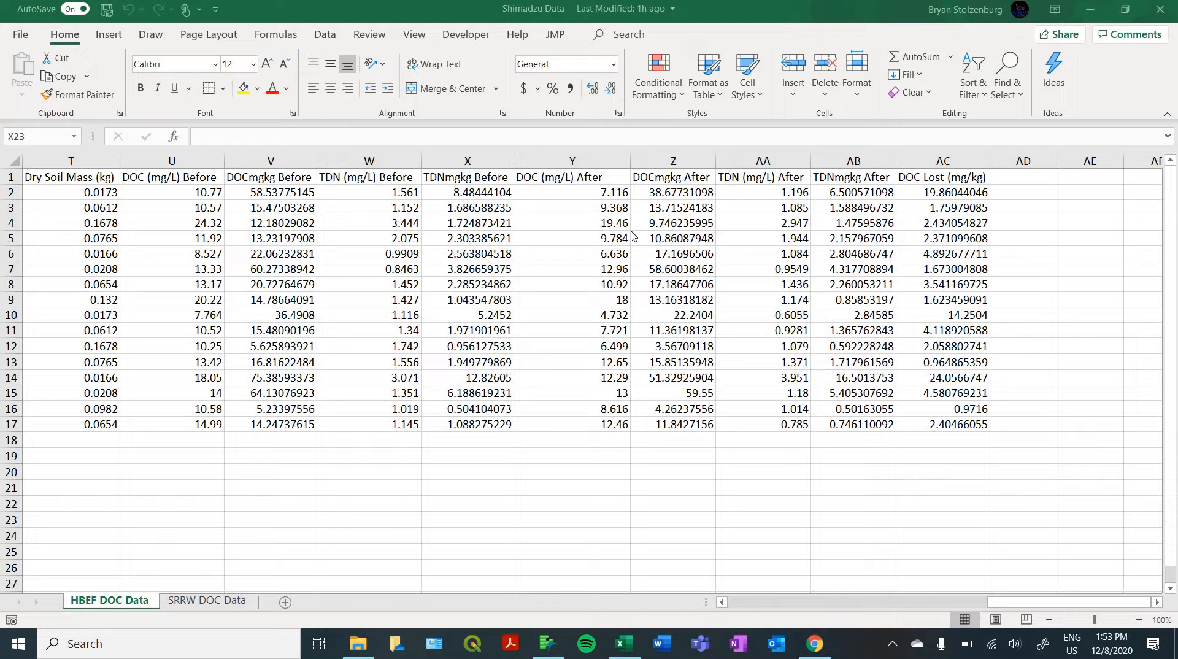
Review the HBEF sheet's Treatment and Location values, briefly viewing the SRRW DOC Data sheet.
left_click(466, 520)
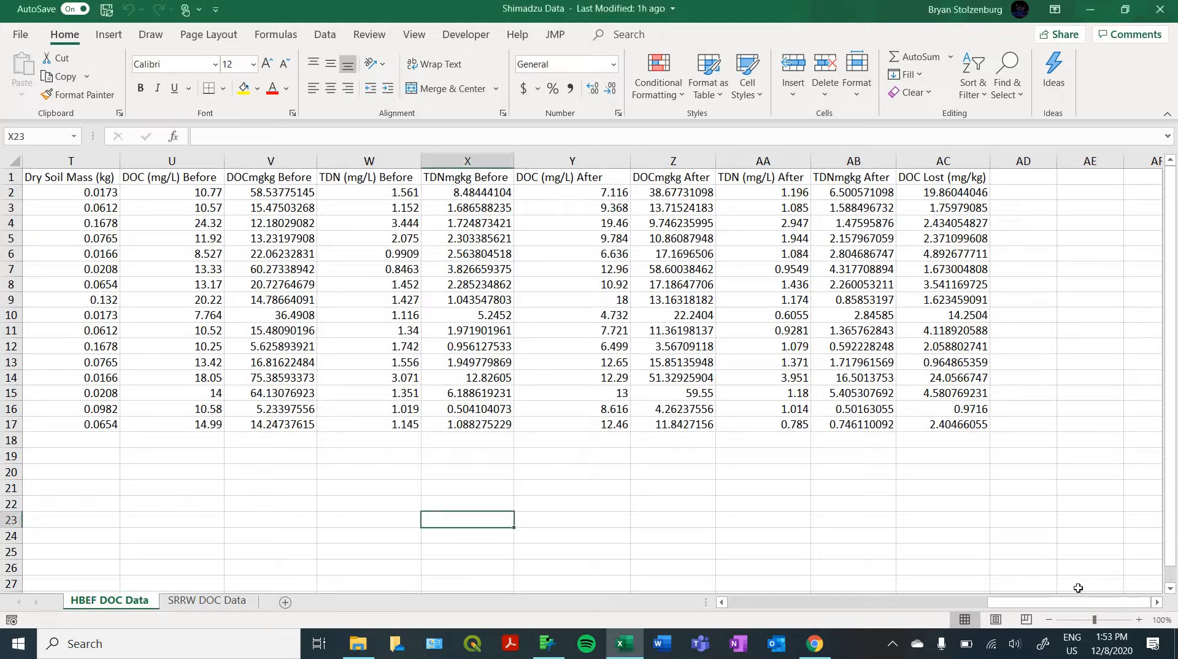
scroll("left", 3)
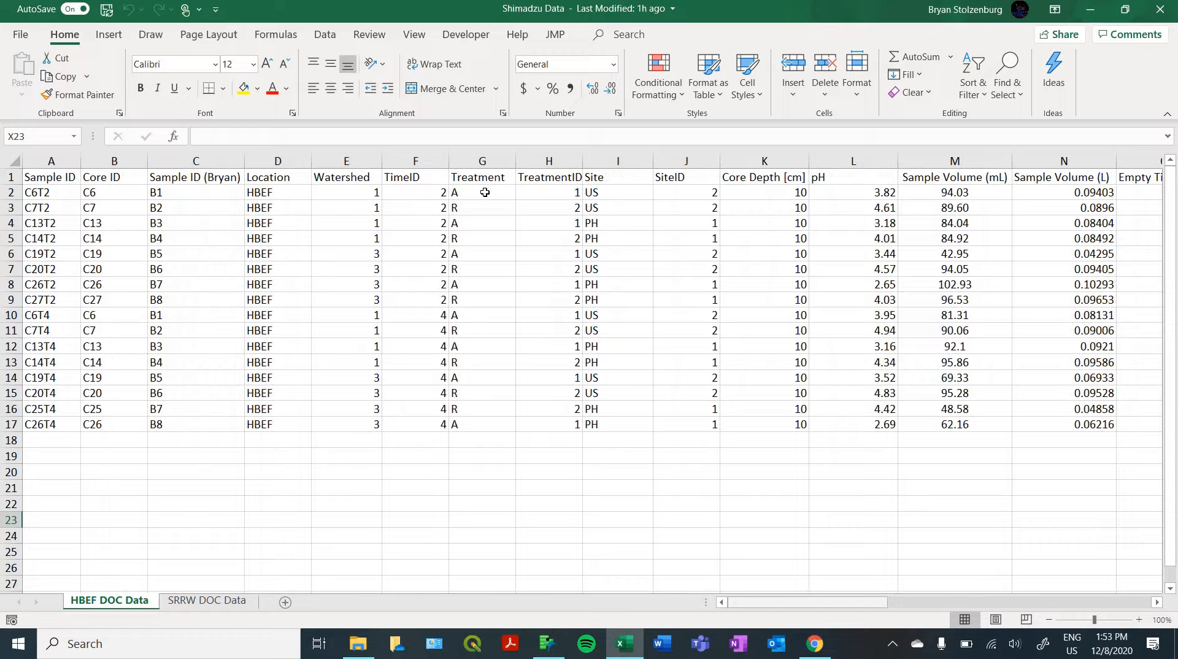
left_click(478, 192)
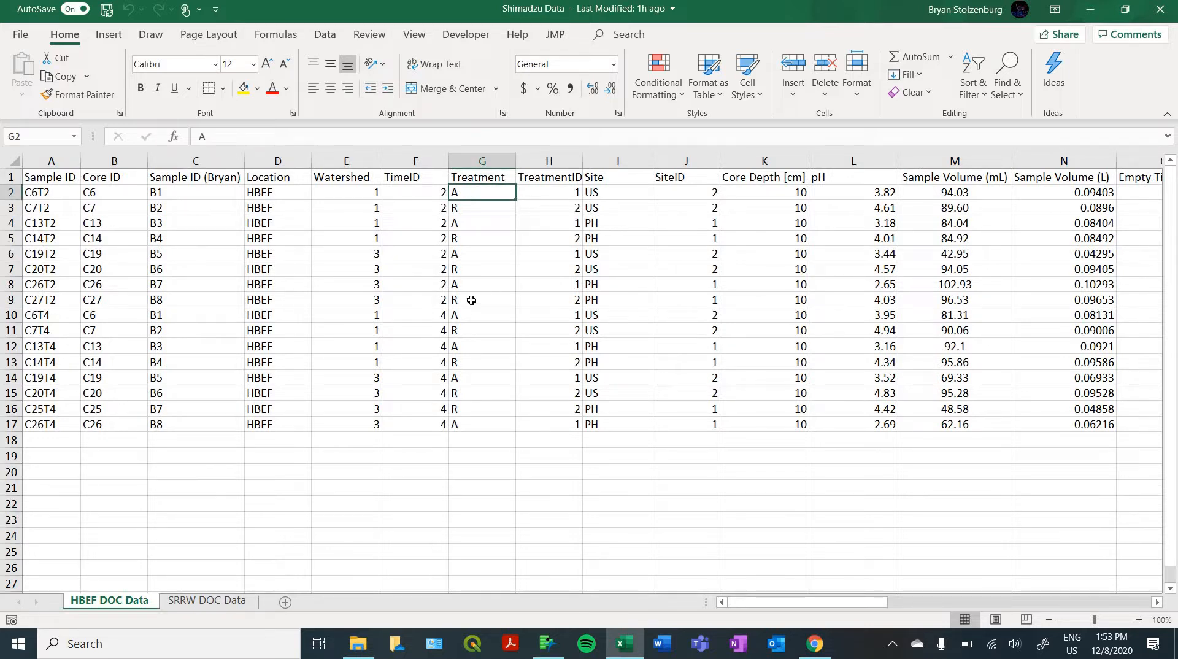
left_click(483, 299)
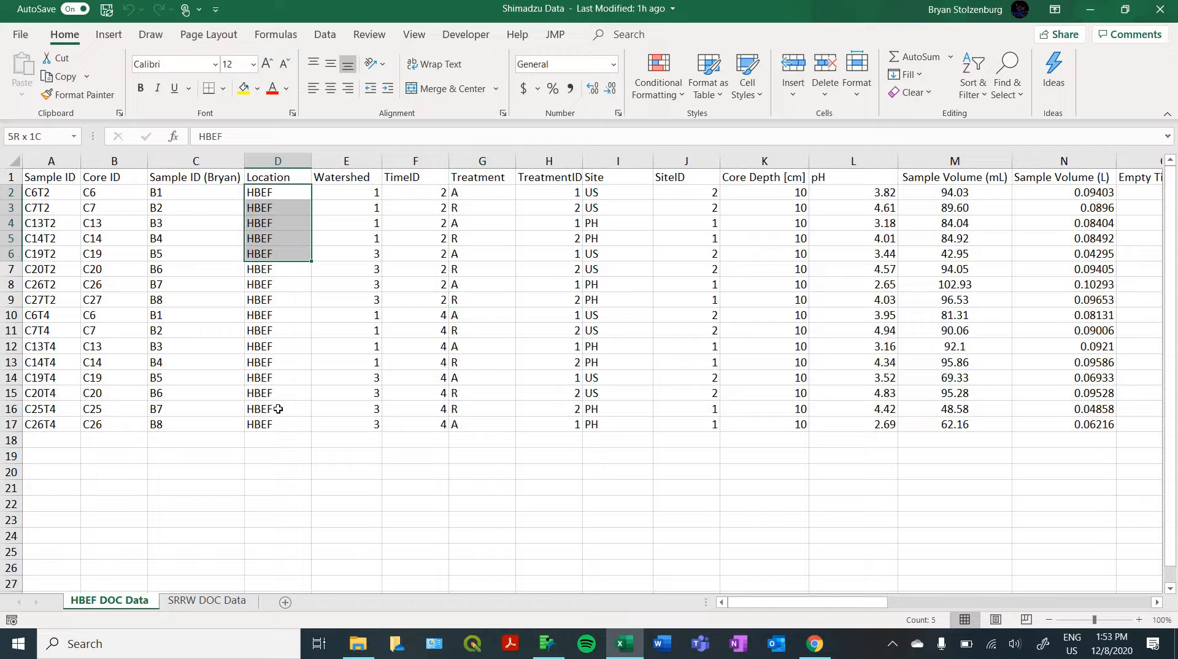
left_click_drag(278, 191, 278, 424)
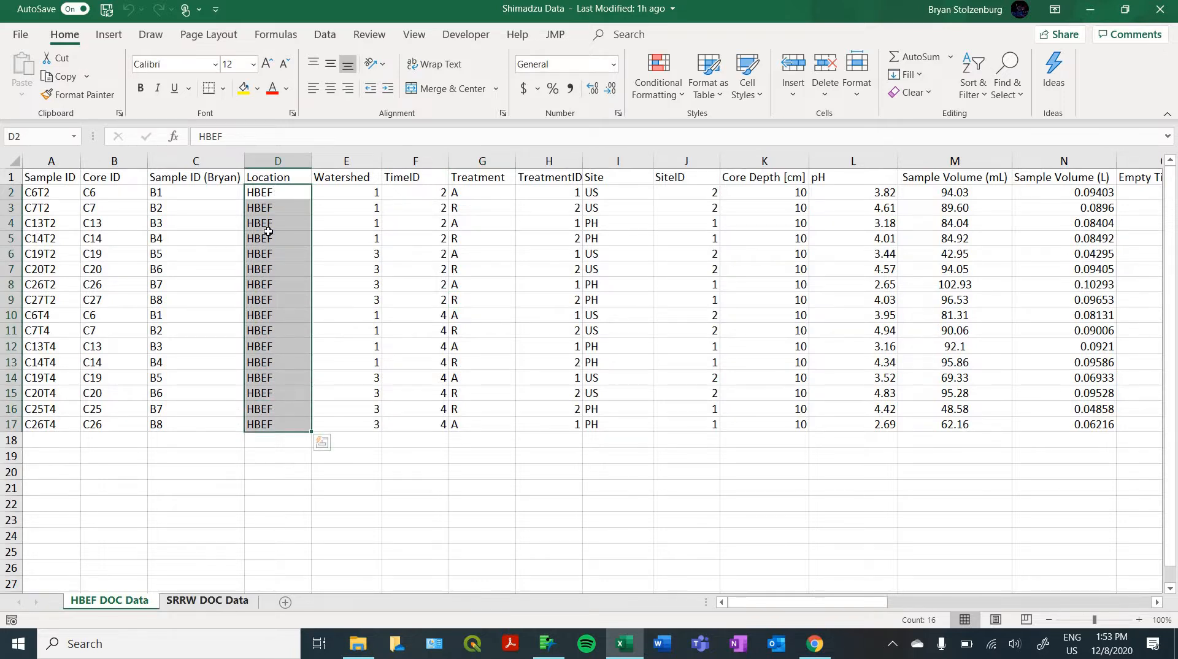
left_click(207, 600)
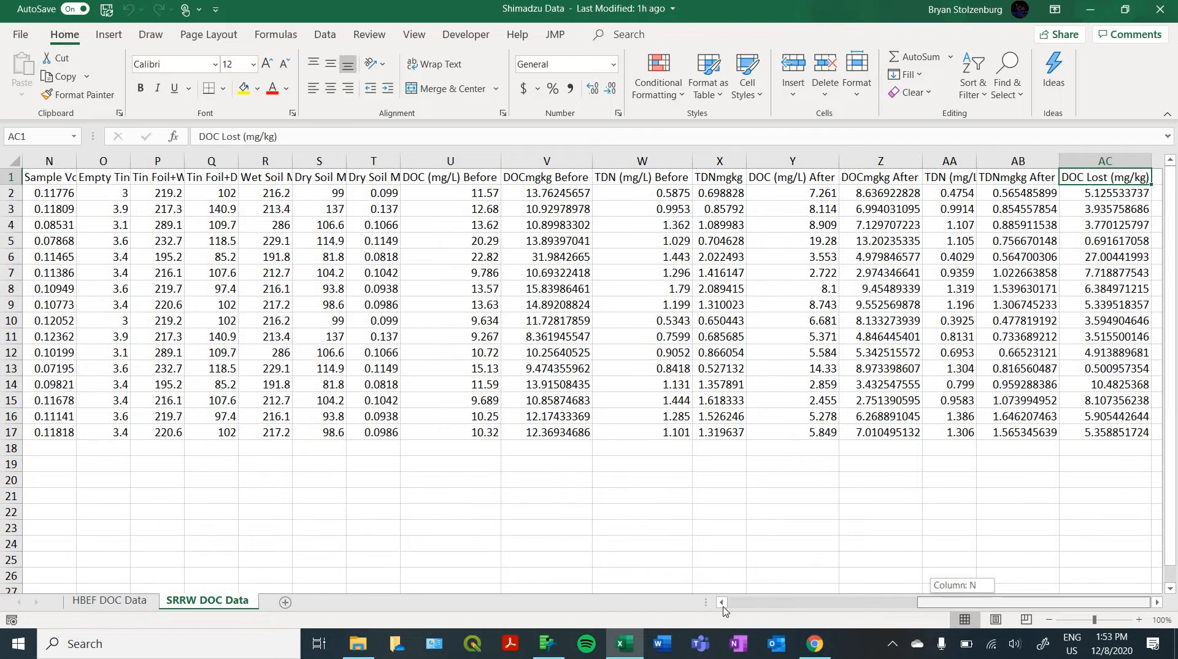
scroll("left", 3)
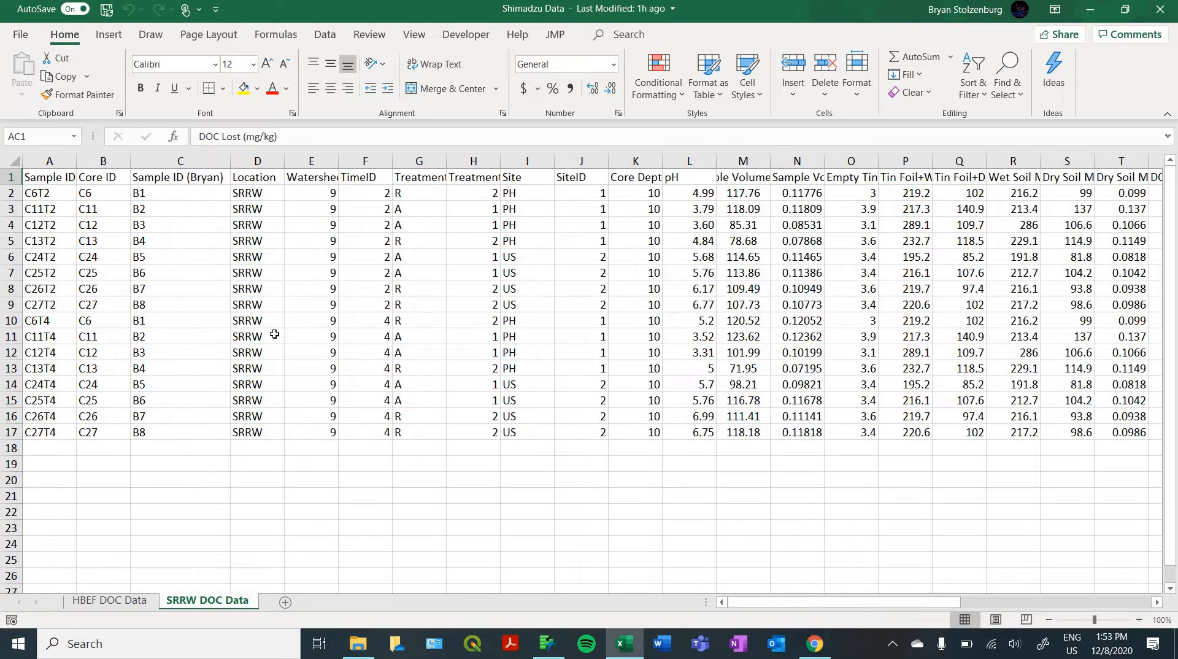
left_click(110, 600)
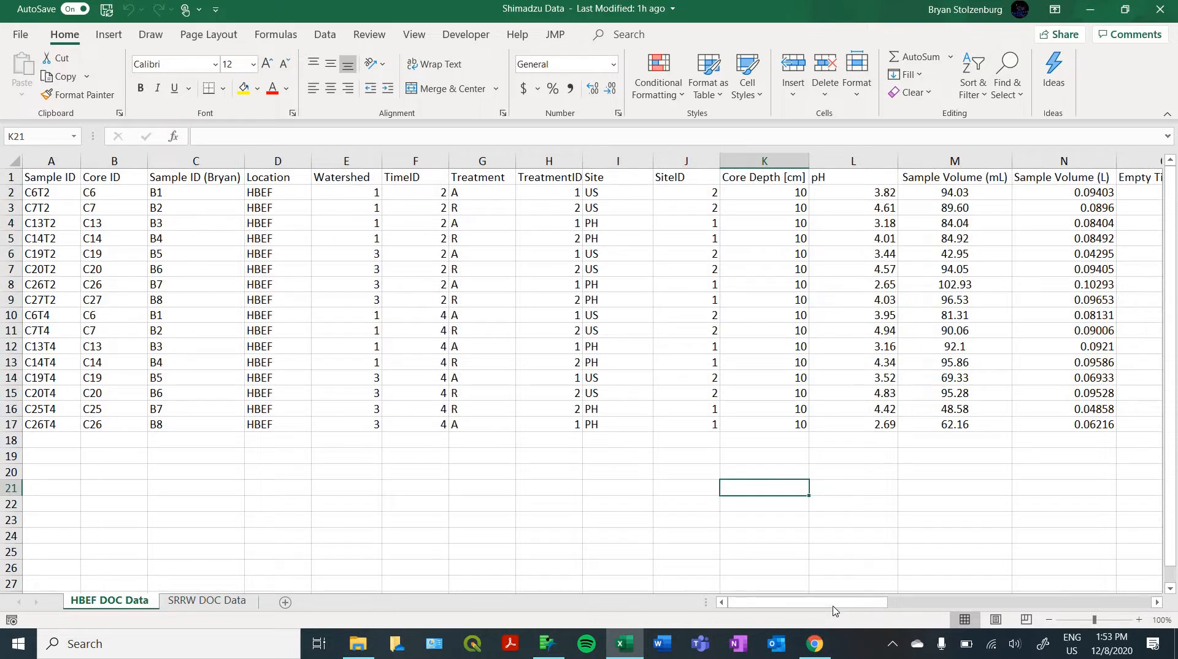
Inspect the DOC mg/kg Before, DOC mg/kg After and DOC Lost columns and their formulas.
scroll("right", 3)
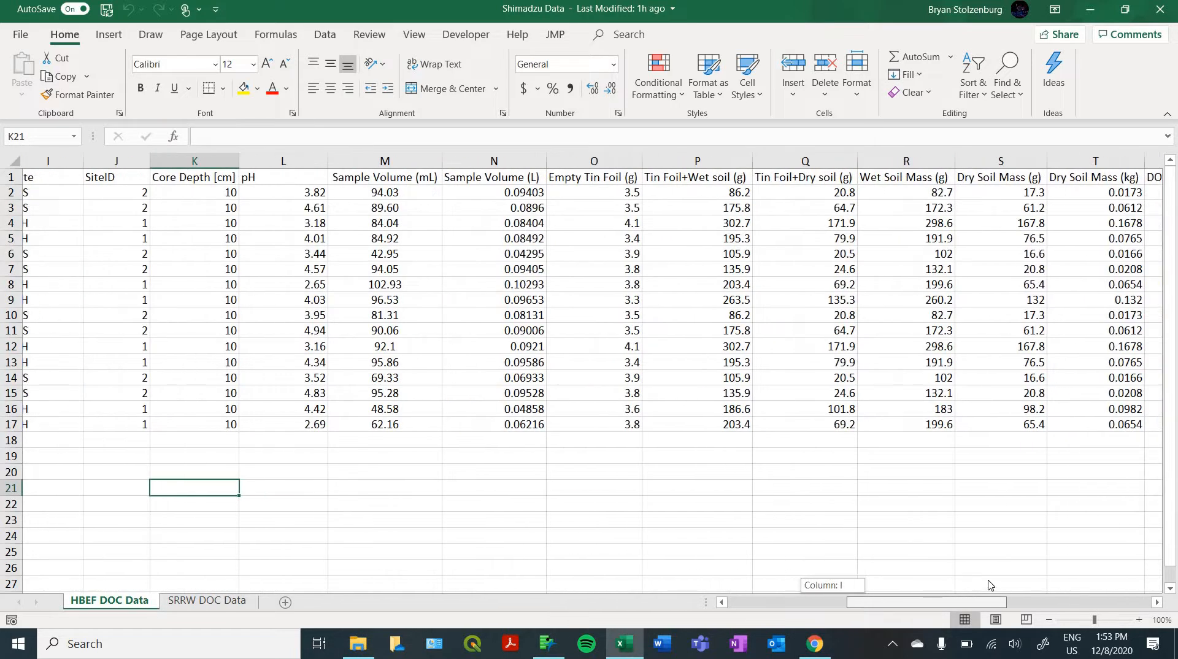
scroll("right", 3)
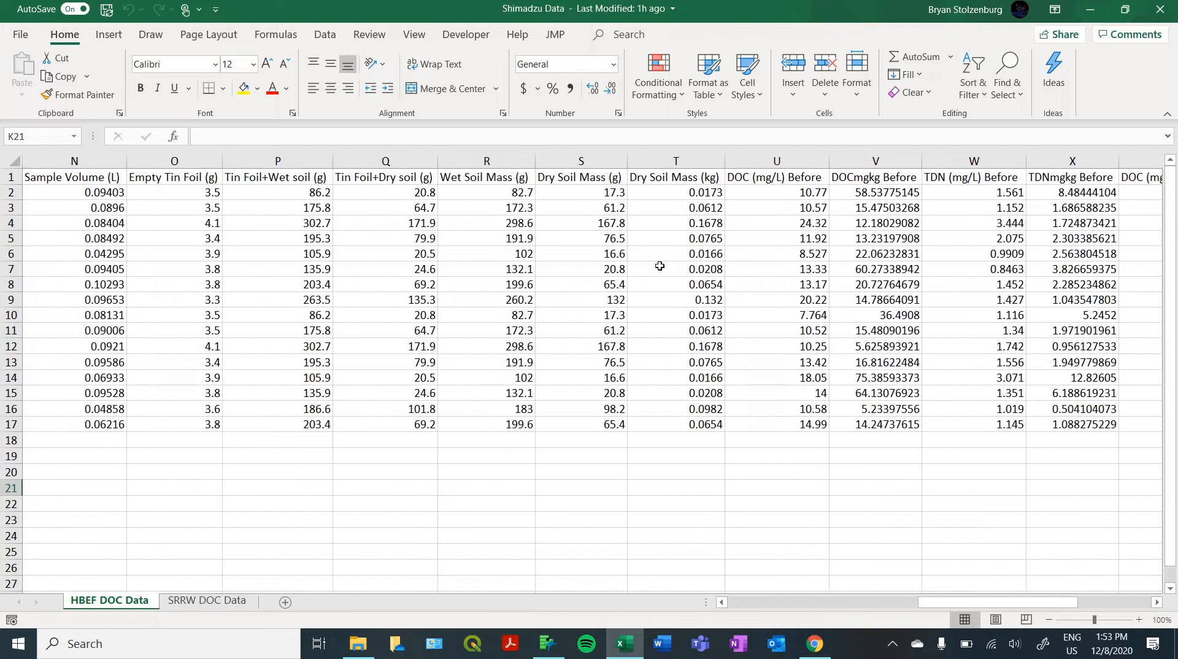
mouse_move(733, 219)
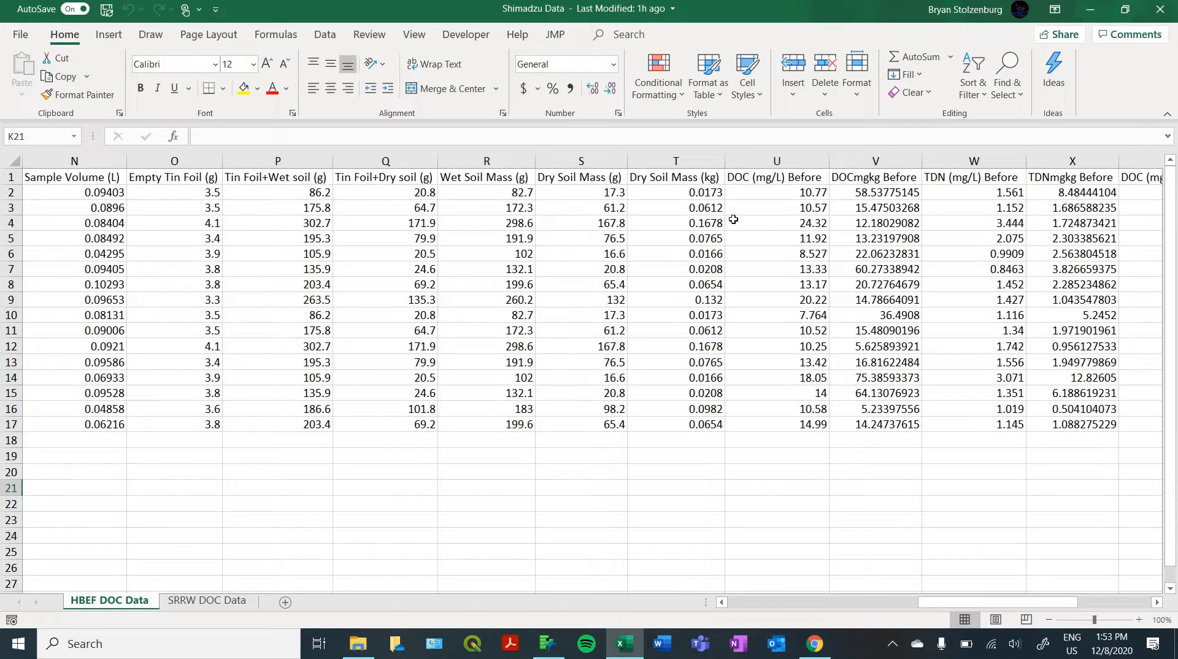
left_click_drag(875, 192, 875, 238)
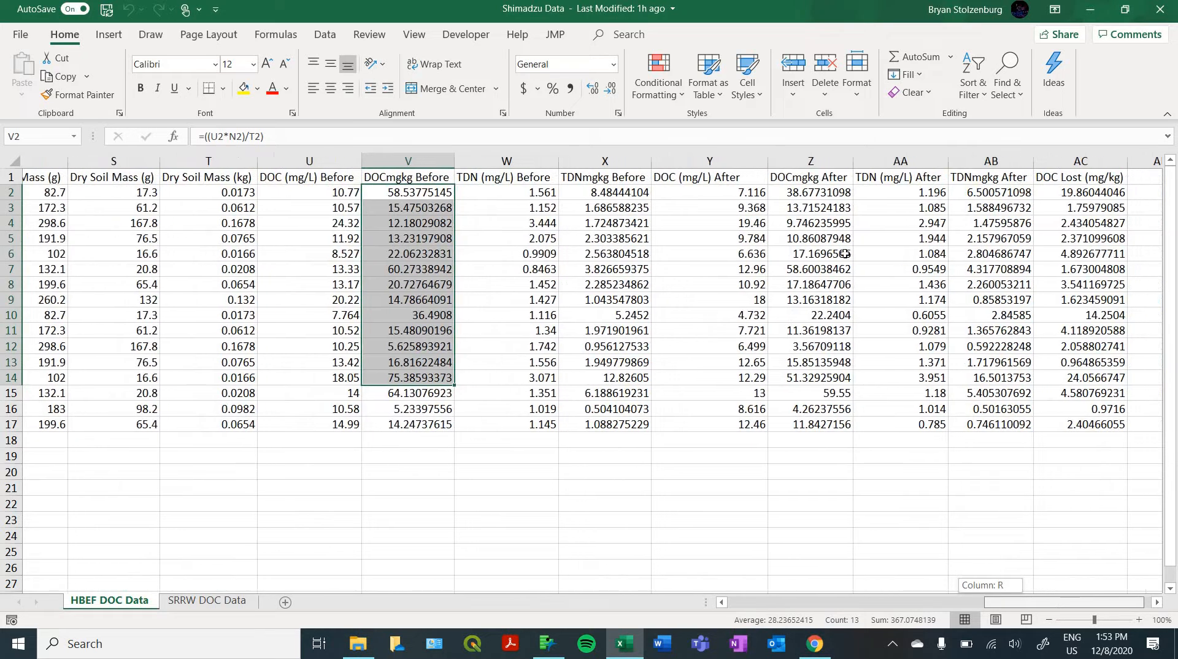
scroll("right", 3)
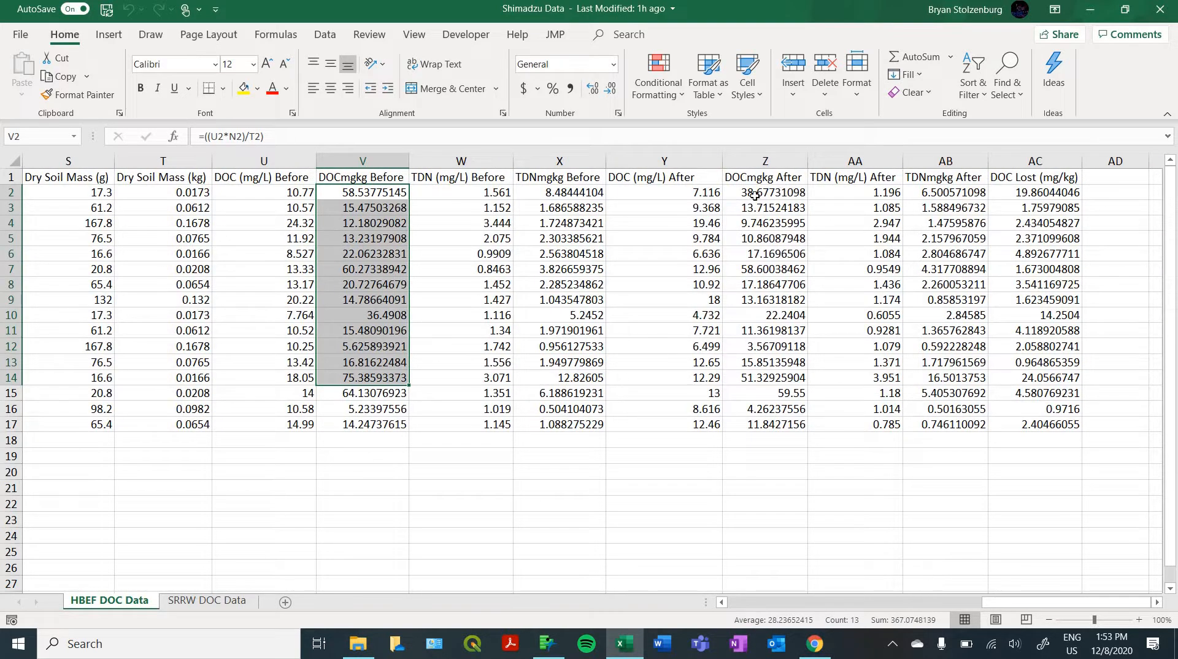
left_click(764, 192)
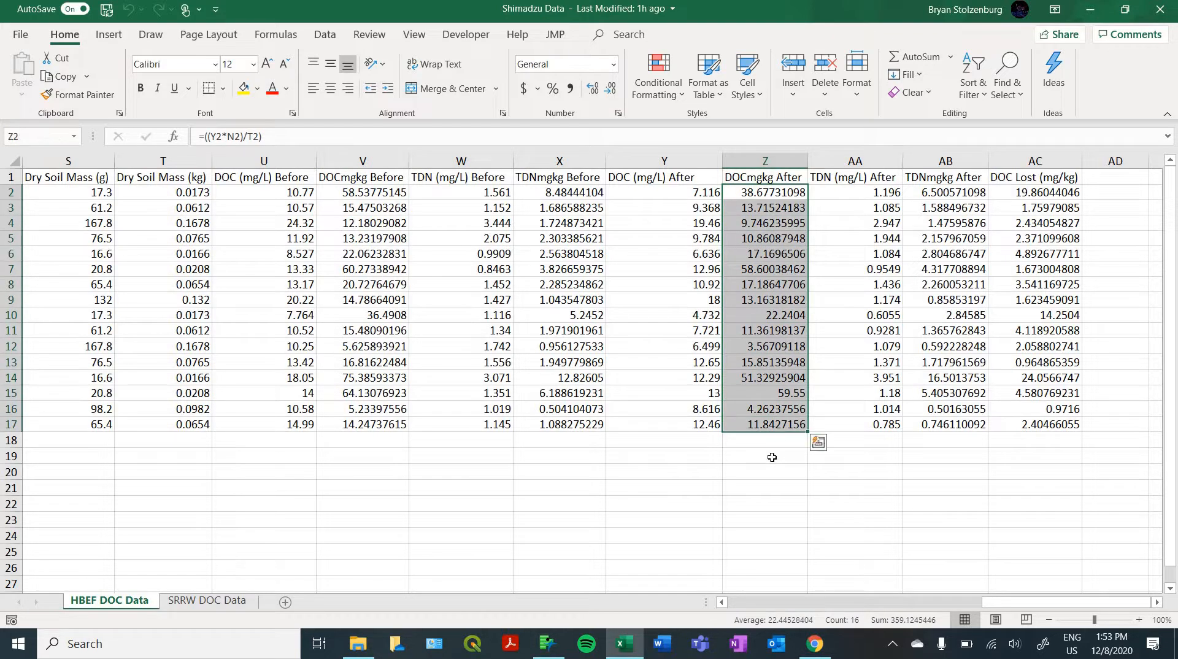
left_click(772, 456)
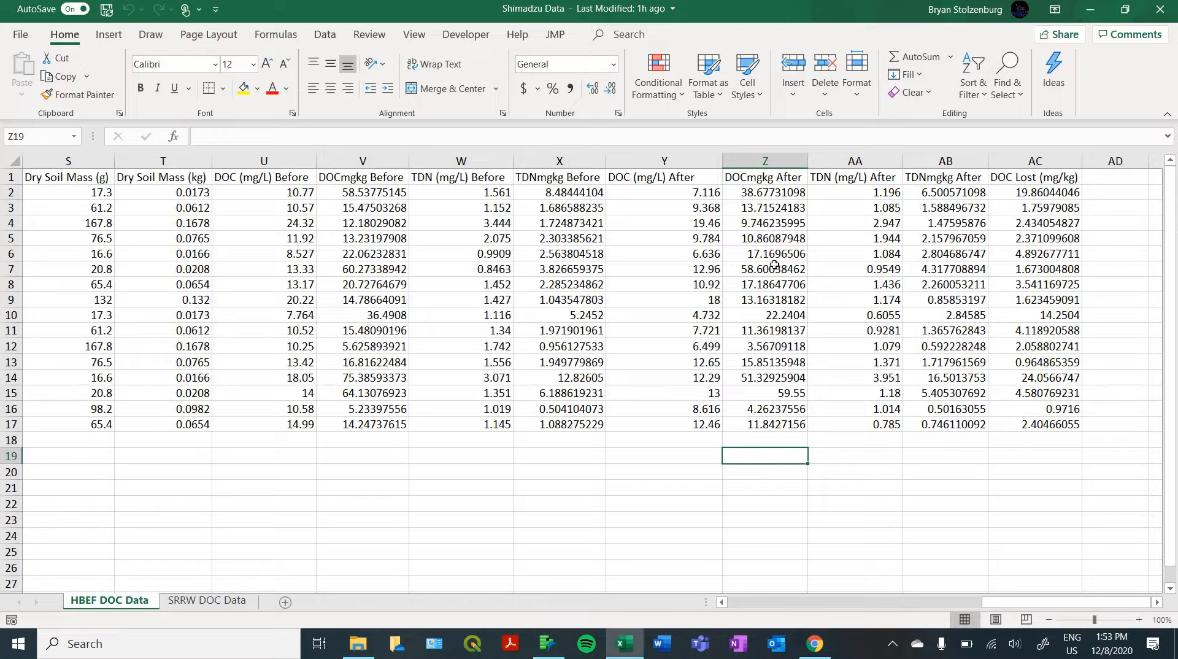
mouse_move(768, 284)
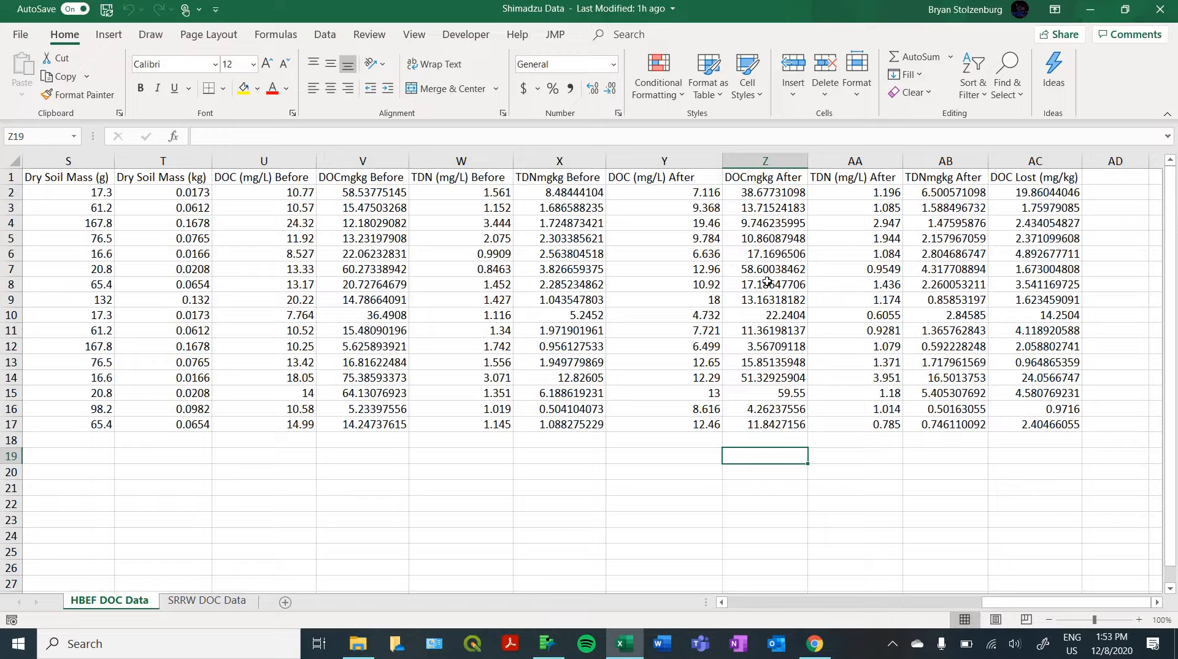
left_click(1034, 192)
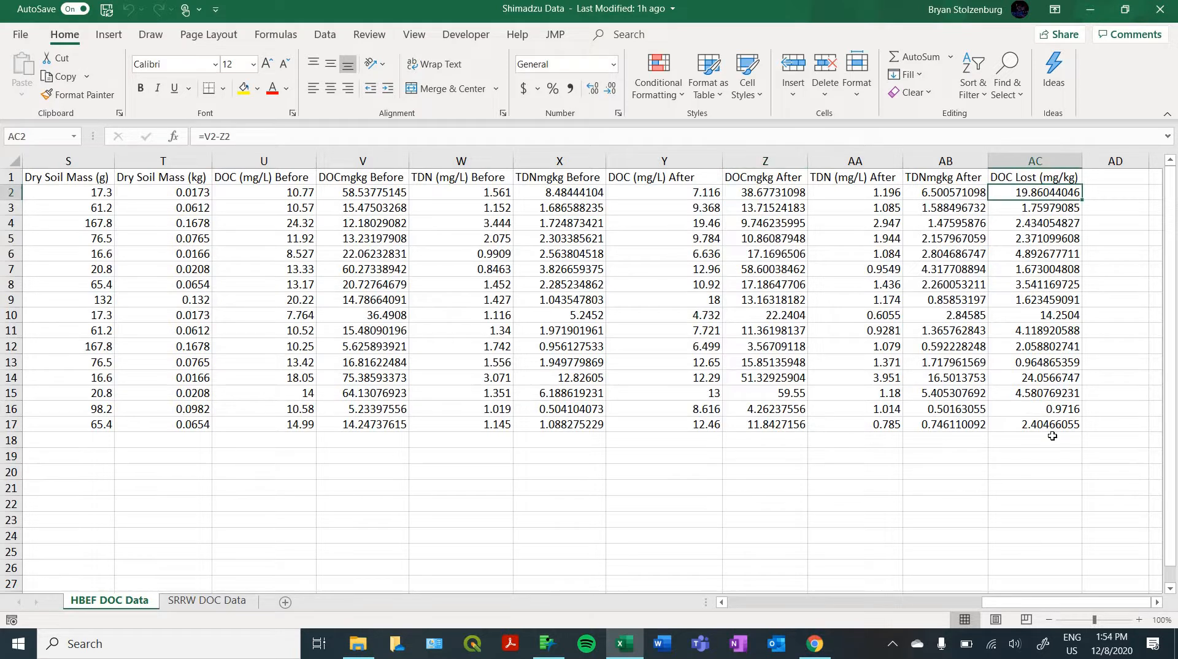
left_click_drag(1033, 192, 1034, 423)
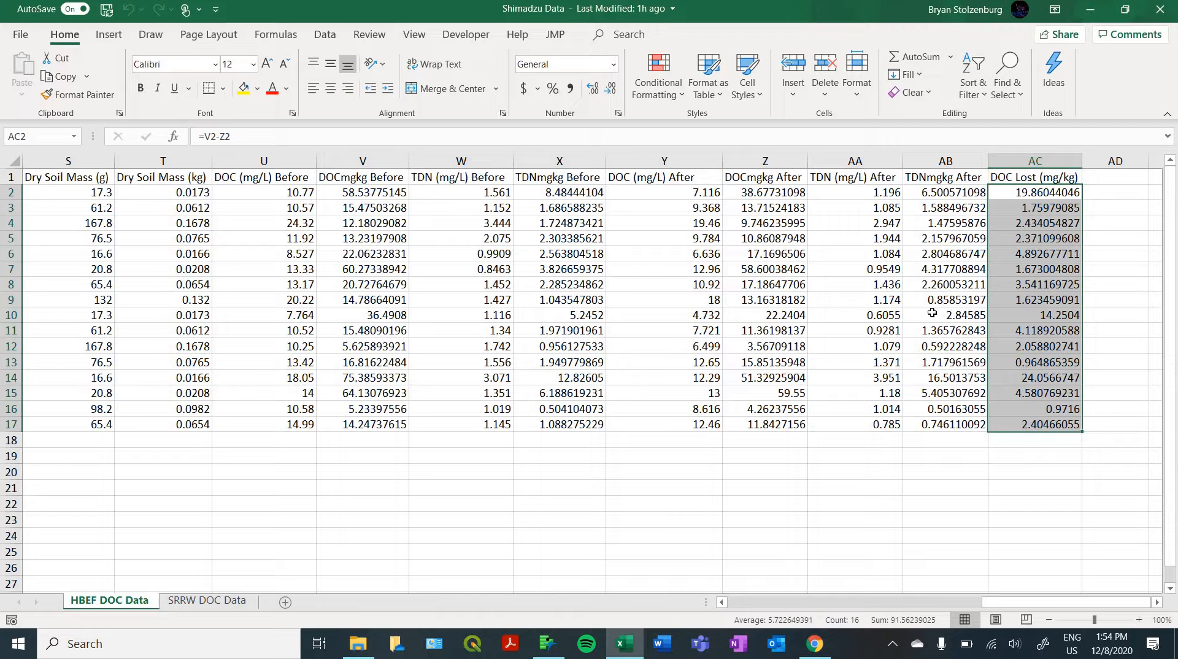
mouse_move(1020, 572)
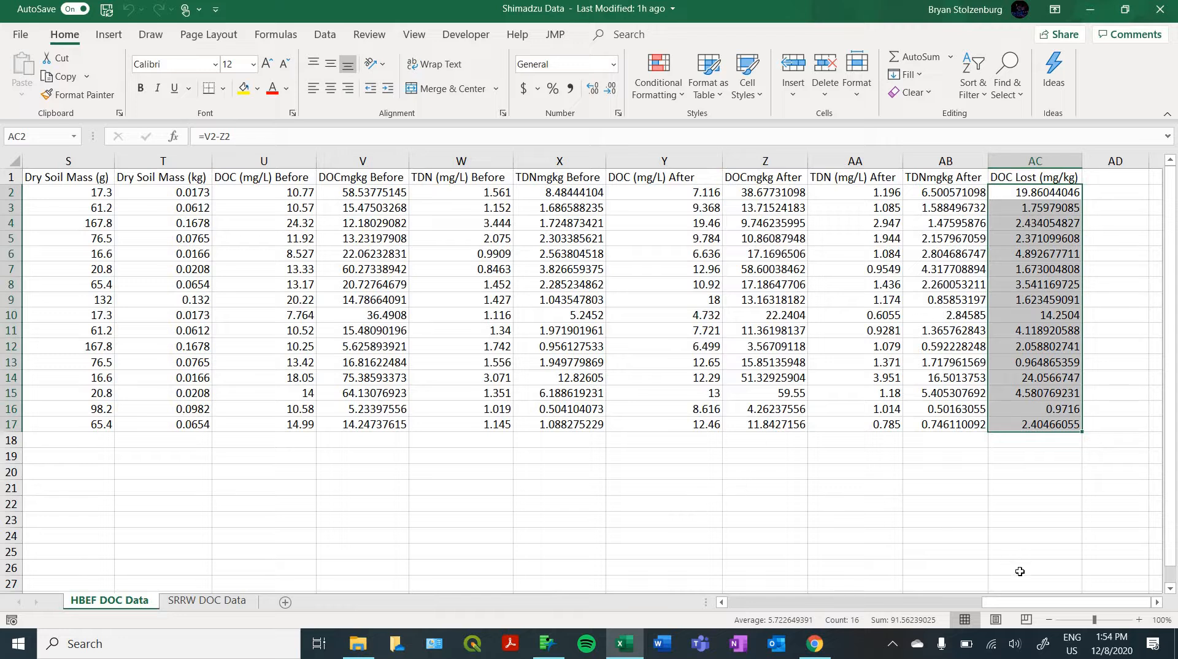
left_click_drag(1037, 601, 871, 602)
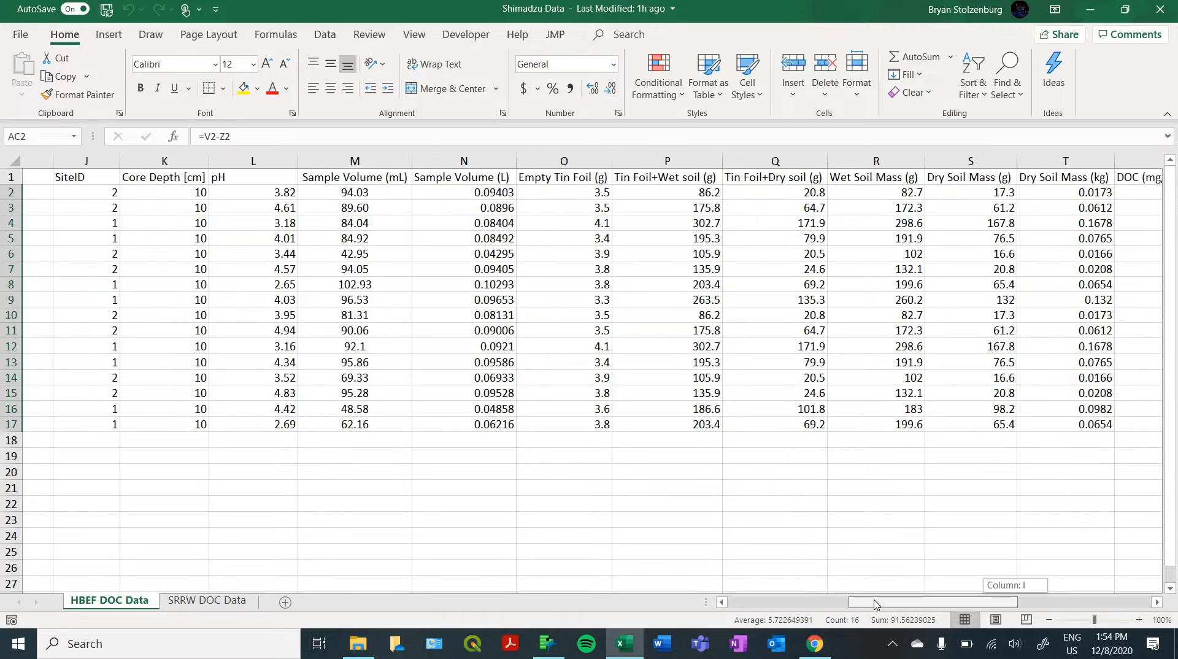
scroll("left", 3)
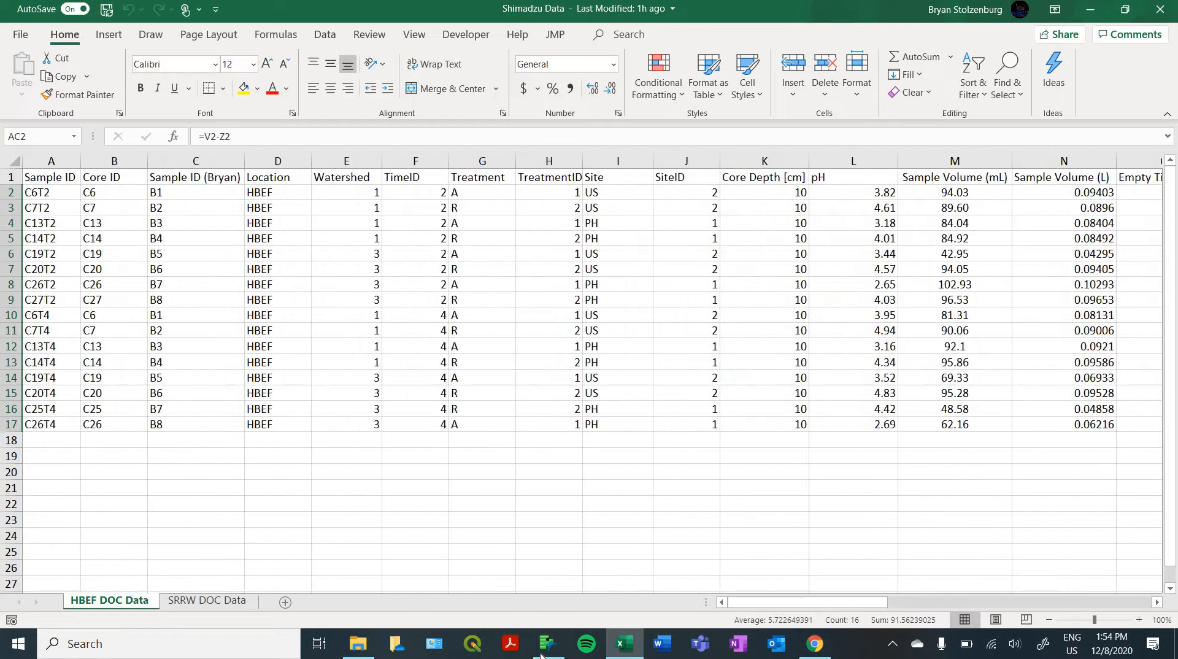
Bring JMP Pro to the front and open its File menu.
left_click(547, 644)
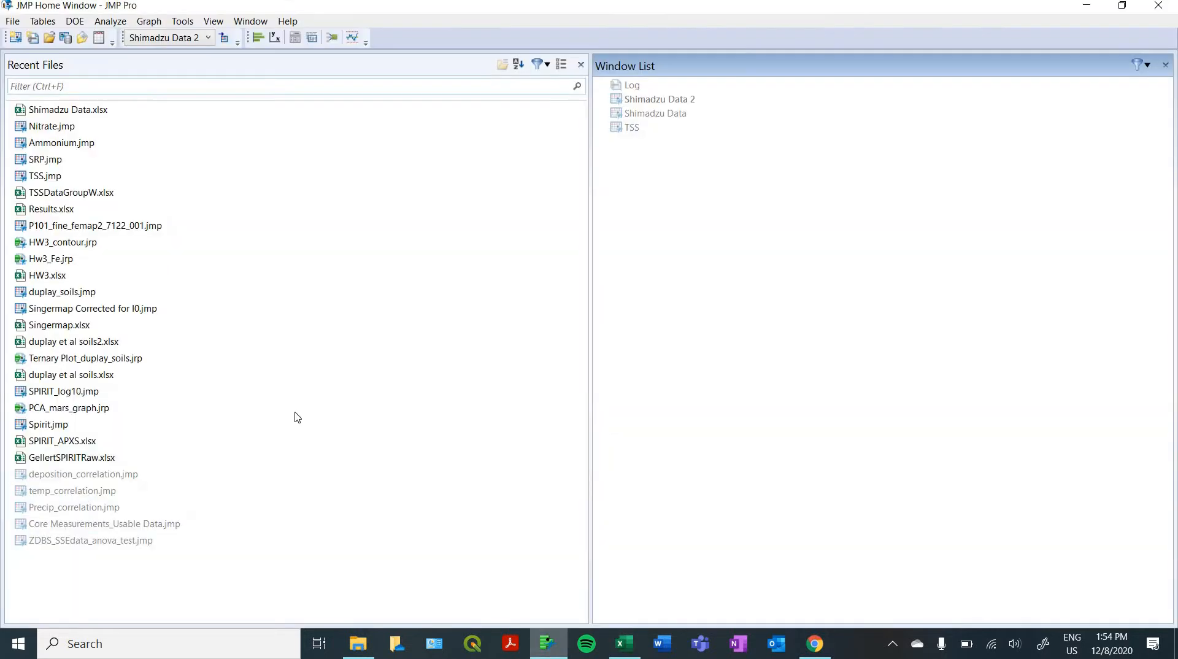
mouse_move(117, 179)
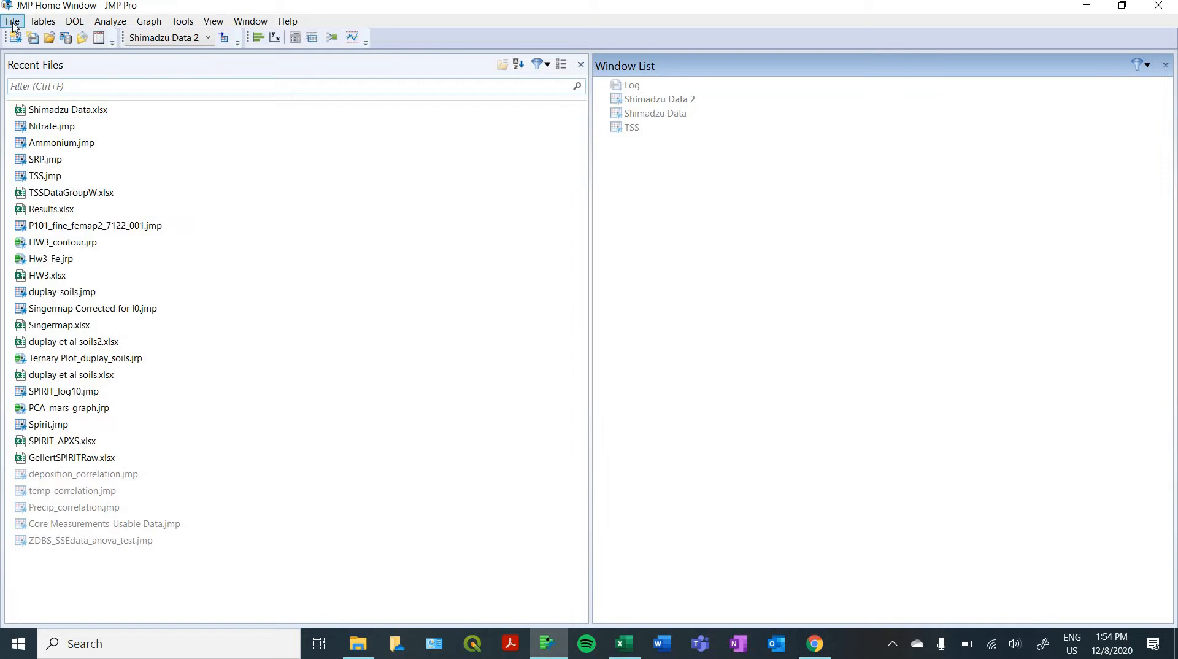
left_click(11, 20)
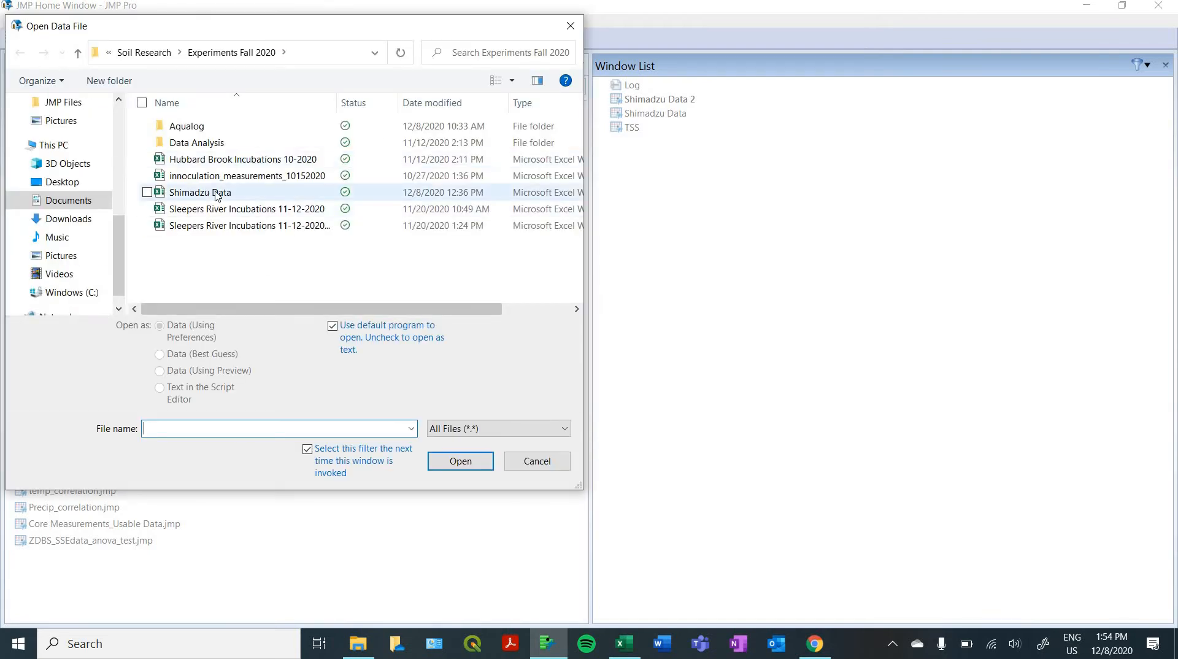
Open the Shimadzu Data workbook, retrying after dismissing the file-in-use warning.
left_click(200, 192)
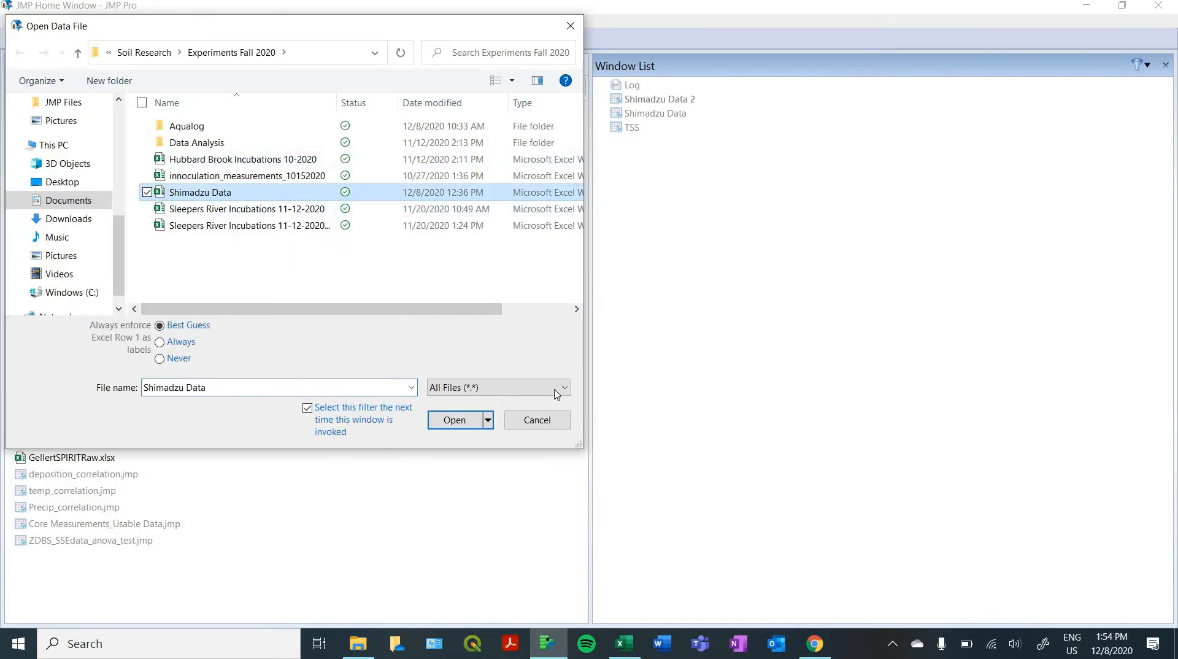
left_click(563, 387)
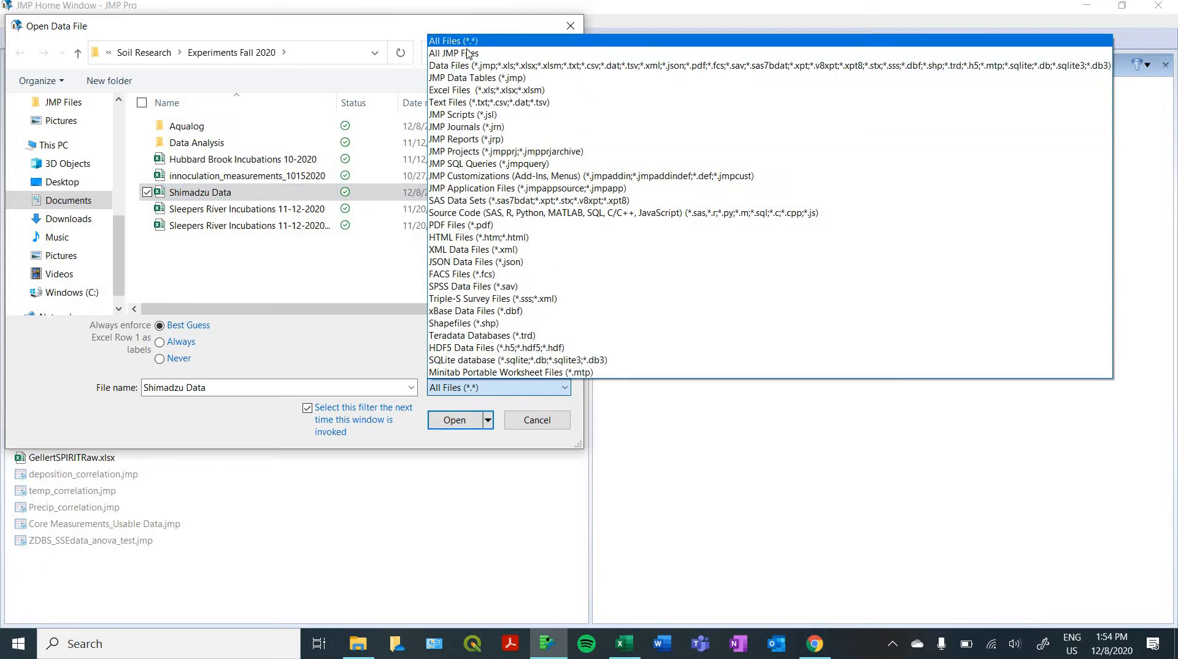
left_click(454, 53)
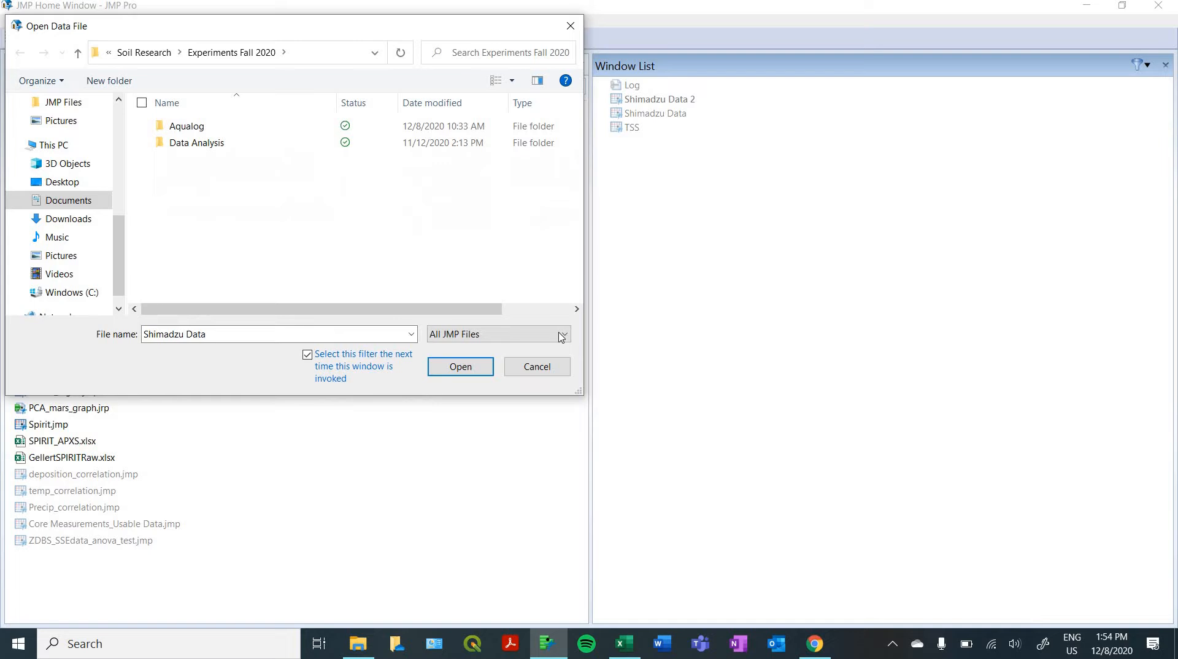
left_click(562, 334)
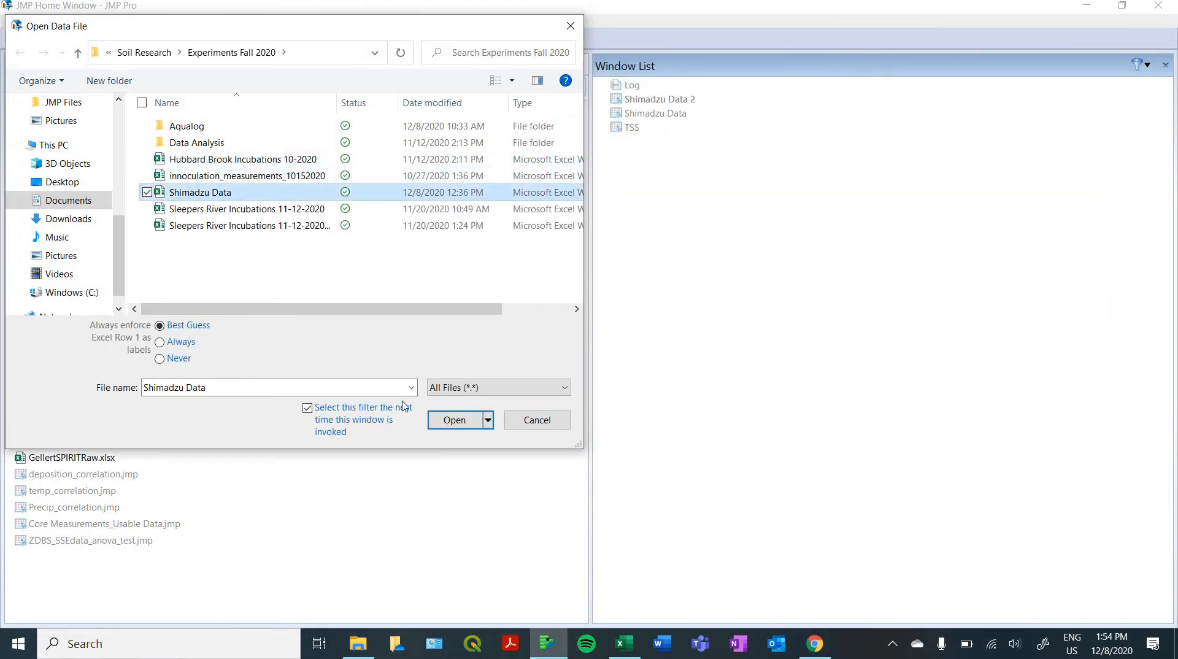
mouse_move(461, 425)
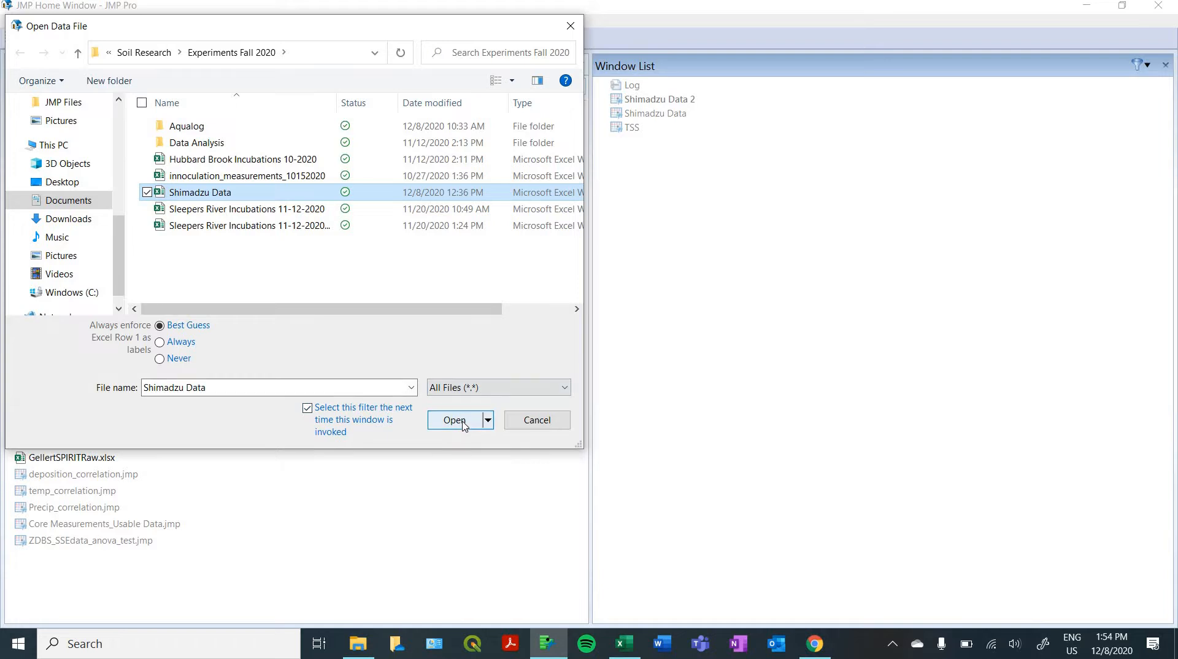
left_click(454, 420)
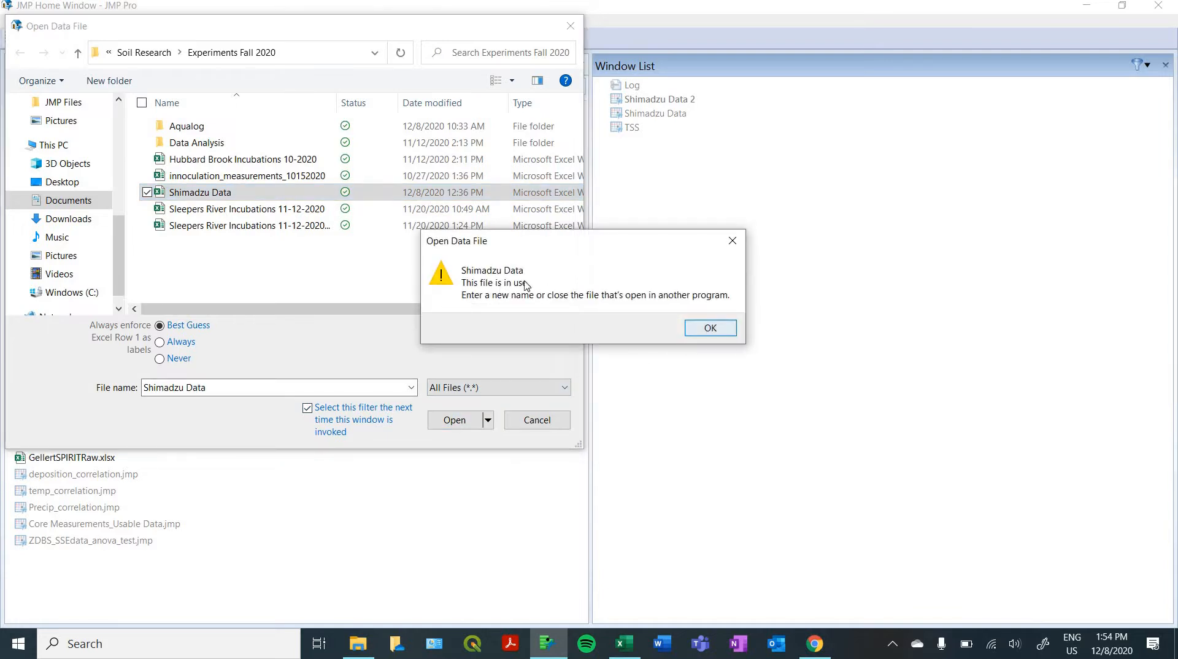
left_click(710, 328)
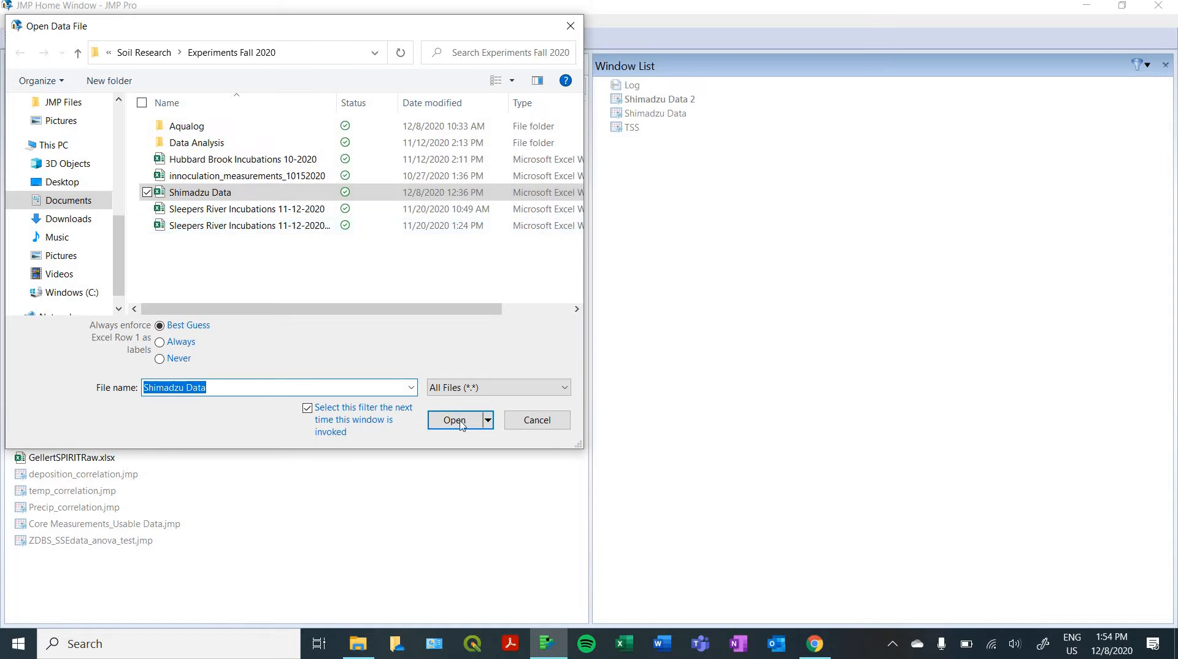
left_click(454, 419)
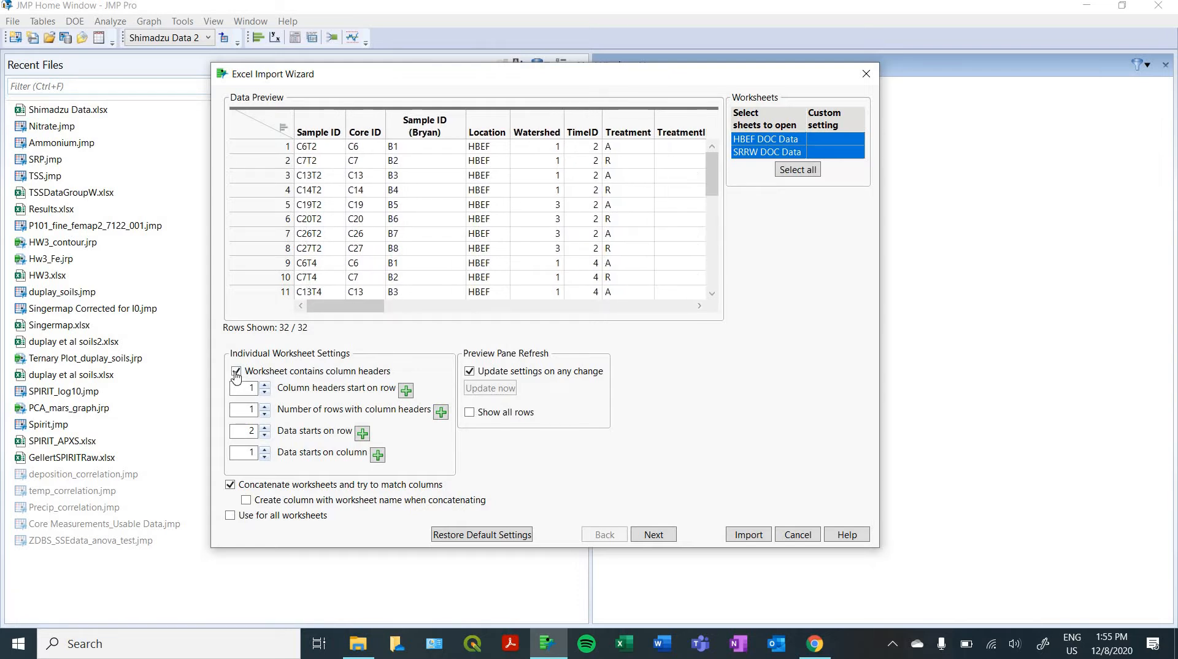
Keep first-row column headers and worksheet concatenation enabled, then scroll the import preview.
left_click(235, 371)
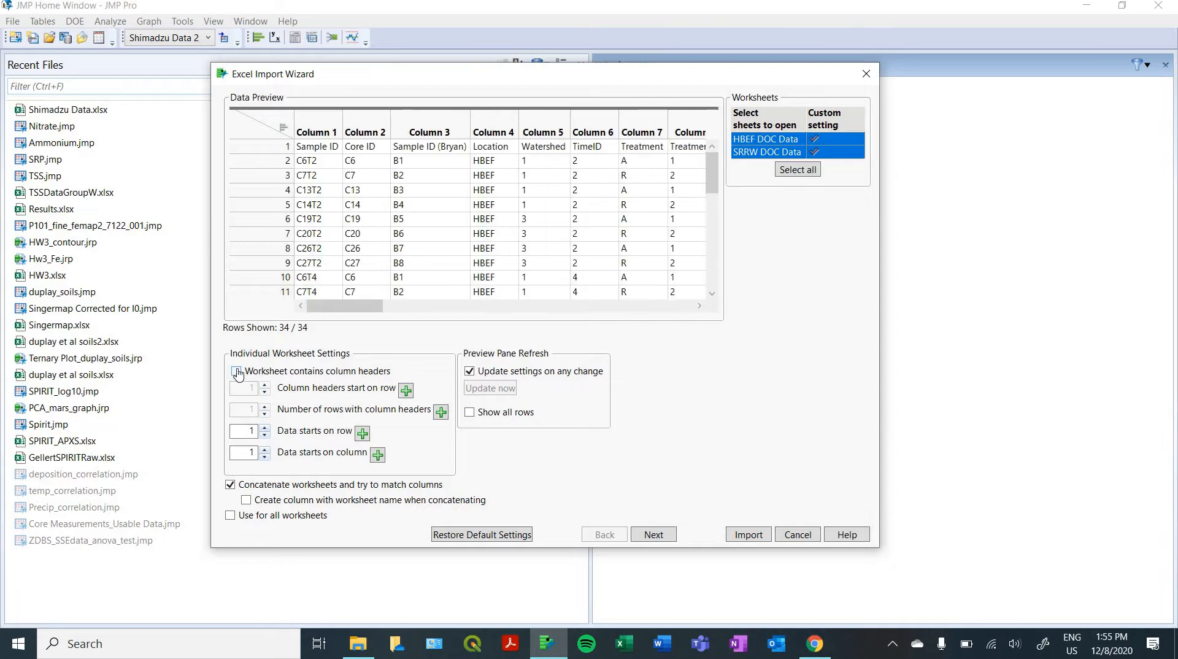
left_click(237, 371)
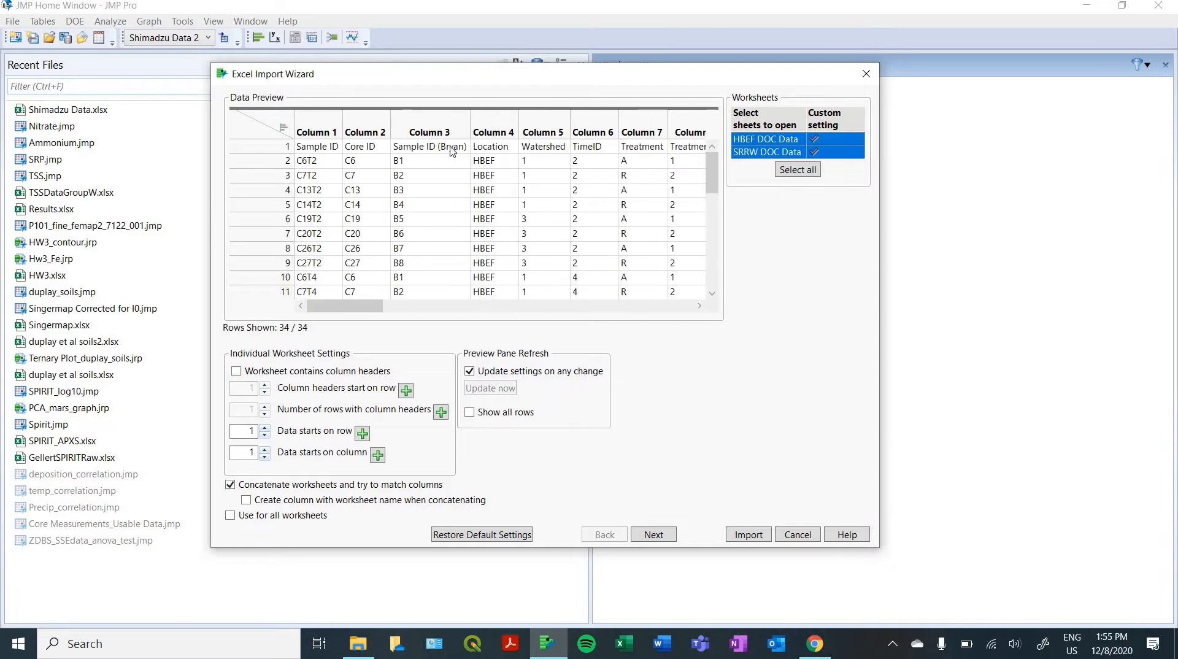
mouse_move(260, 347)
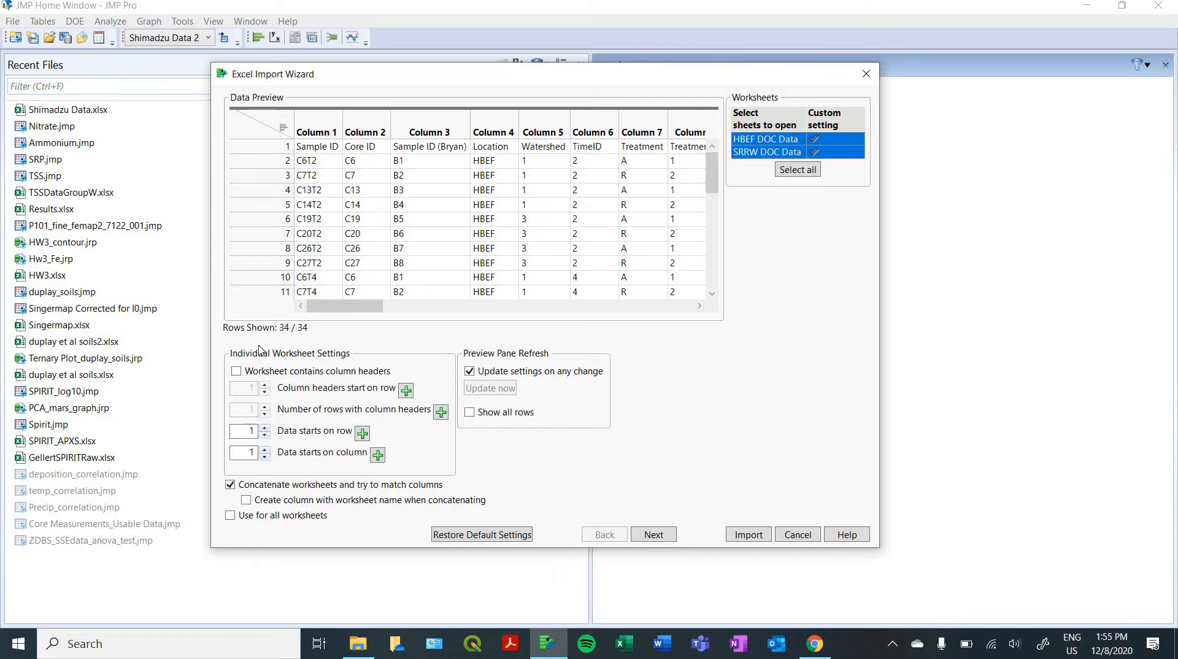
left_click(236, 371)
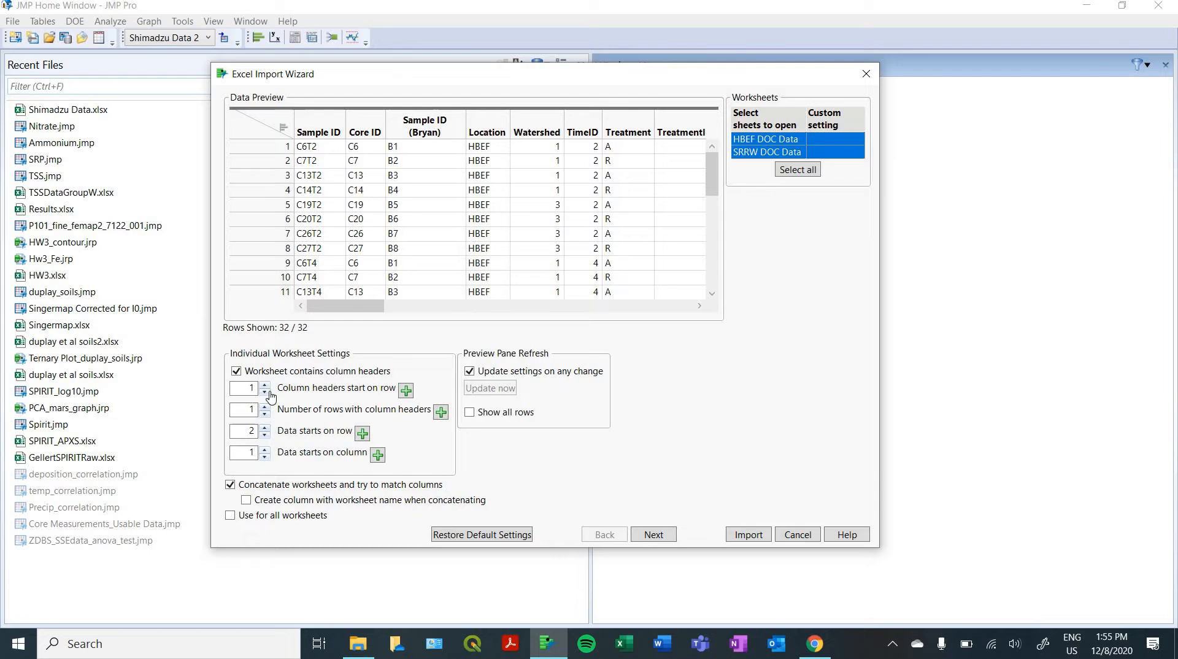
mouse_move(460, 262)
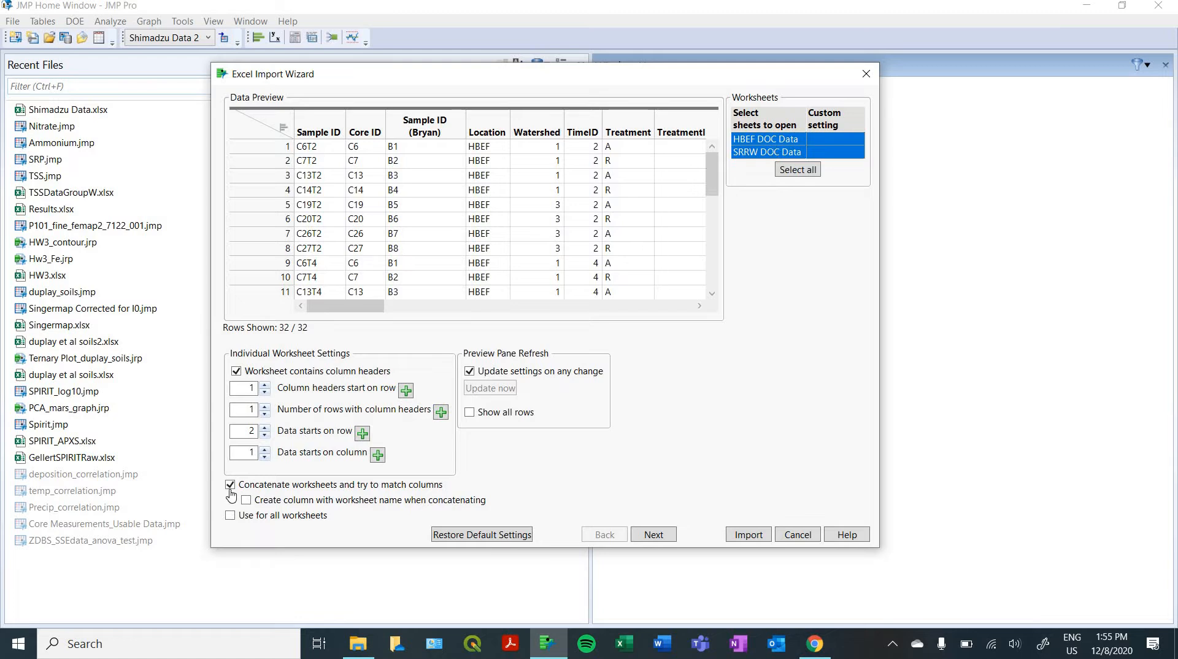
left_click(230, 485)
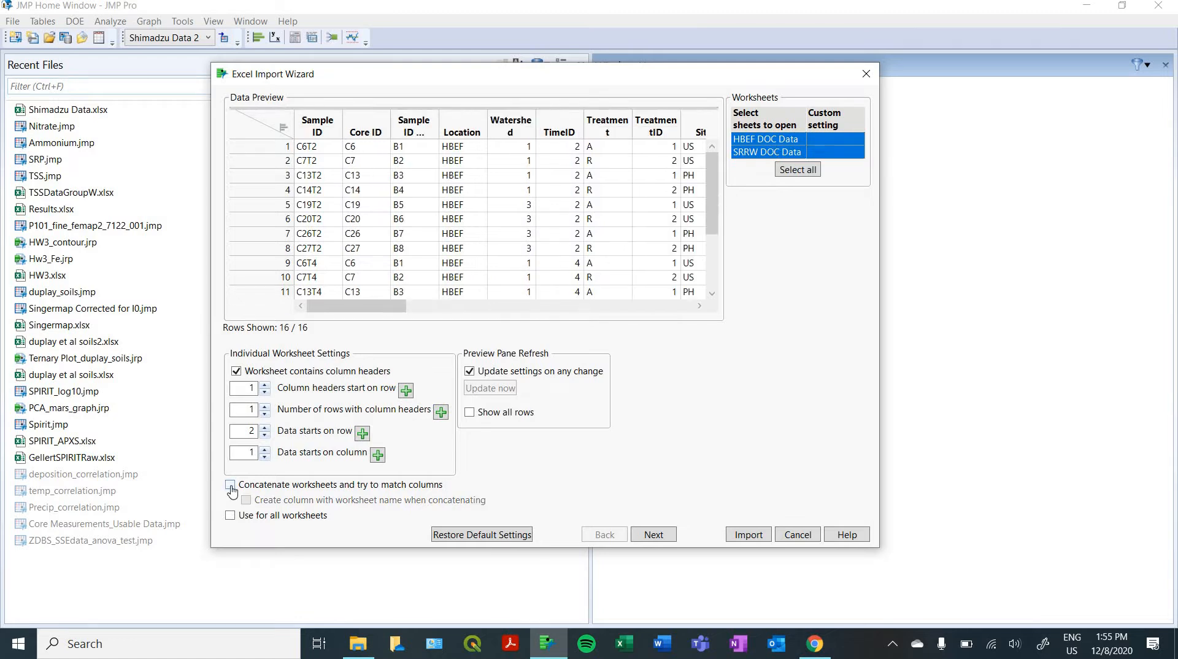
left_click(230, 484)
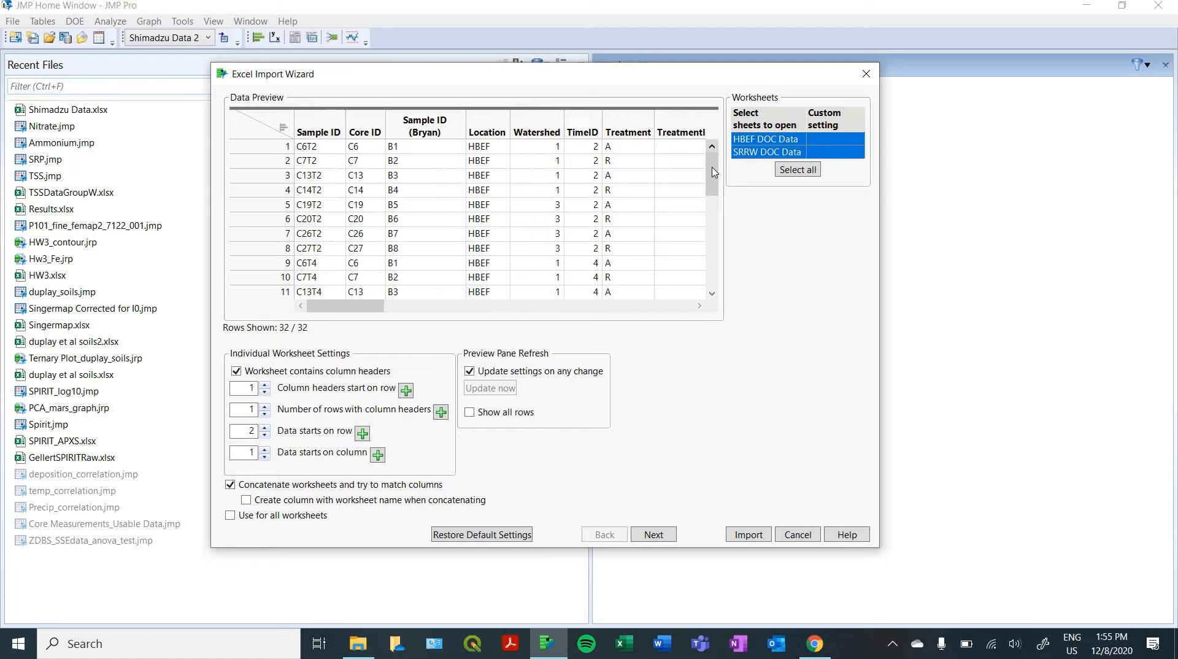
scroll("down", 3)
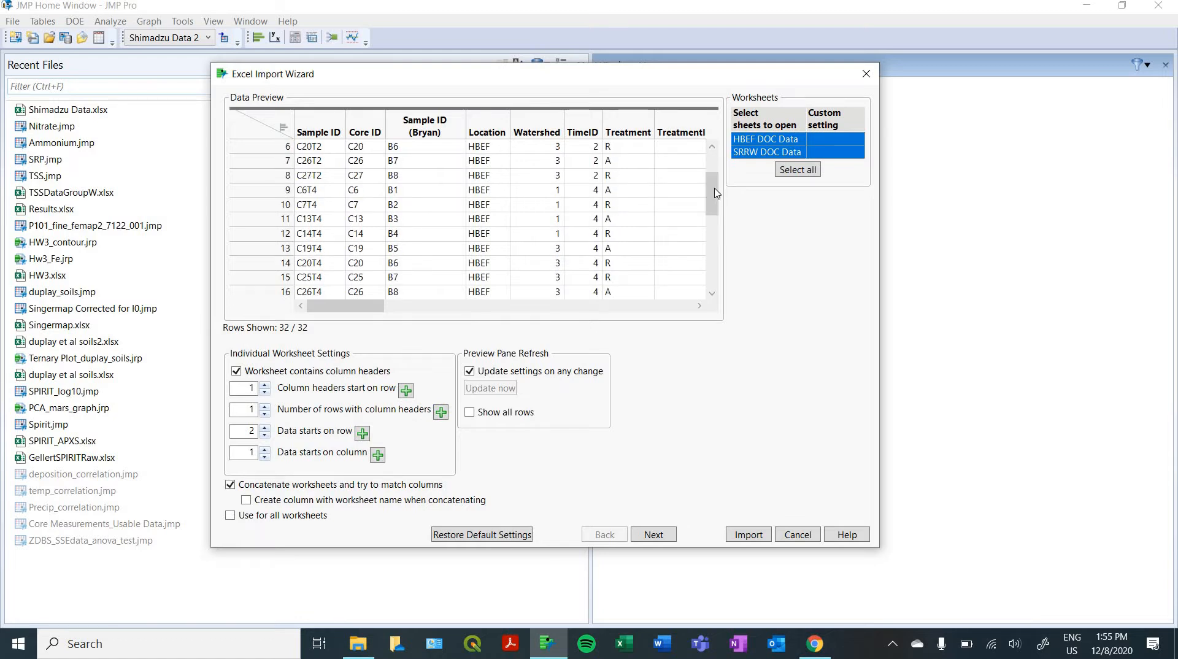
scroll("down", 3)
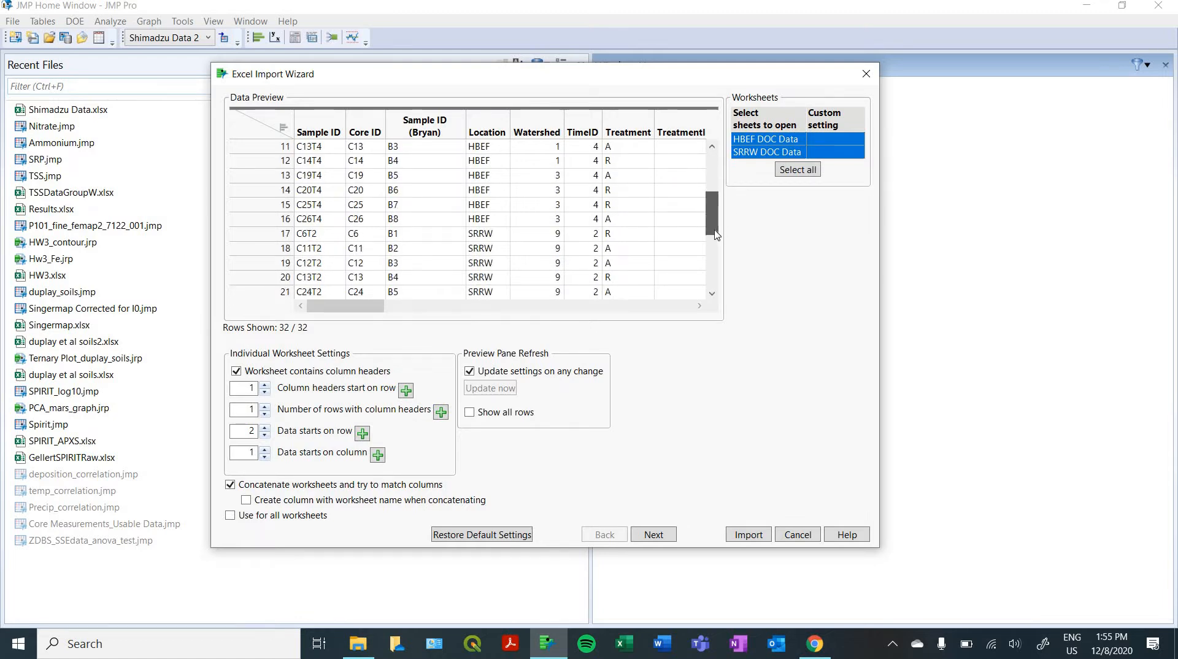
scroll("down", 3)
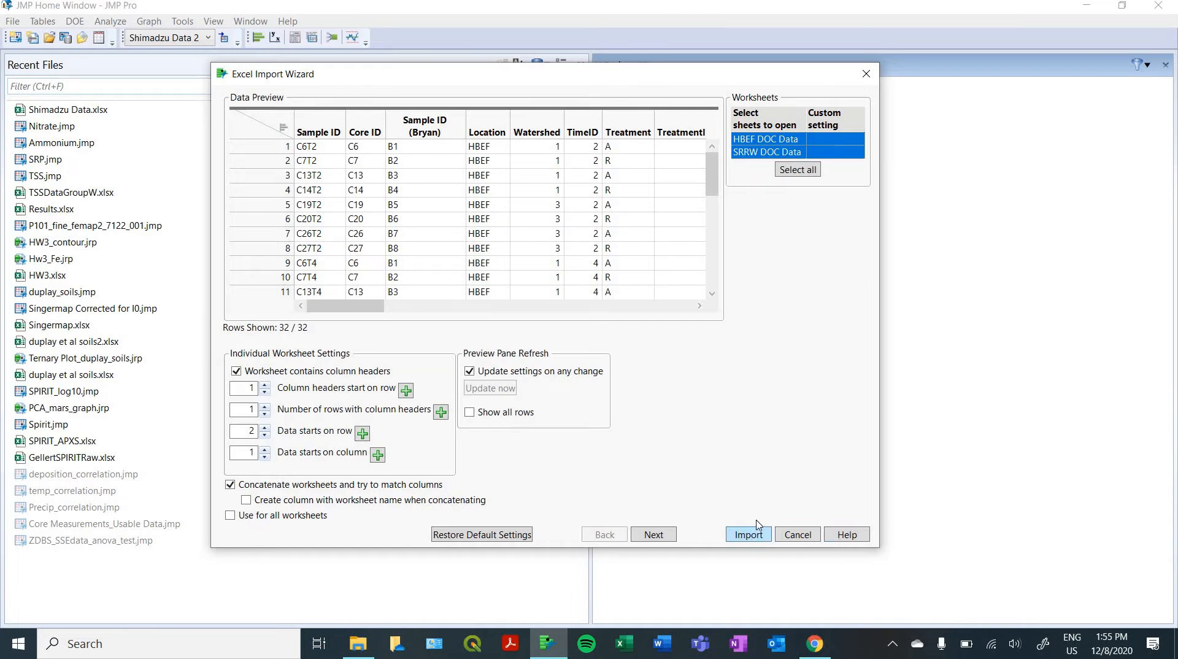
Import the concatenated worksheets as the 32-row Shimadzu Data 3 table.
left_click(748, 534)
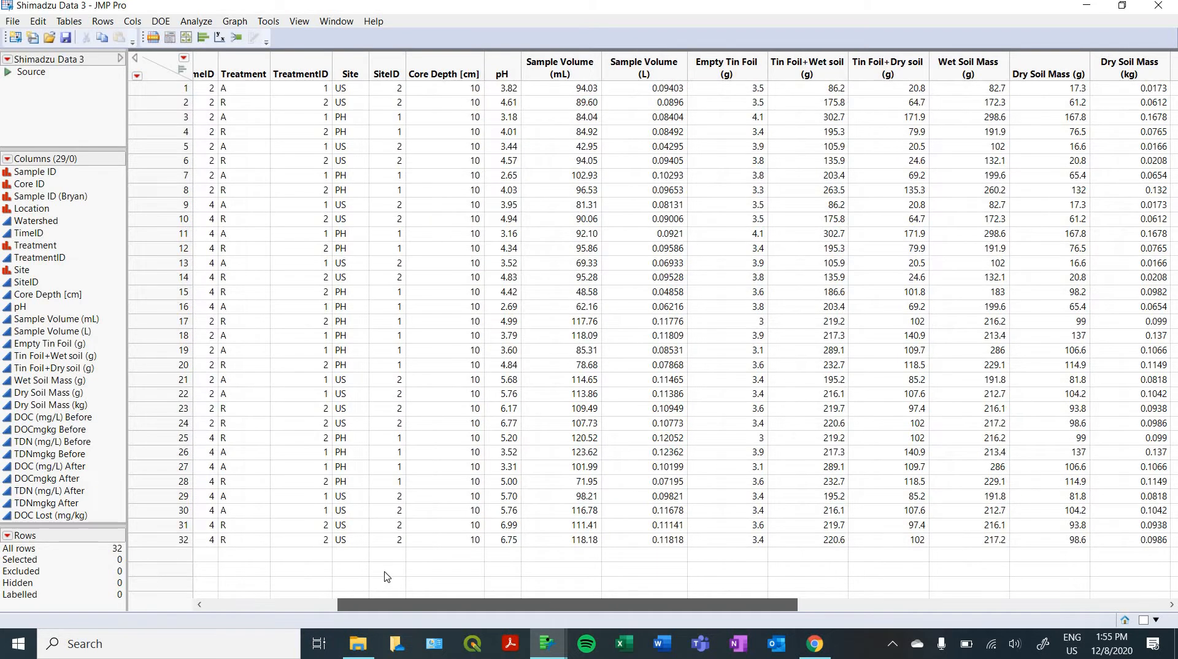
scroll("left", 3)
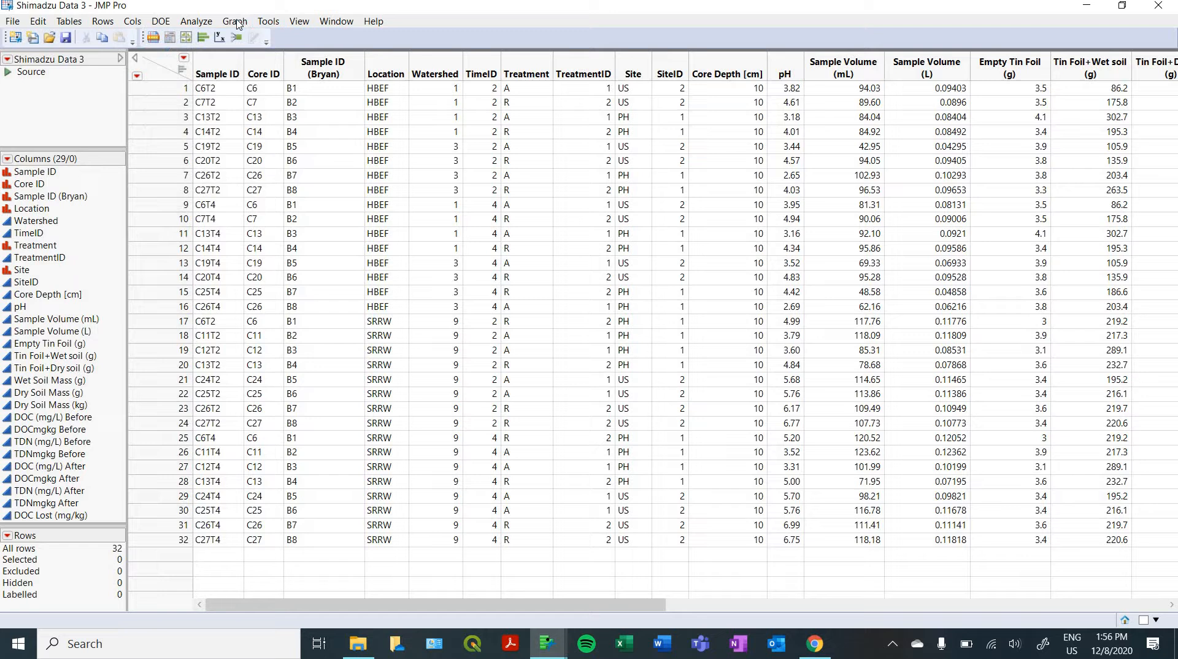
Open Graph Builder from the Graph menu and select the Treatment column.
left_click(234, 21)
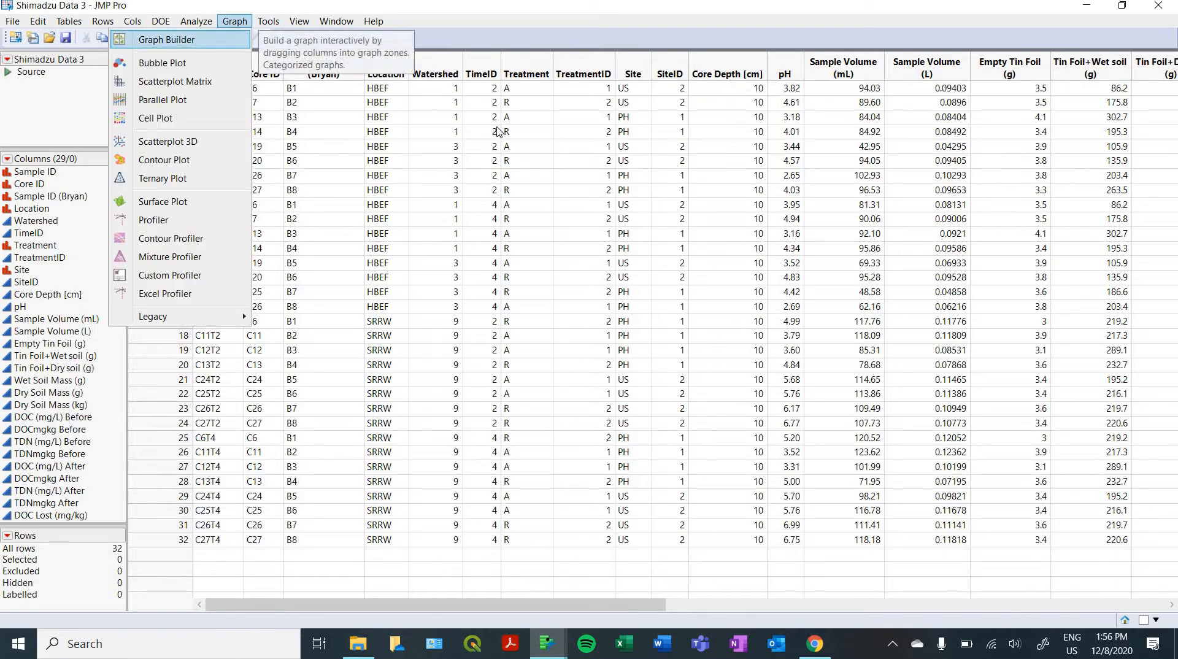
left_click(164, 39)
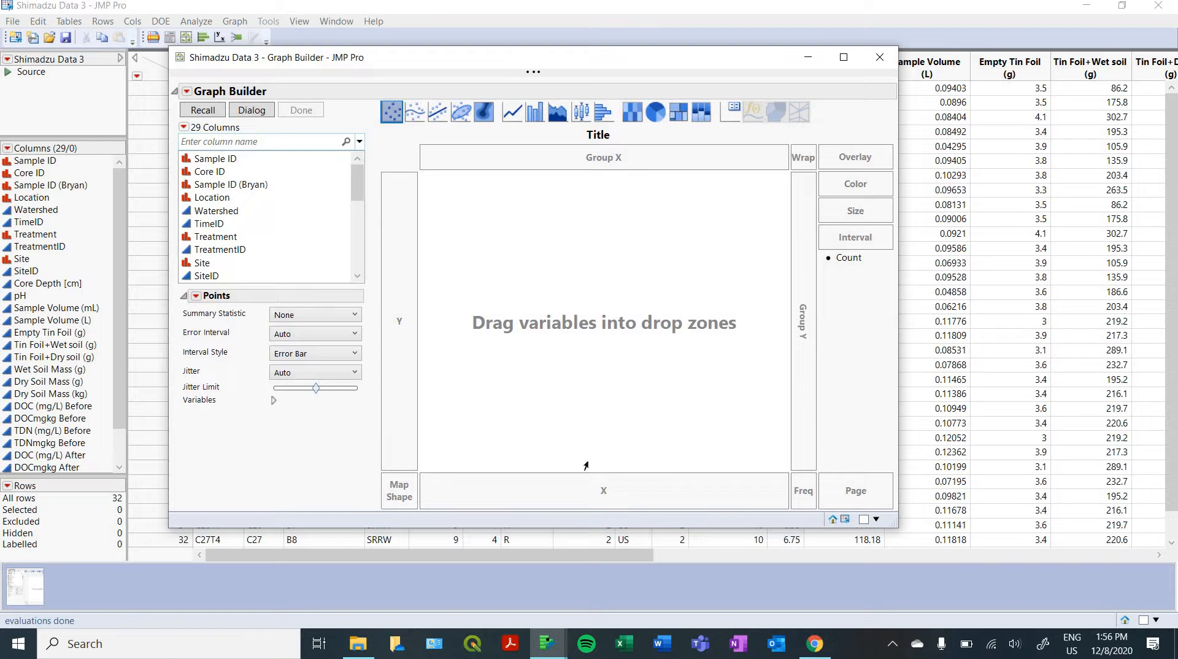
mouse_move(858, 154)
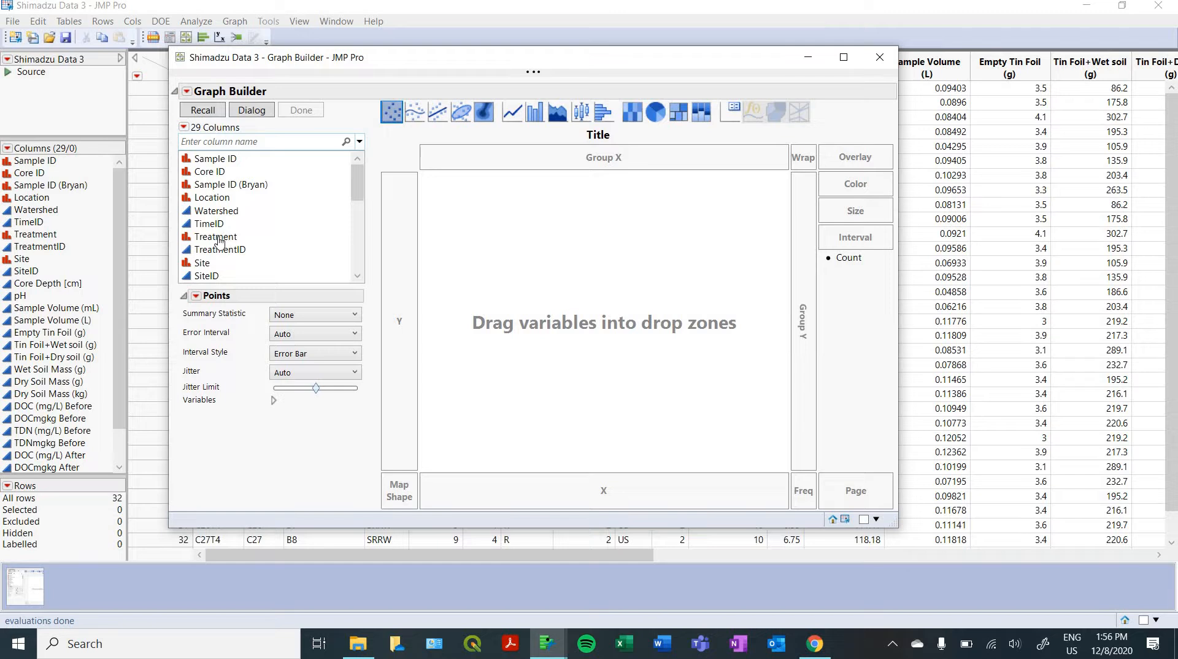
left_click(216, 237)
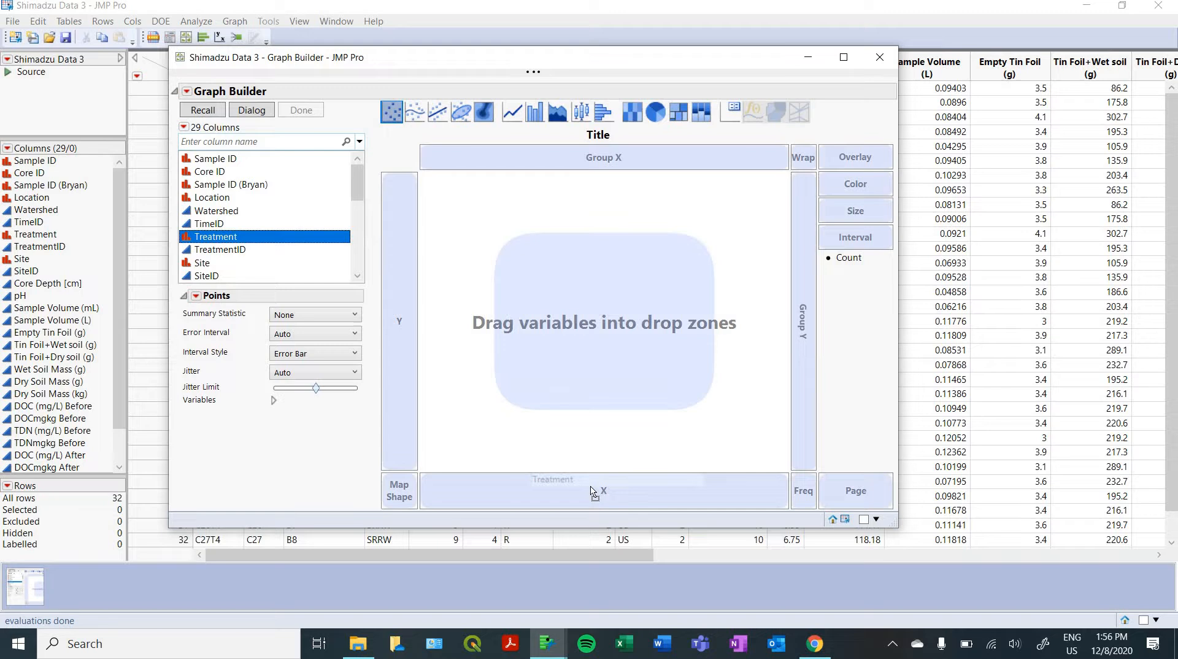
Put Treatment on the X axis and pick DOC Lost (mg/kg) for the Y axis.
left_click_drag(214, 236, 603, 491)
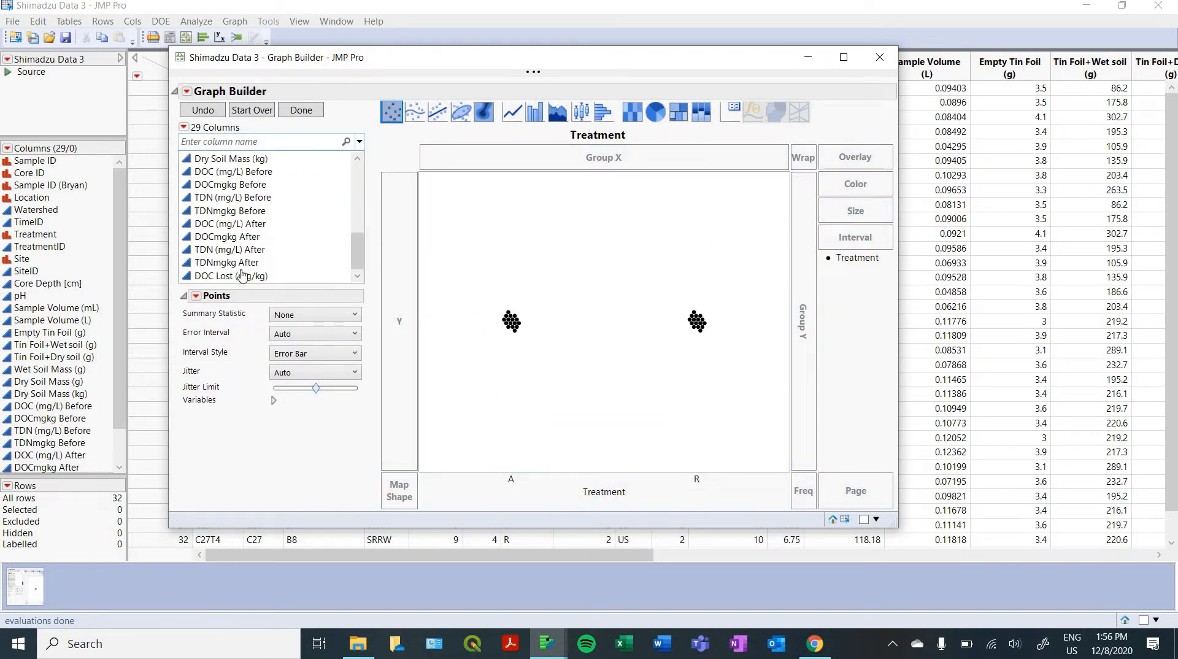
left_click(231, 276)
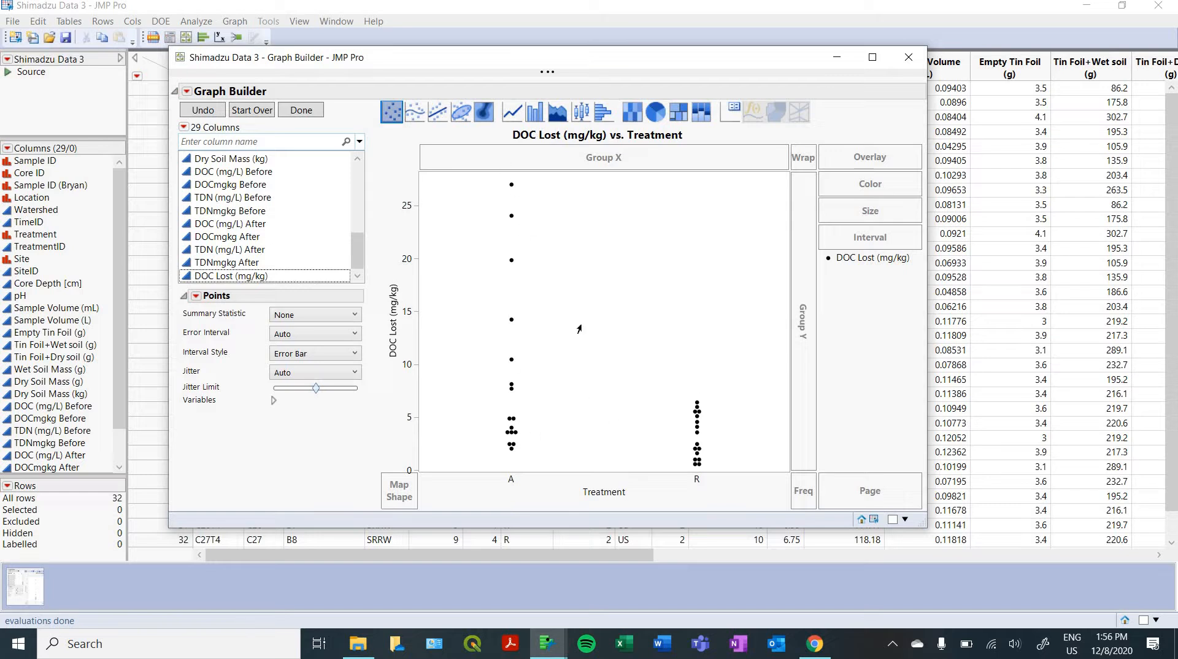
mouse_move(593, 351)
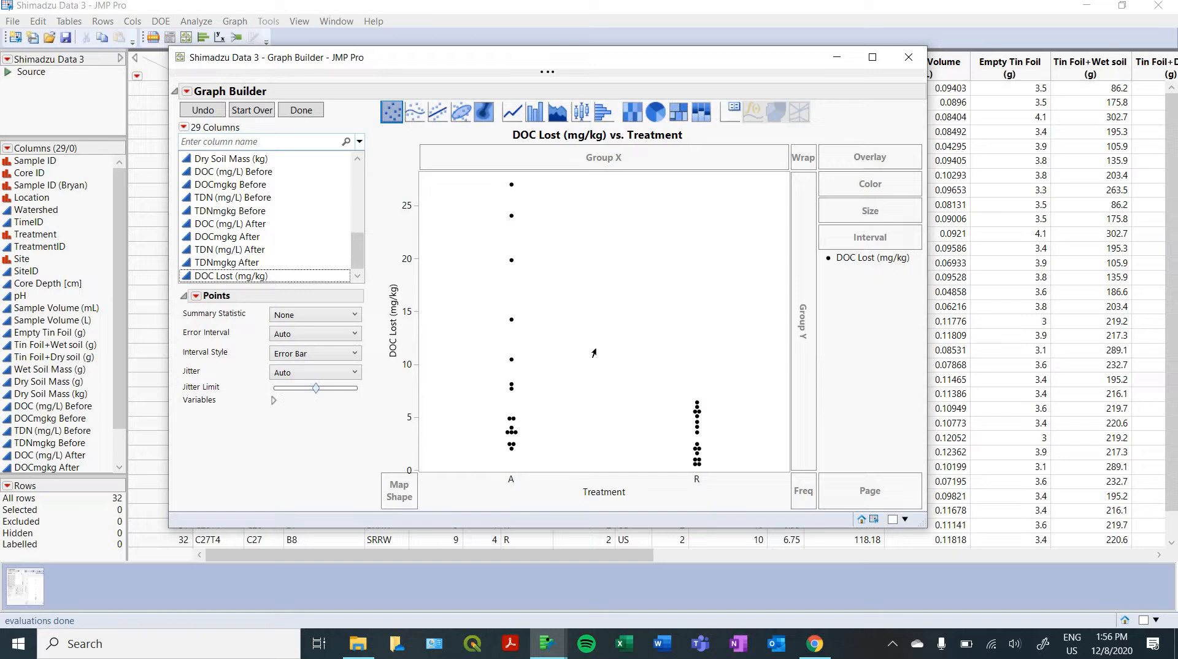
mouse_move(538, 117)
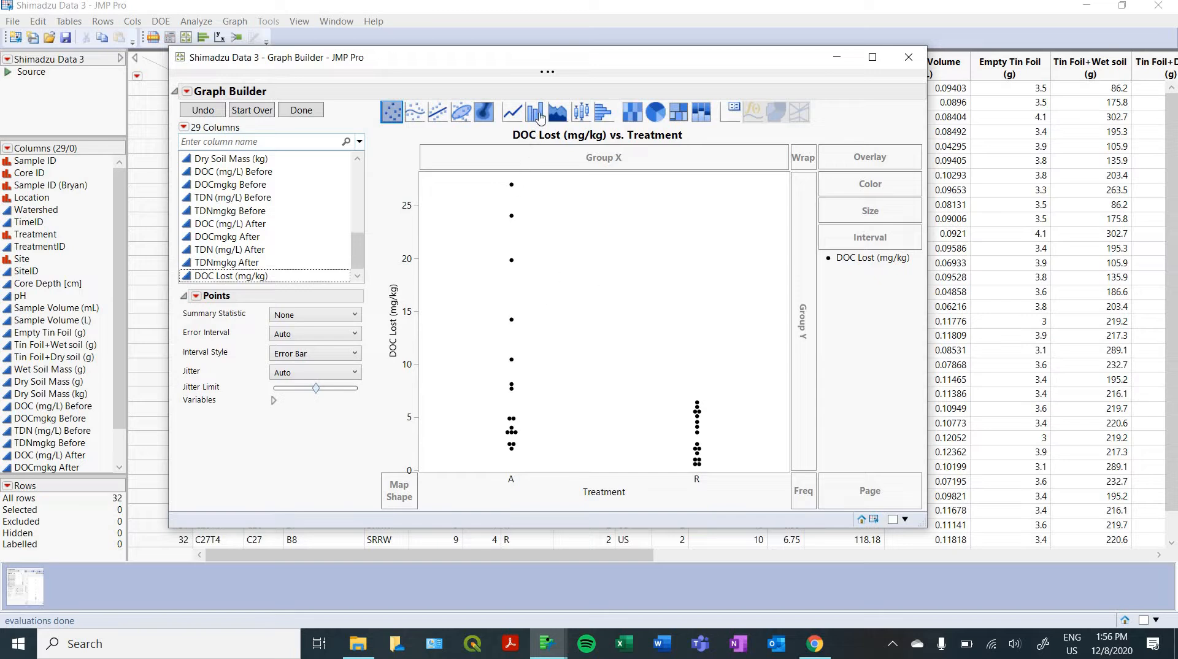
Switch the graph element from a bar chart of means to box plots.
left_click(535, 111)
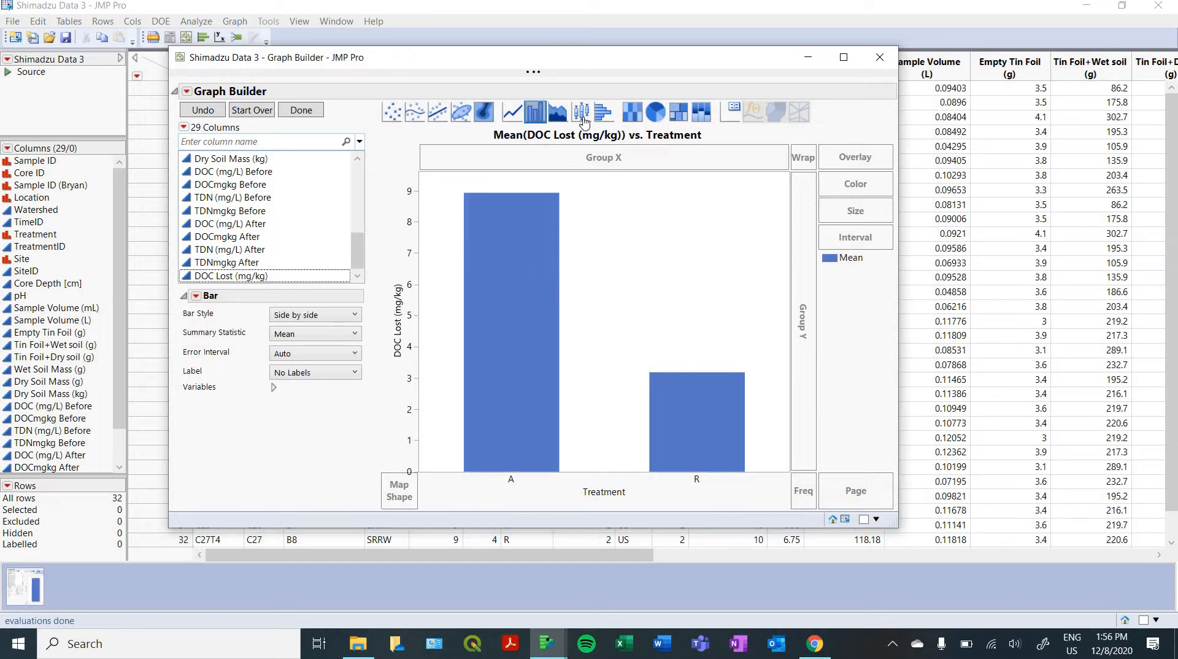
left_click(580, 112)
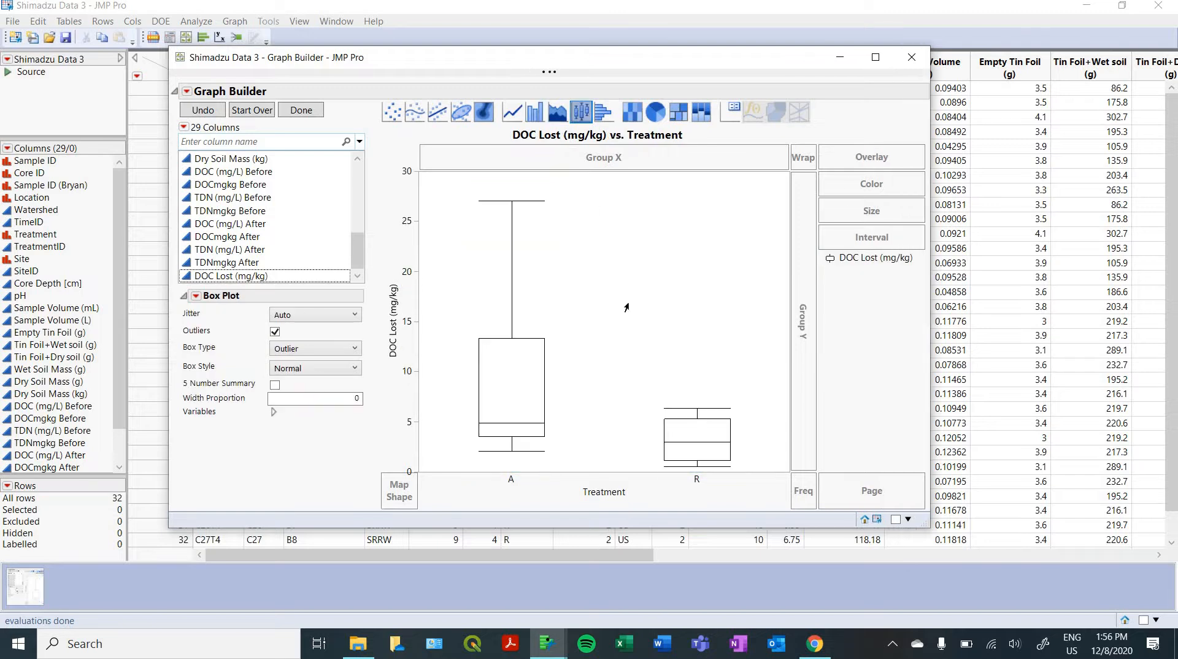
mouse_move(601, 442)
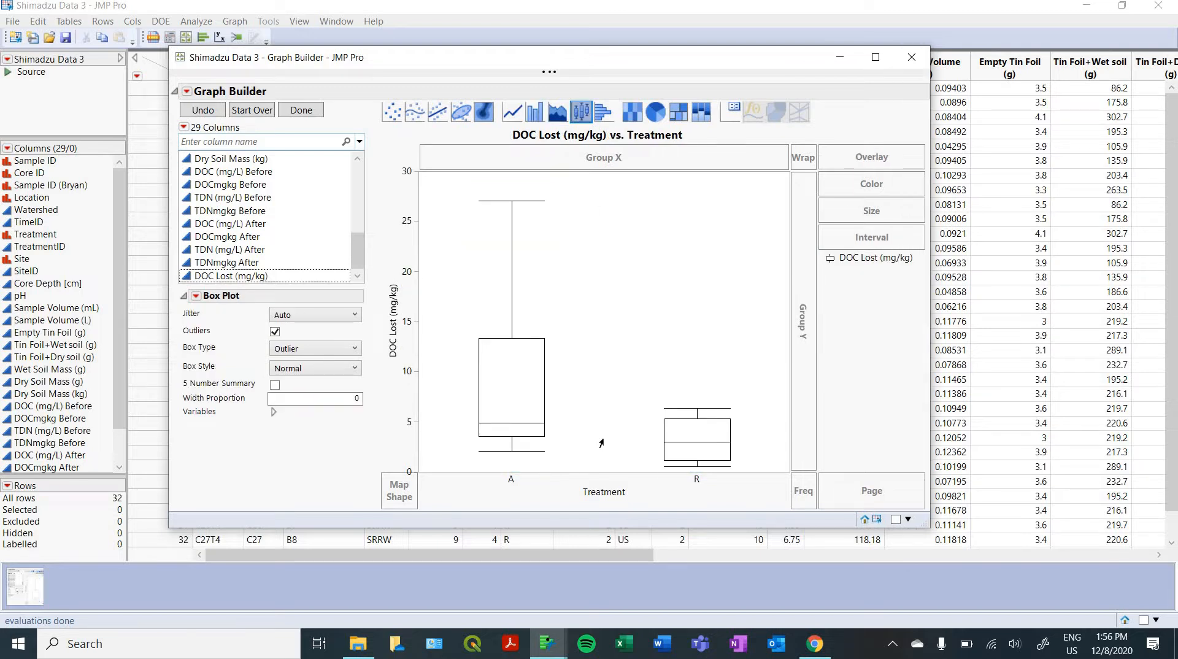
mouse_move(1066, 117)
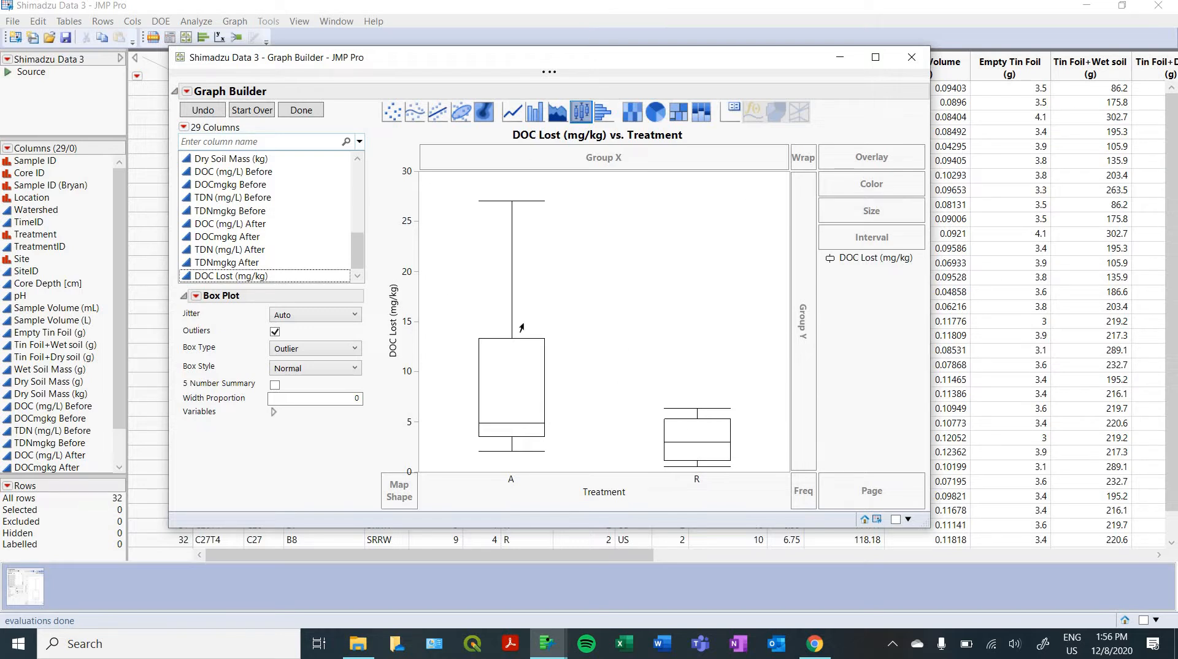
mouse_move(486, 453)
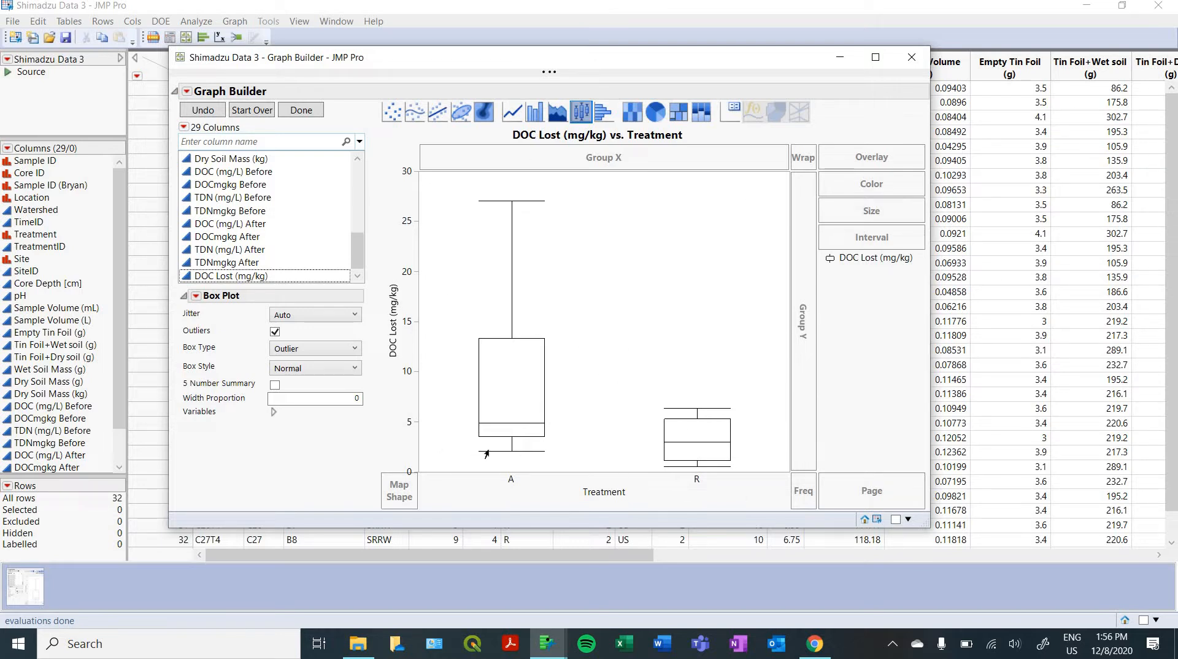
mouse_move(521, 427)
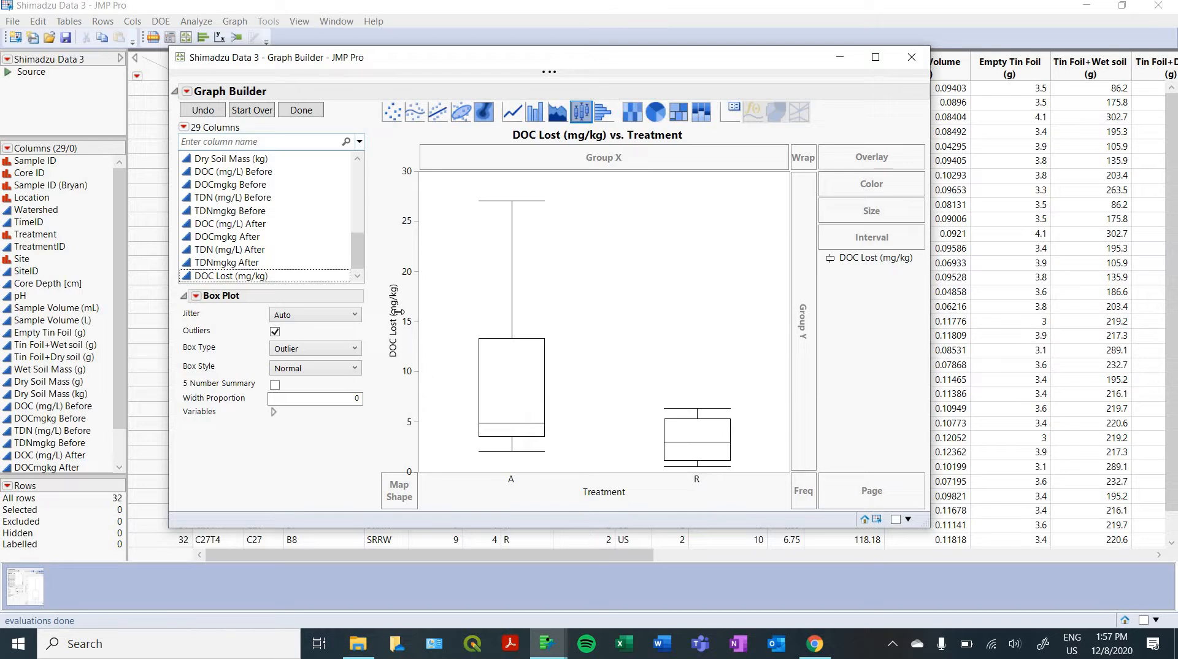
mouse_move(773, 47)
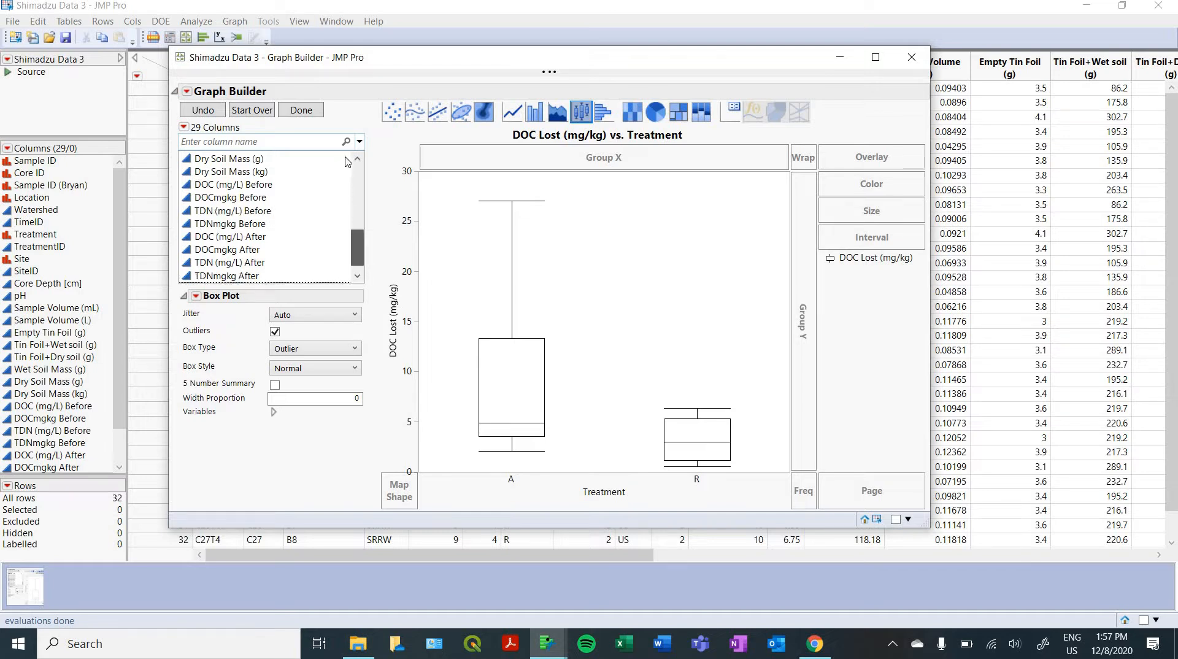
scroll("up", 3)
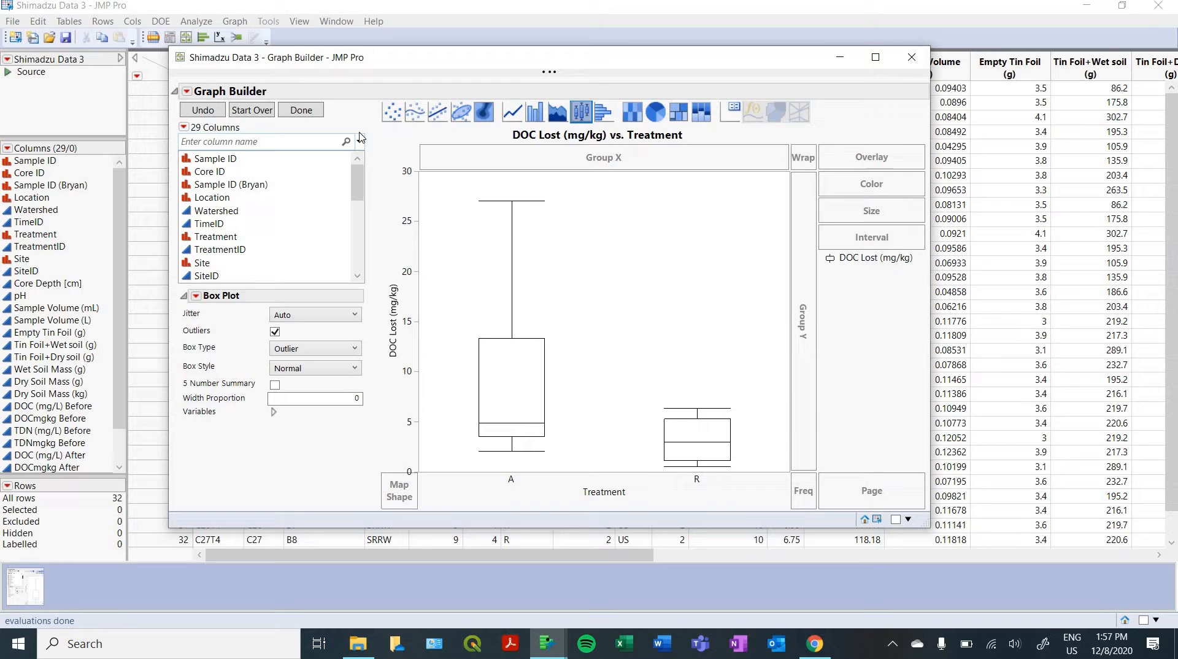
mouse_move(216, 200)
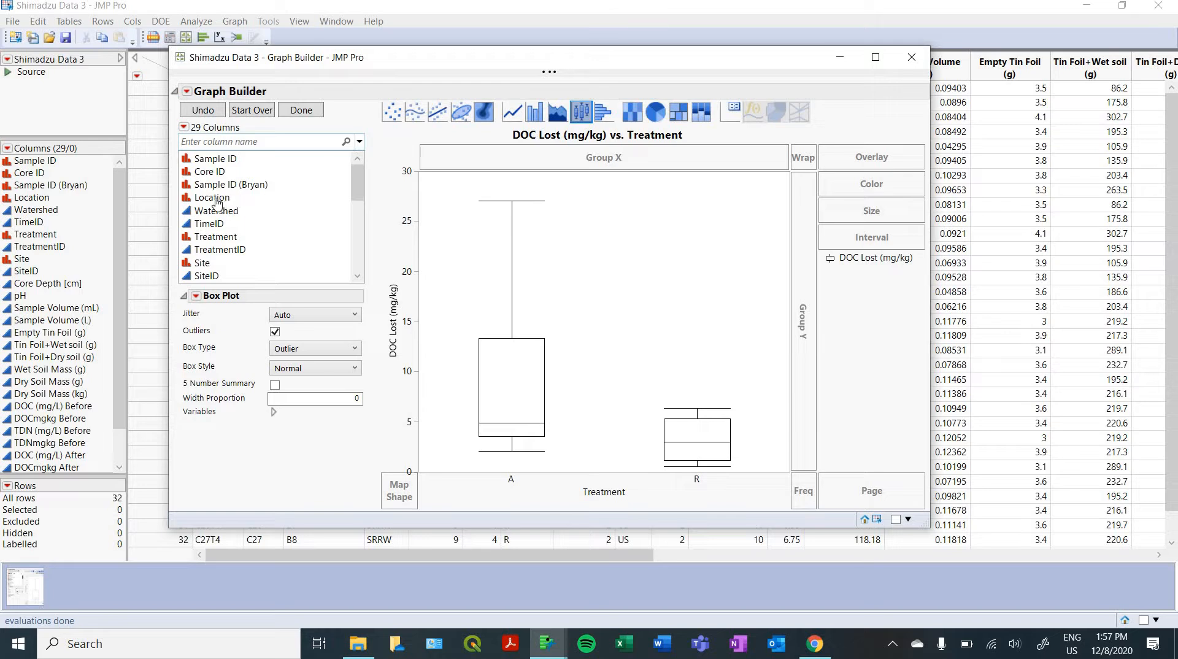
Drag Location onto the Overlay zone to split boxes into HBEF and SRRW.
left_click(215, 197)
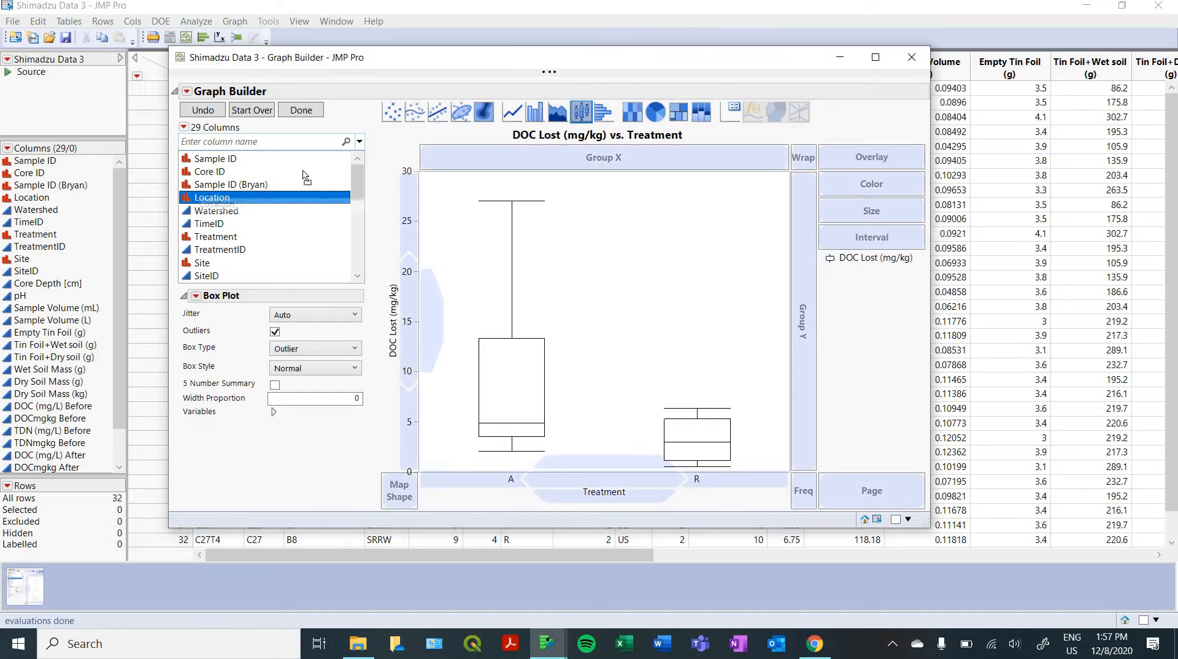
left_click_drag(211, 197, 871, 157)
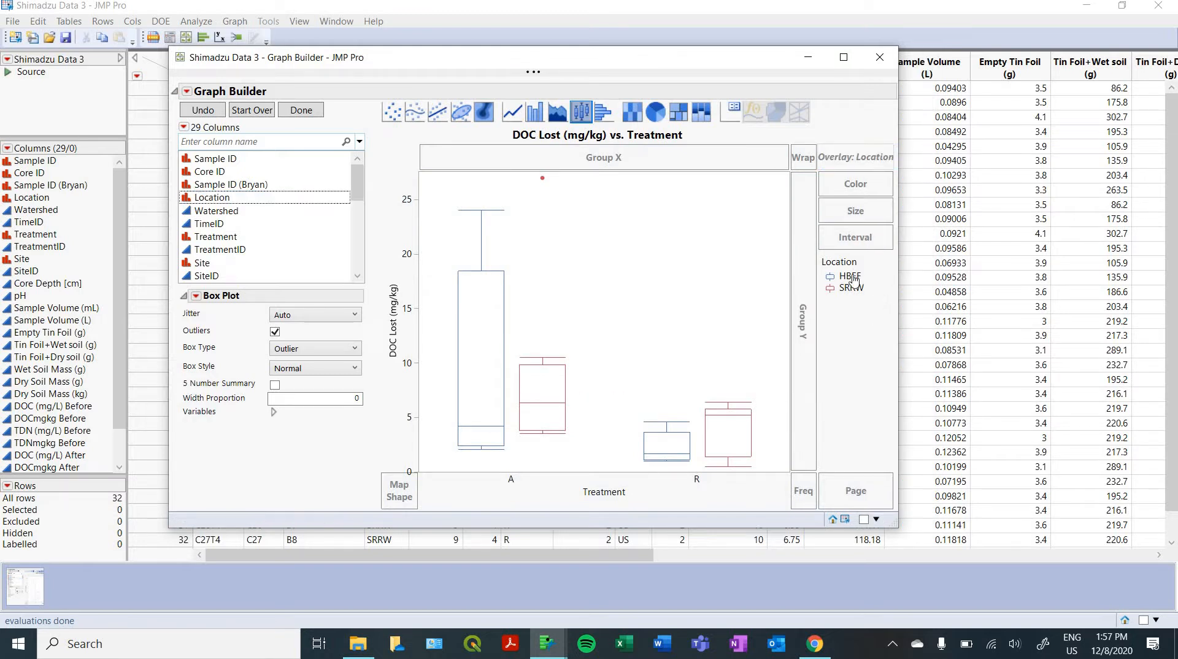
mouse_move(852, 280)
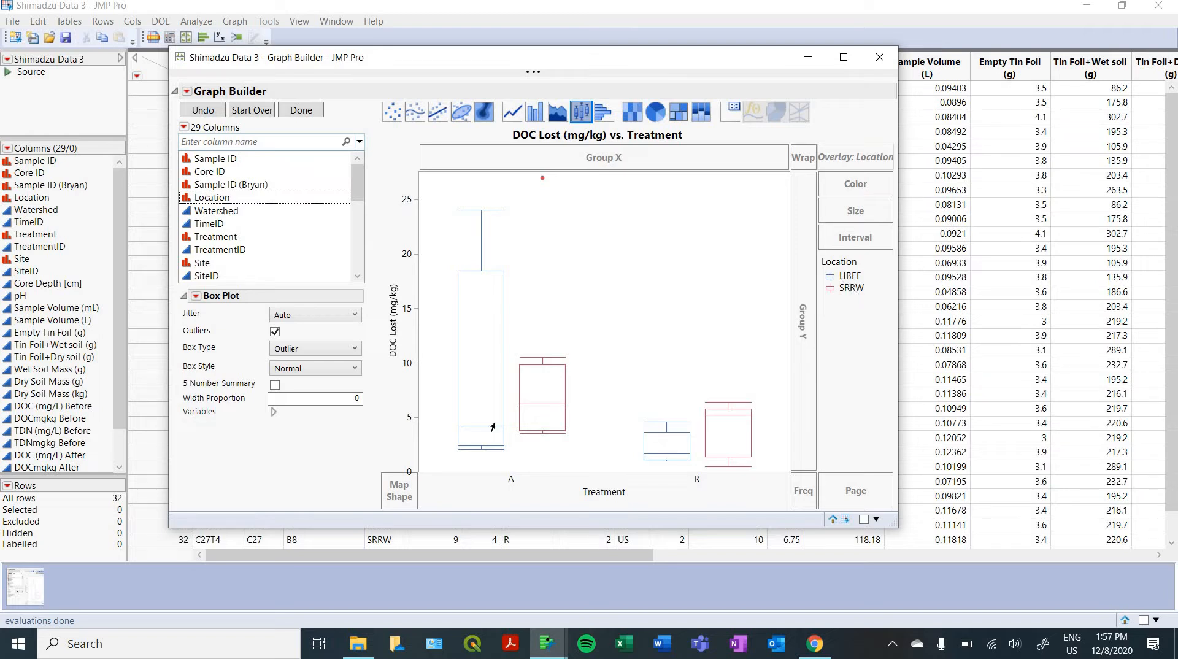
mouse_move(703, 436)
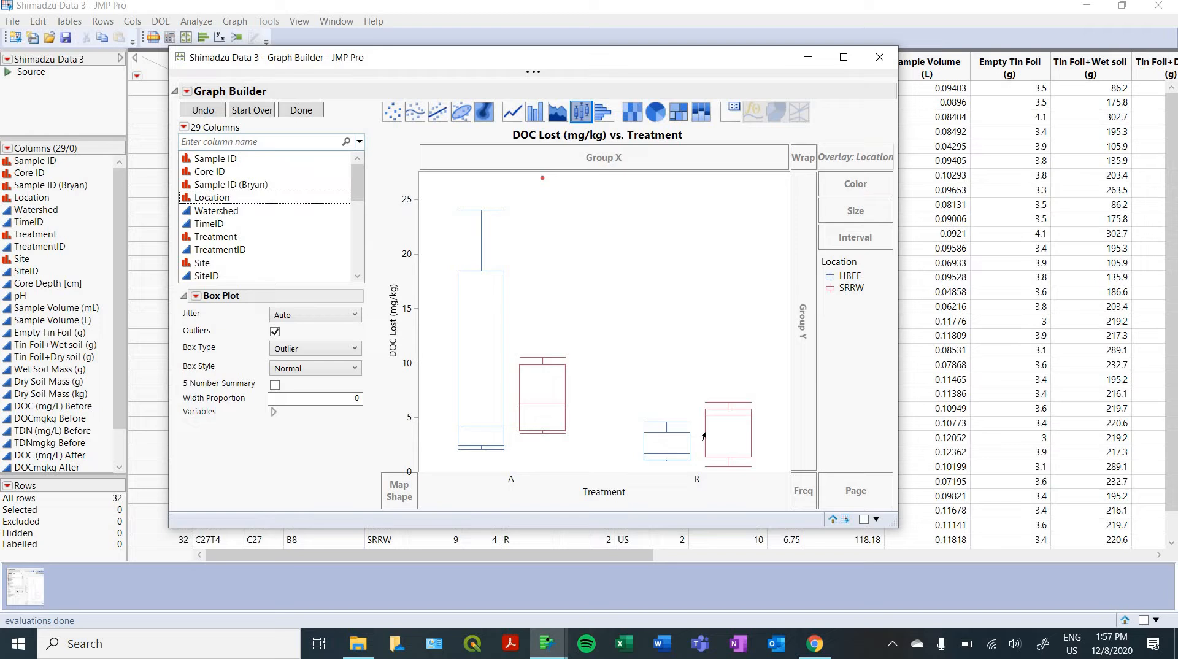
mouse_move(725, 432)
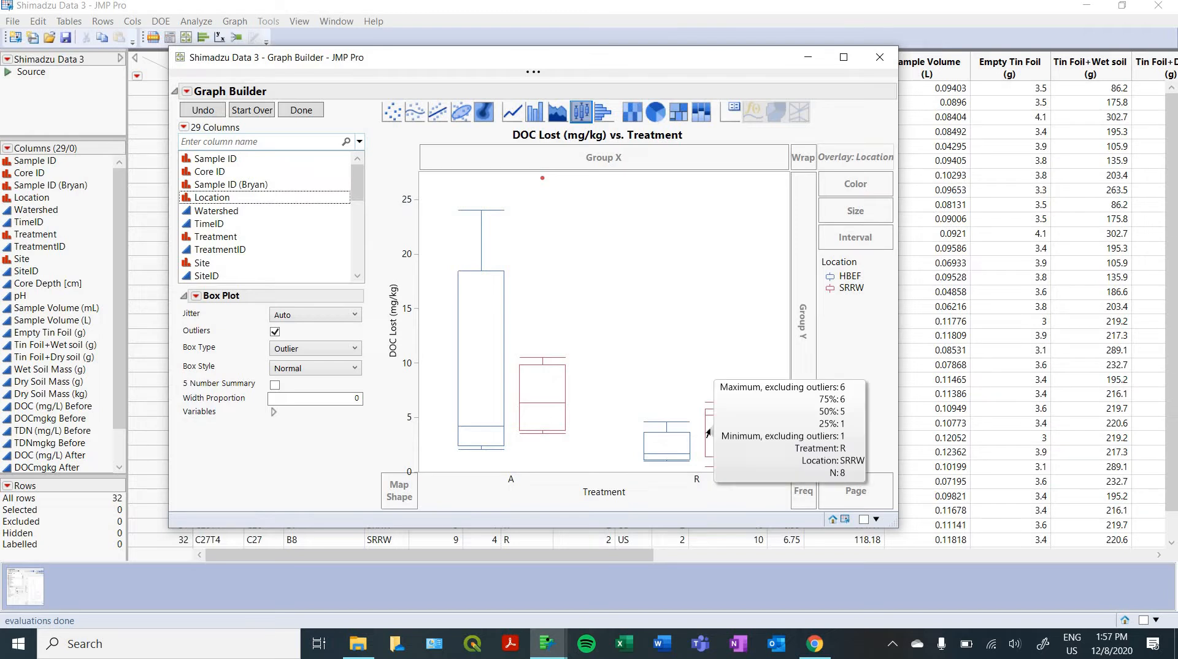
mouse_move(358, 331)
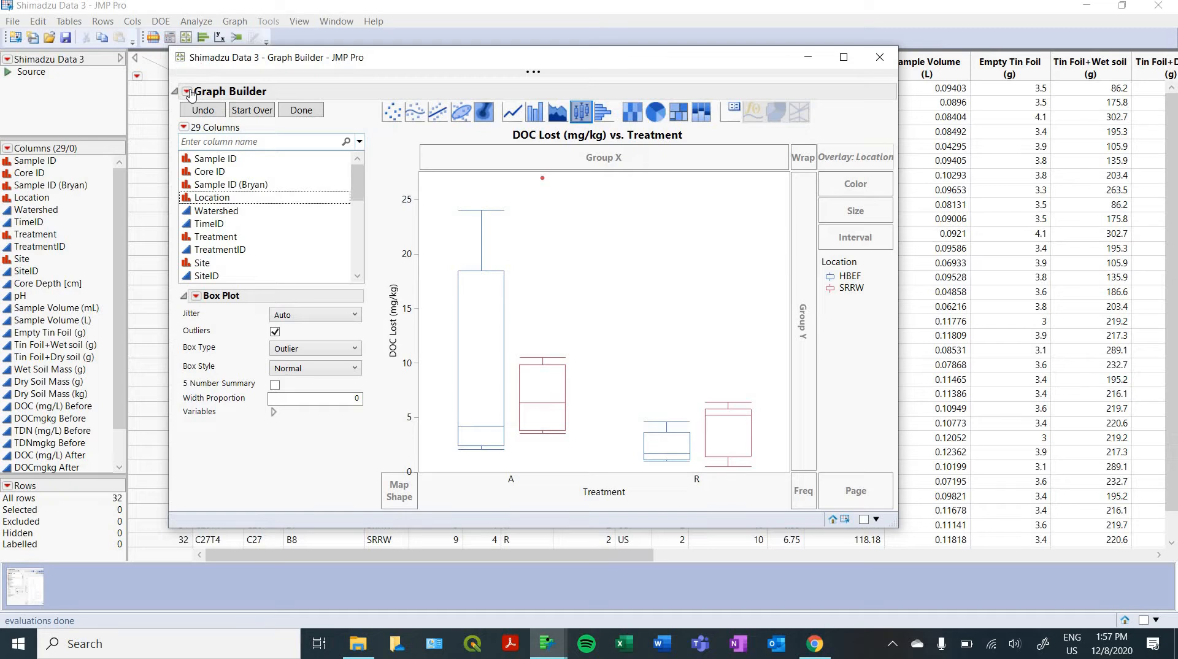
Launch Analysis from Graph Builder and run the DOC Lost ~ Treatment + Location model.
left_click(191, 93)
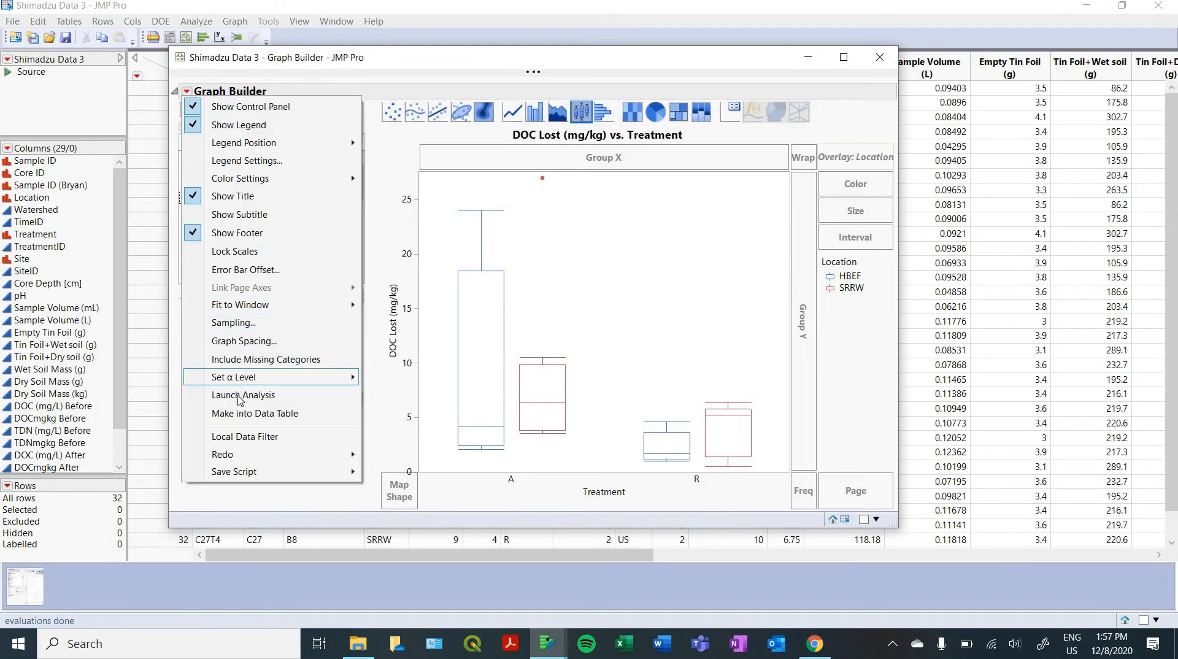
mouse_move(254, 395)
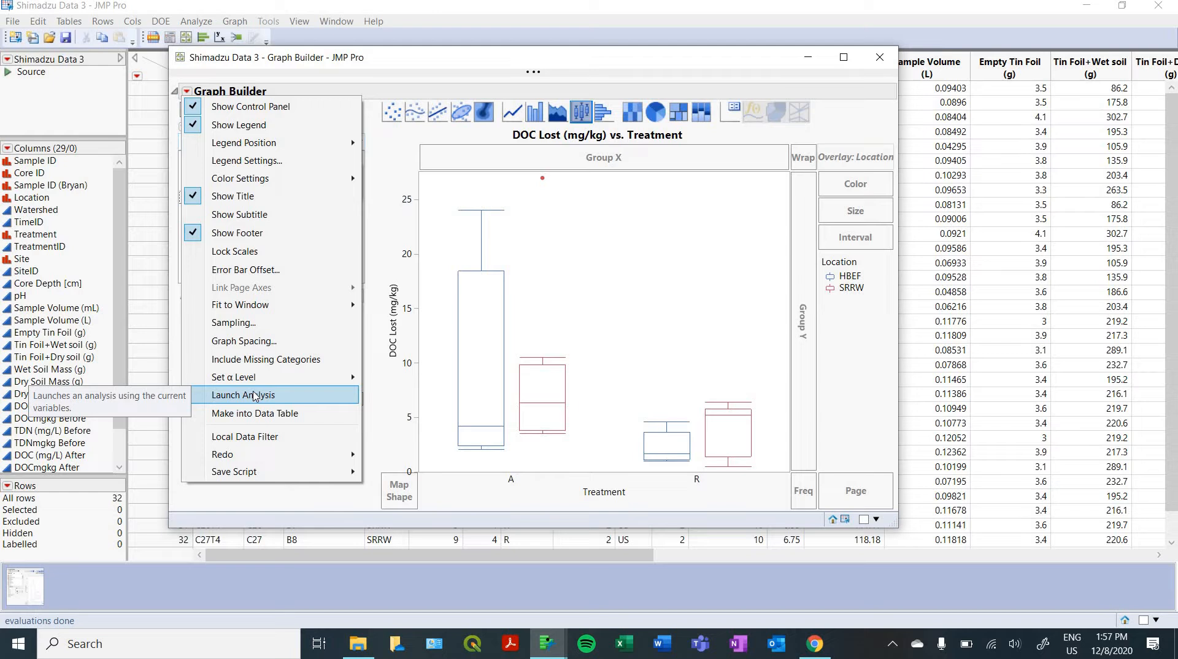
left_click(243, 395)
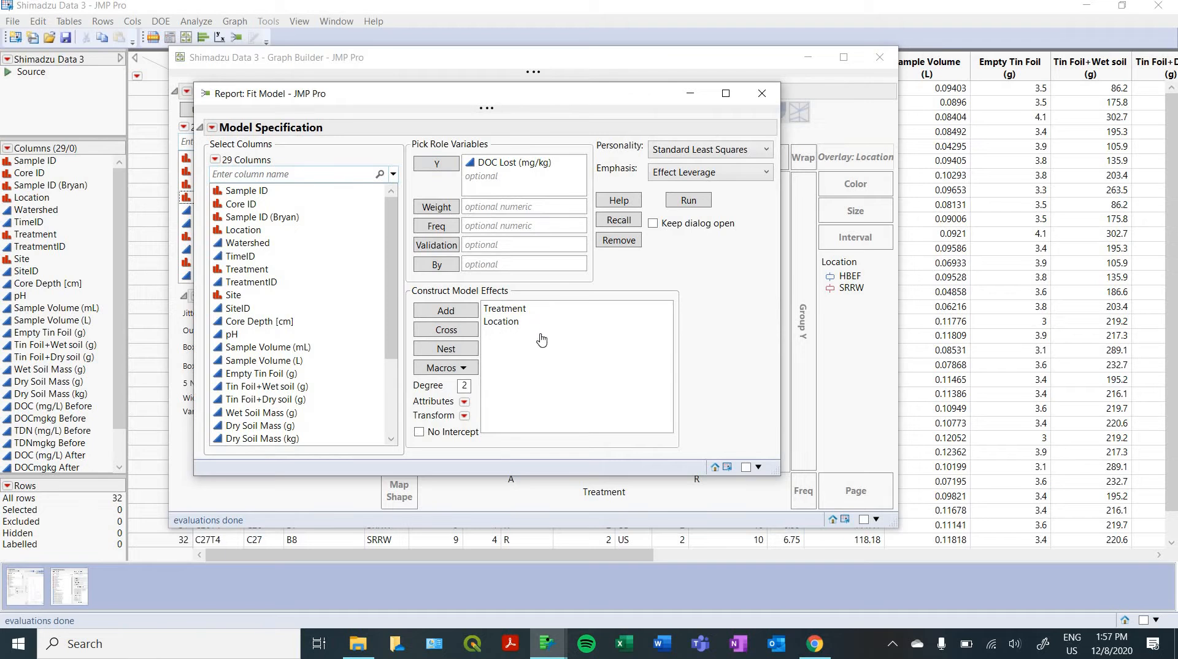
mouse_move(834, 344)
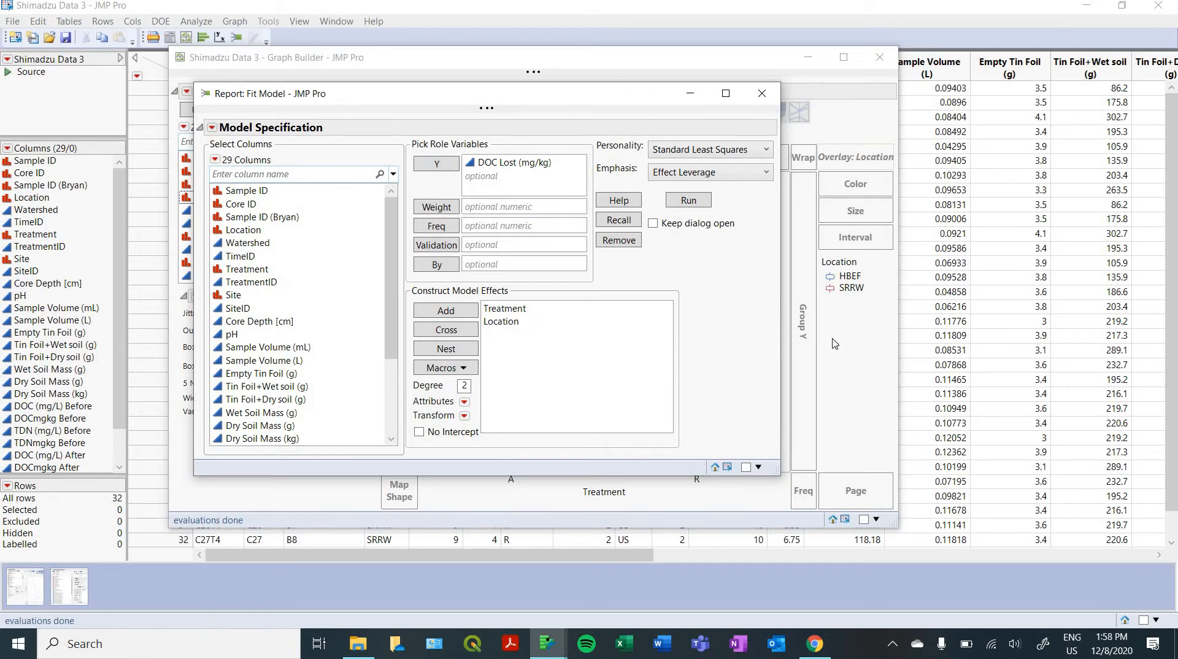
mouse_move(514, 186)
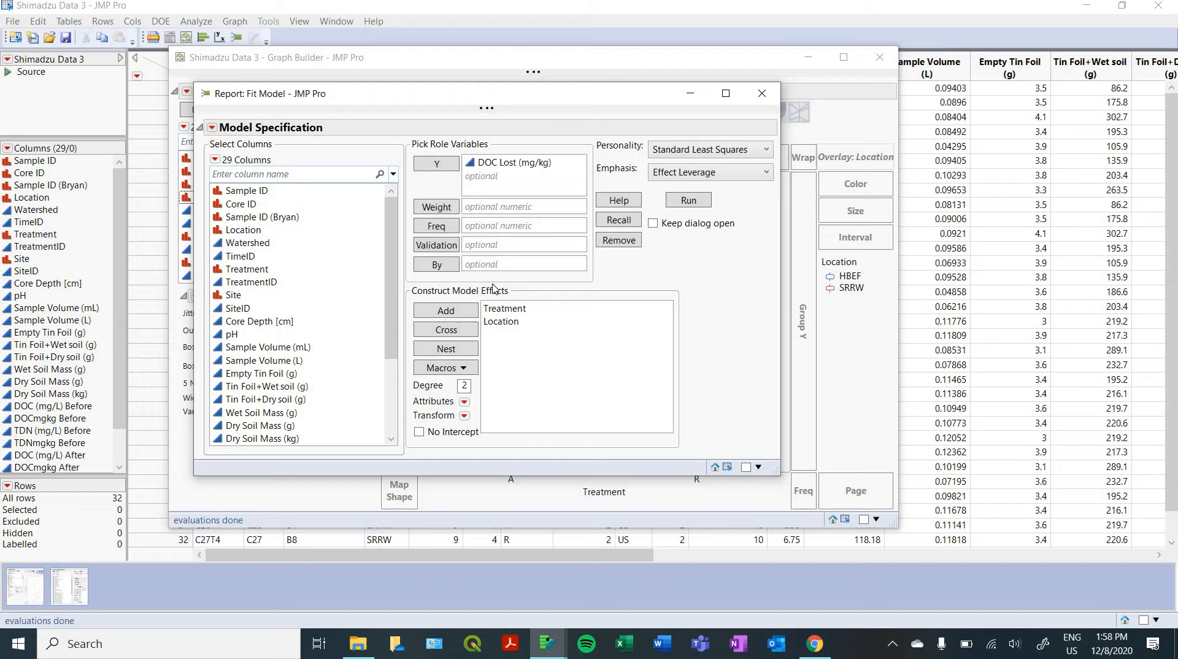
mouse_move(528, 334)
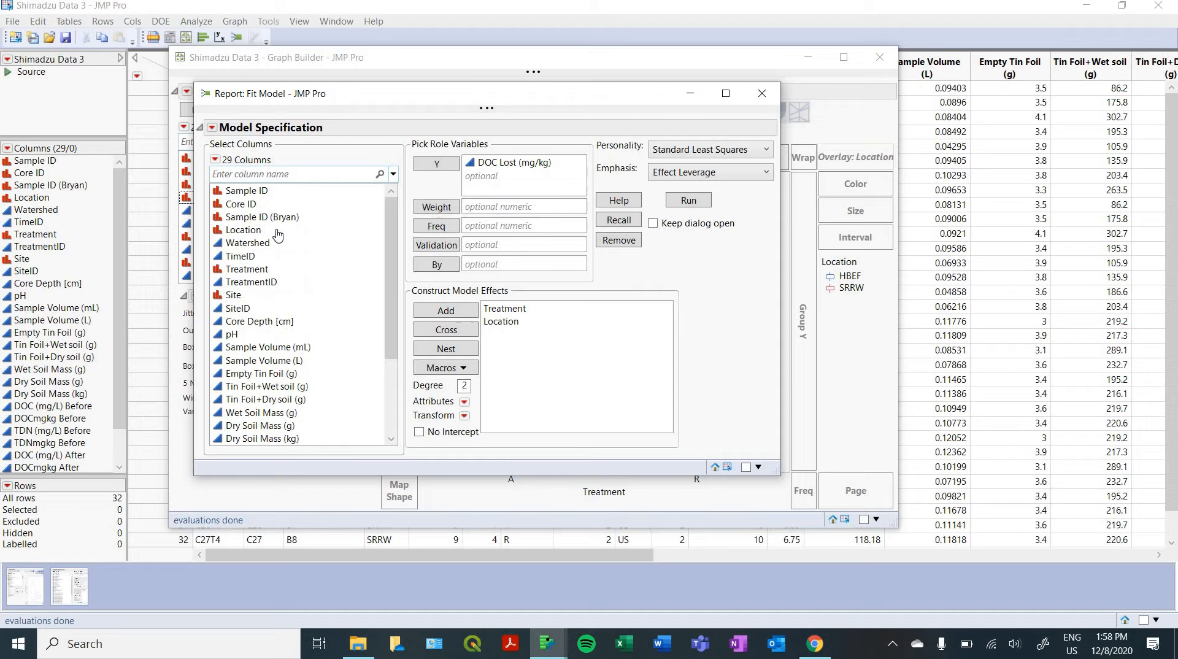
mouse_move(824, 328)
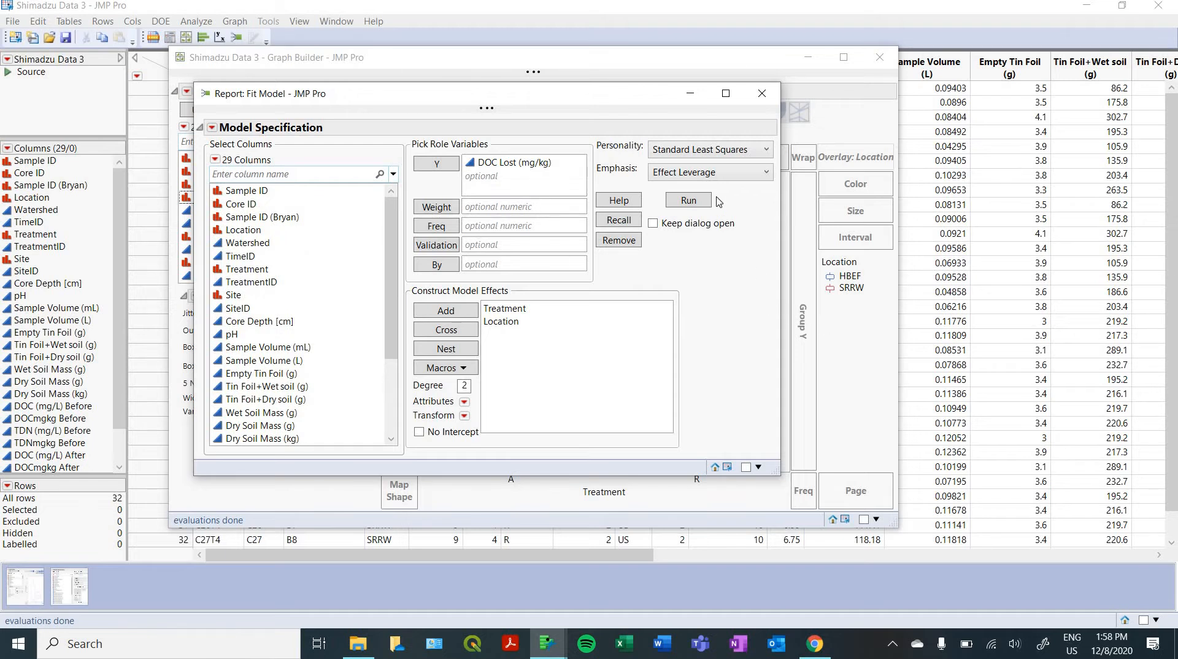
left_click(689, 200)
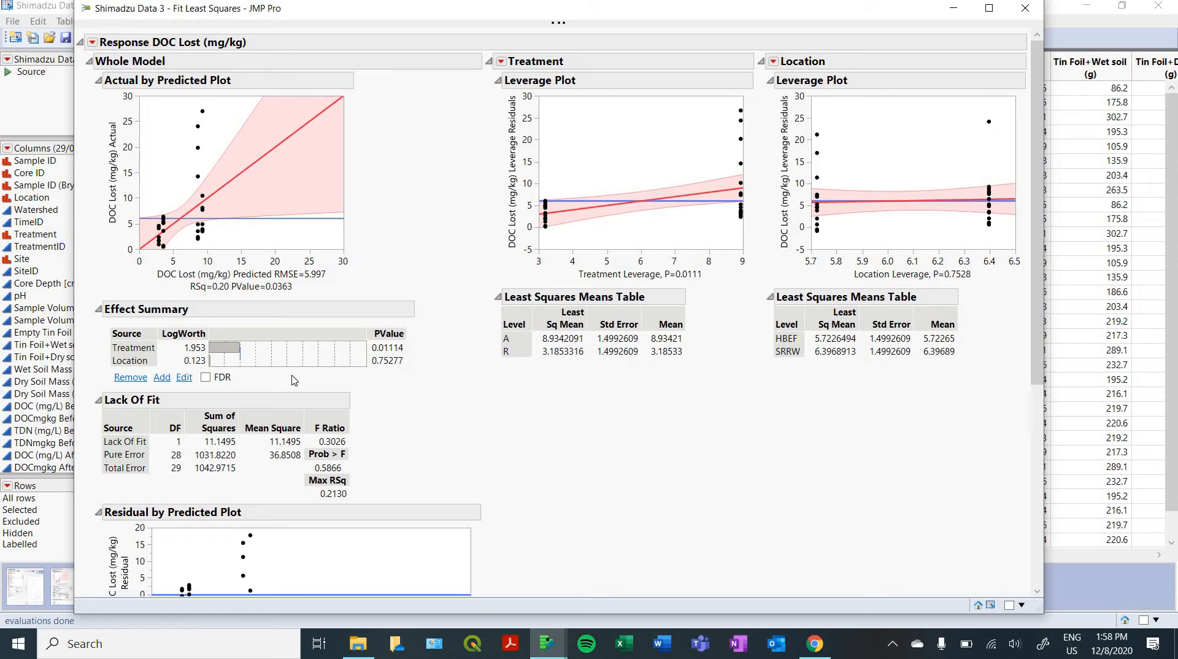
mouse_move(540, 411)
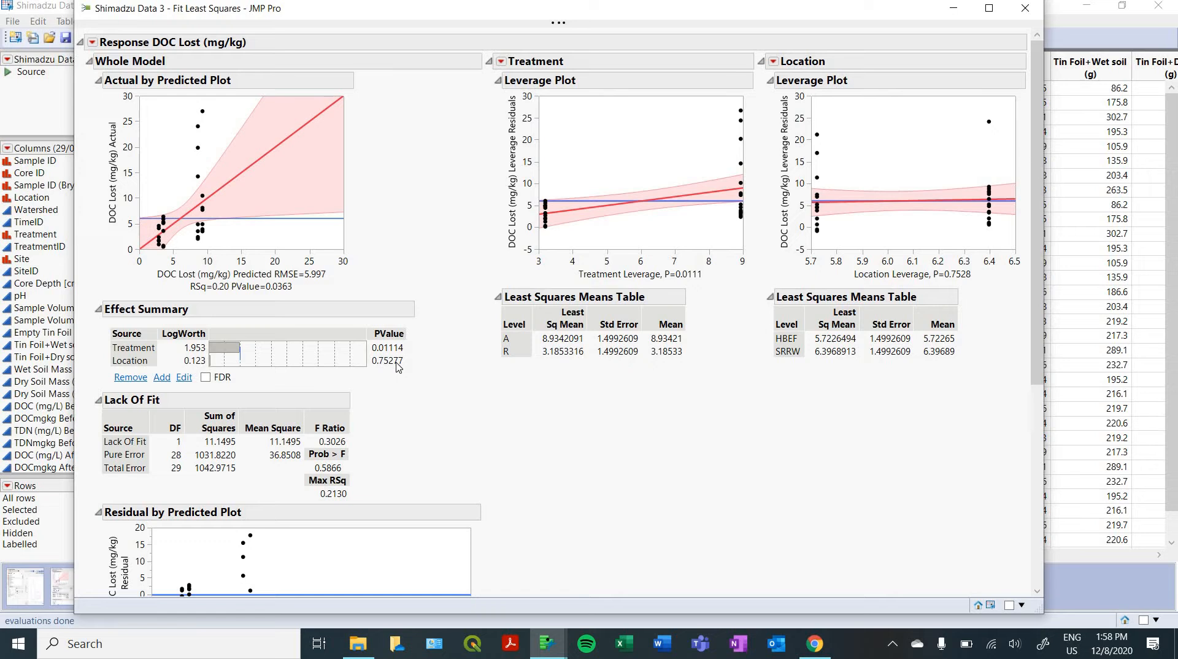
mouse_move(411, 427)
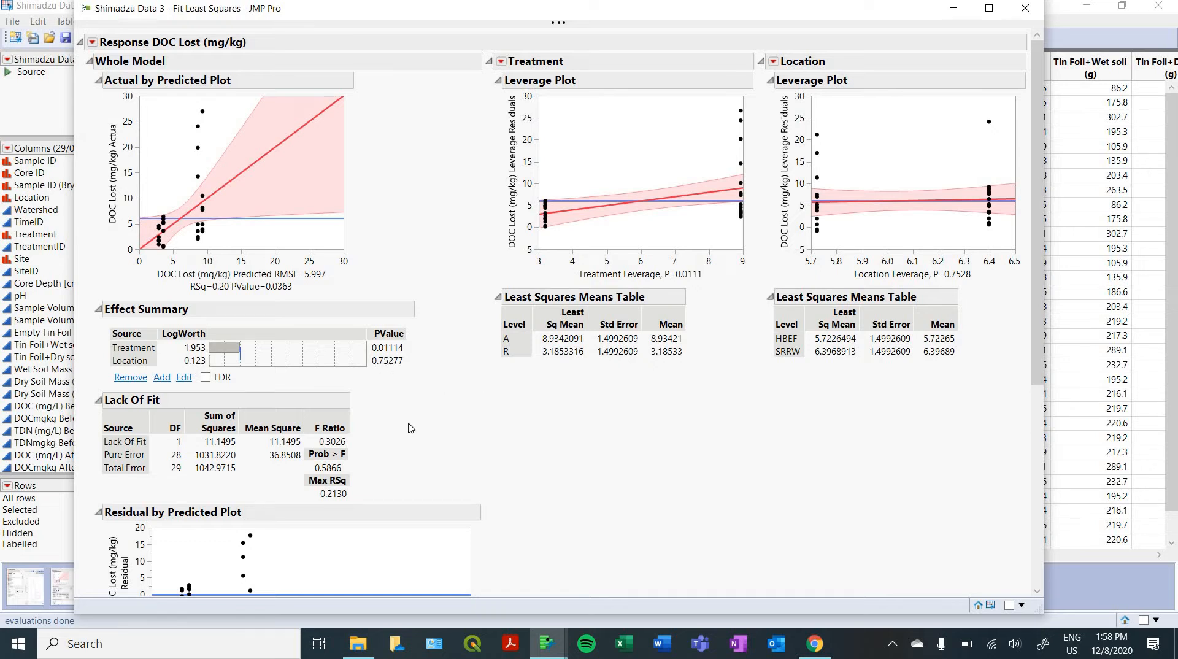
mouse_move(393, 357)
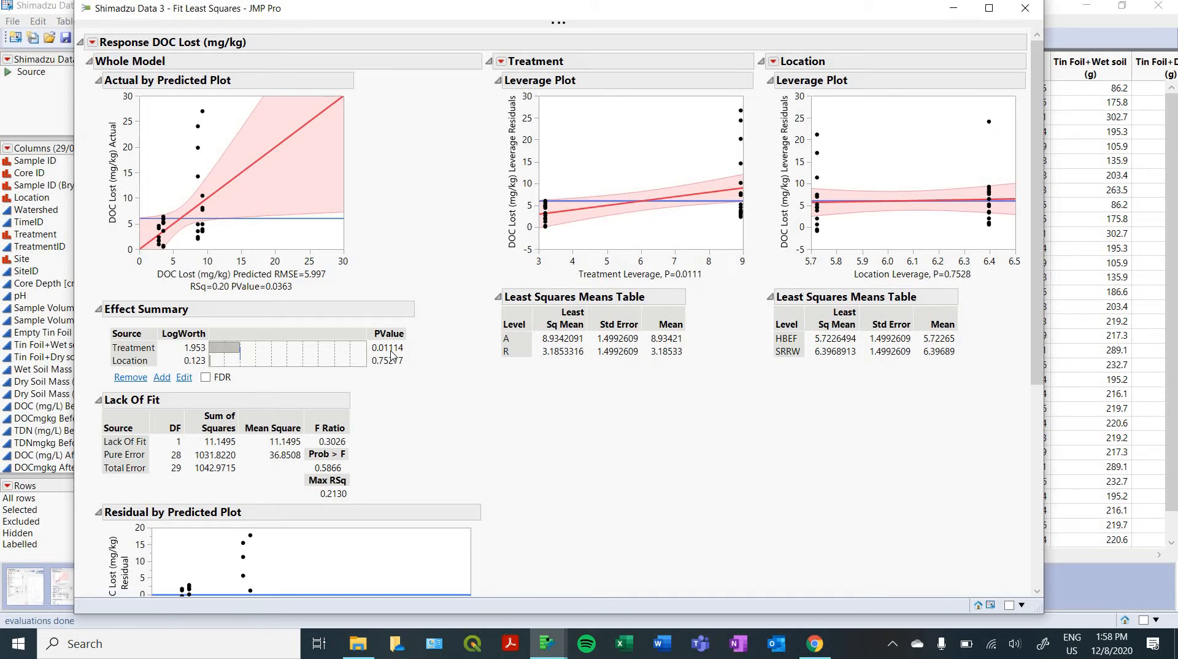
mouse_move(570, 459)
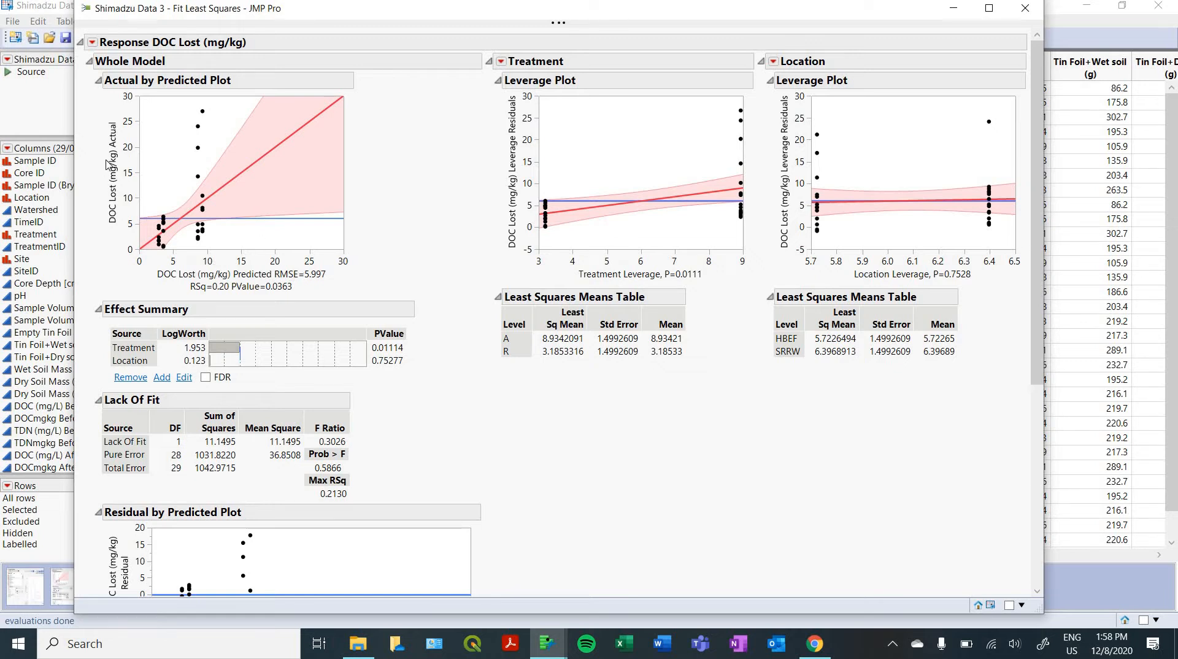
mouse_move(460, 321)
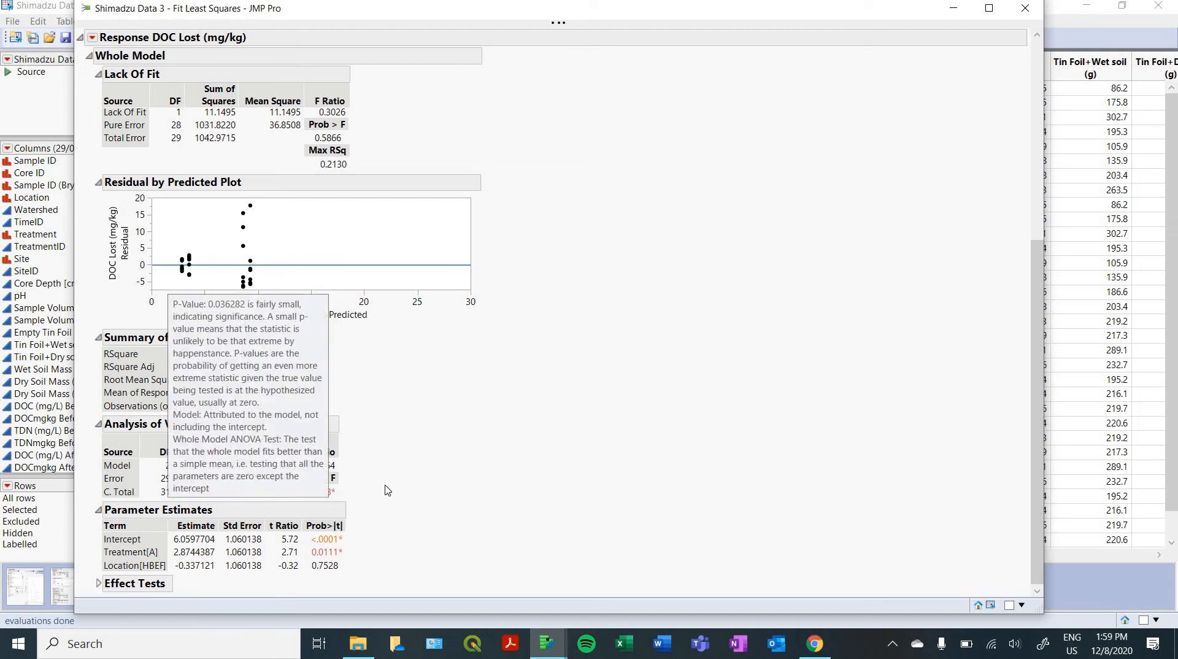
mouse_move(327, 560)
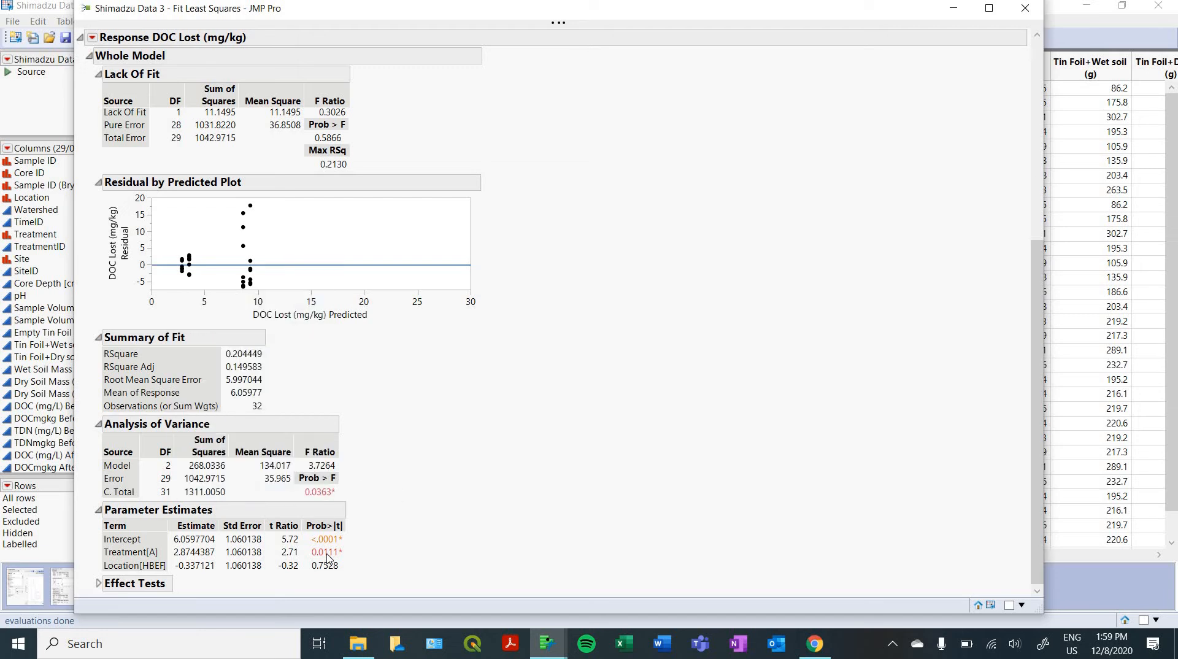
mouse_move(444, 530)
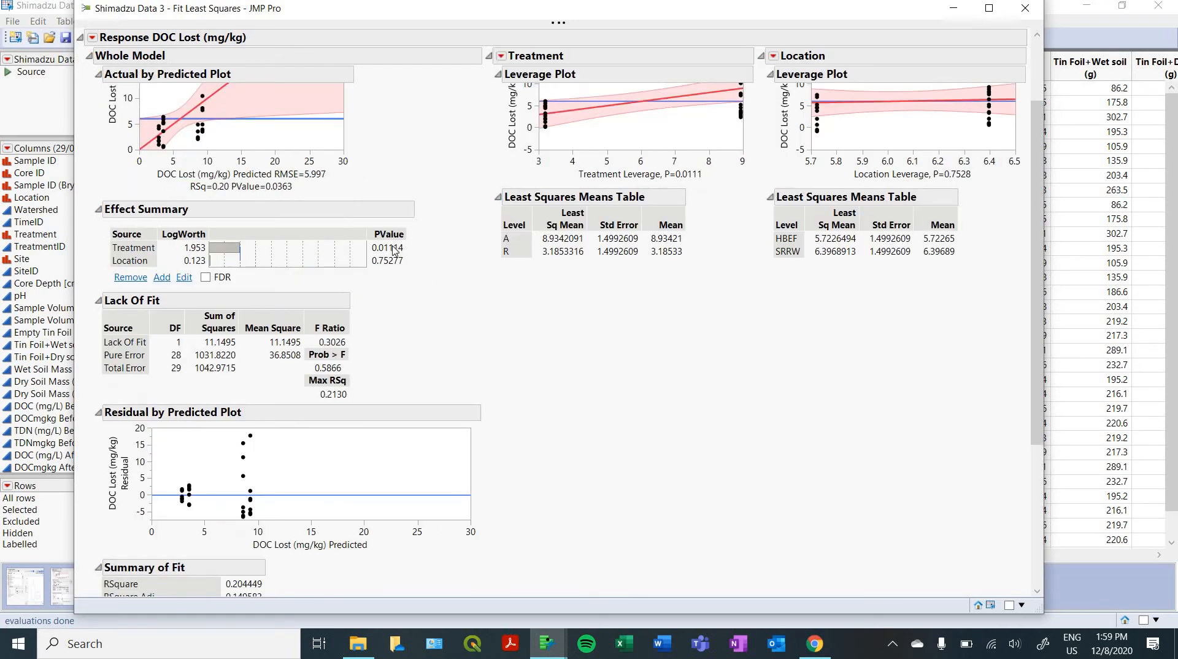
Scroll the Fit Least Squares report to review R² 0.20 and whole-model P 0.036.
scroll("down", 3)
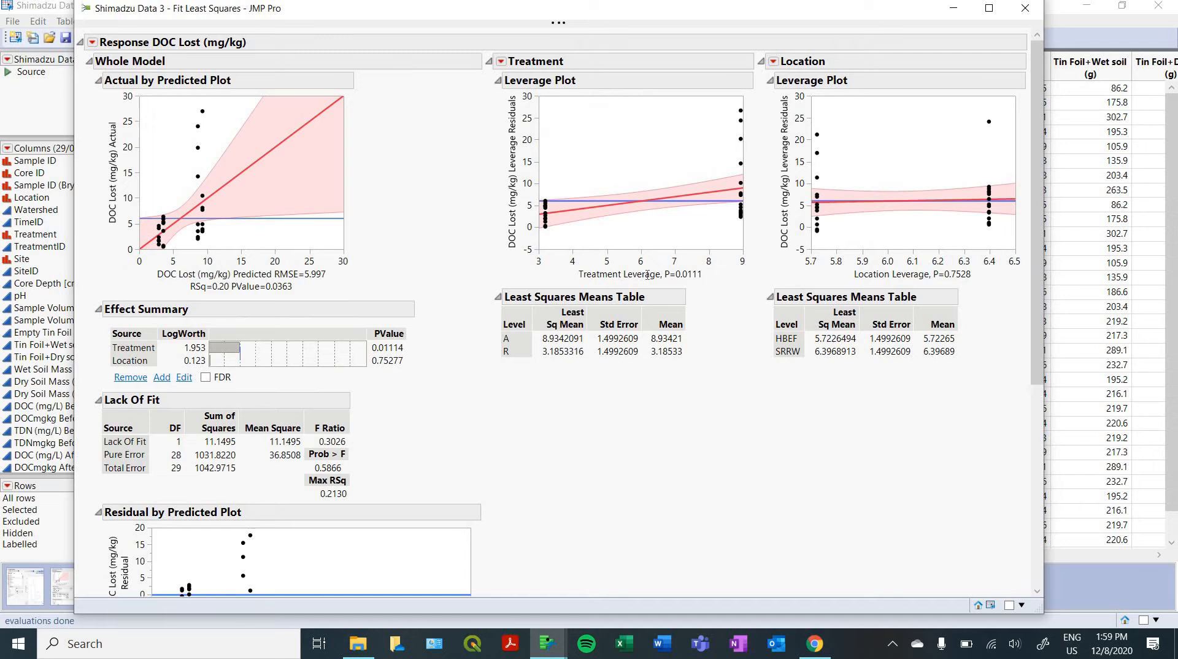
mouse_move(836, 261)
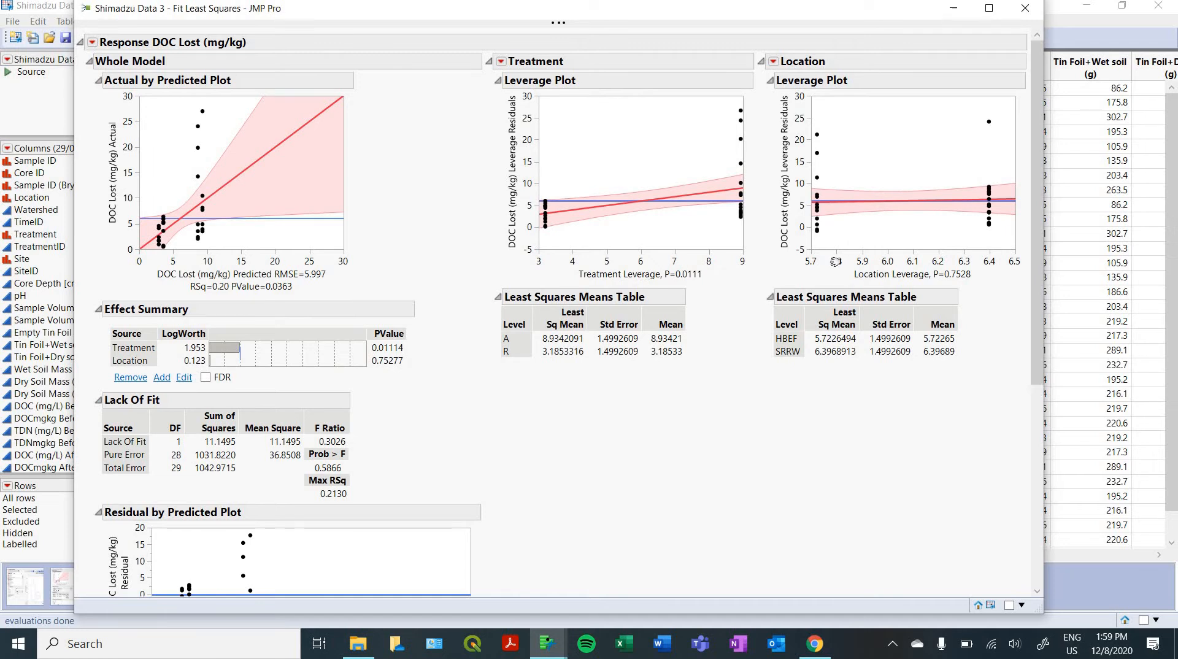
mouse_move(799, 161)
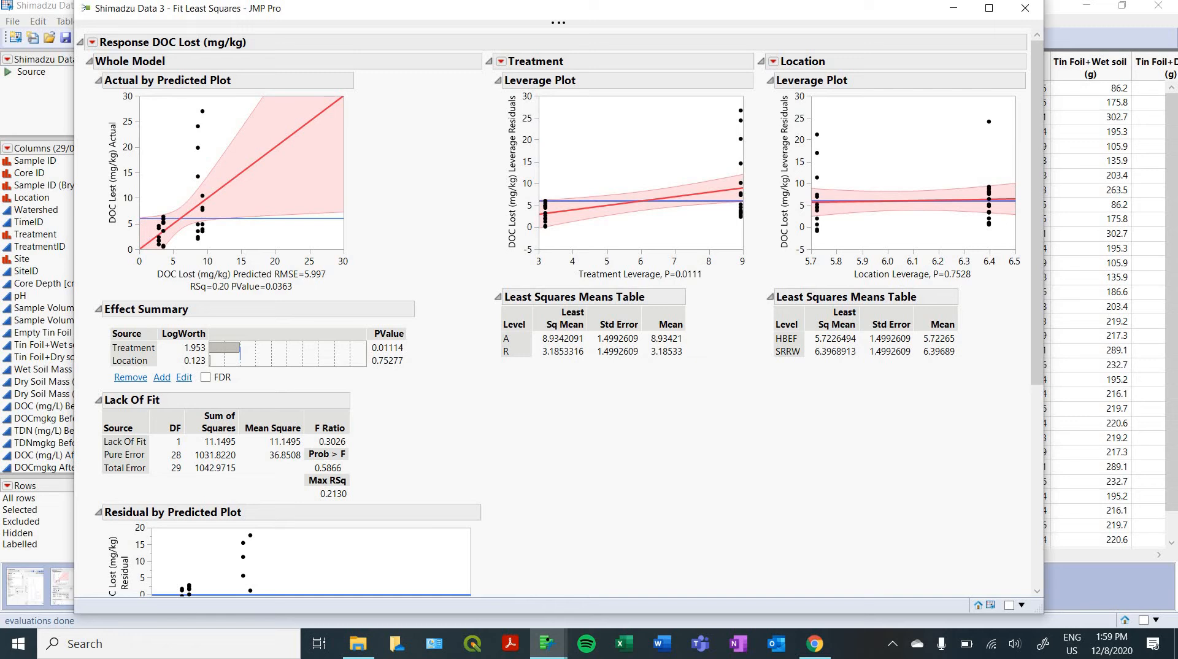
mouse_move(439, 227)
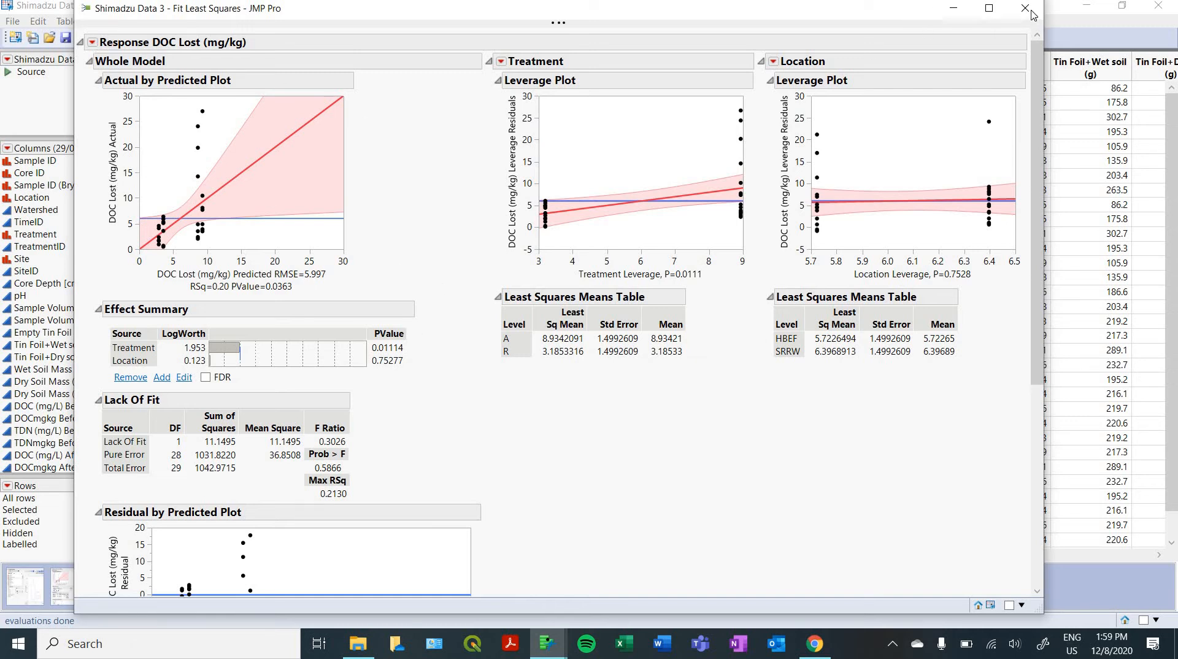
mouse_move(1020, 10)
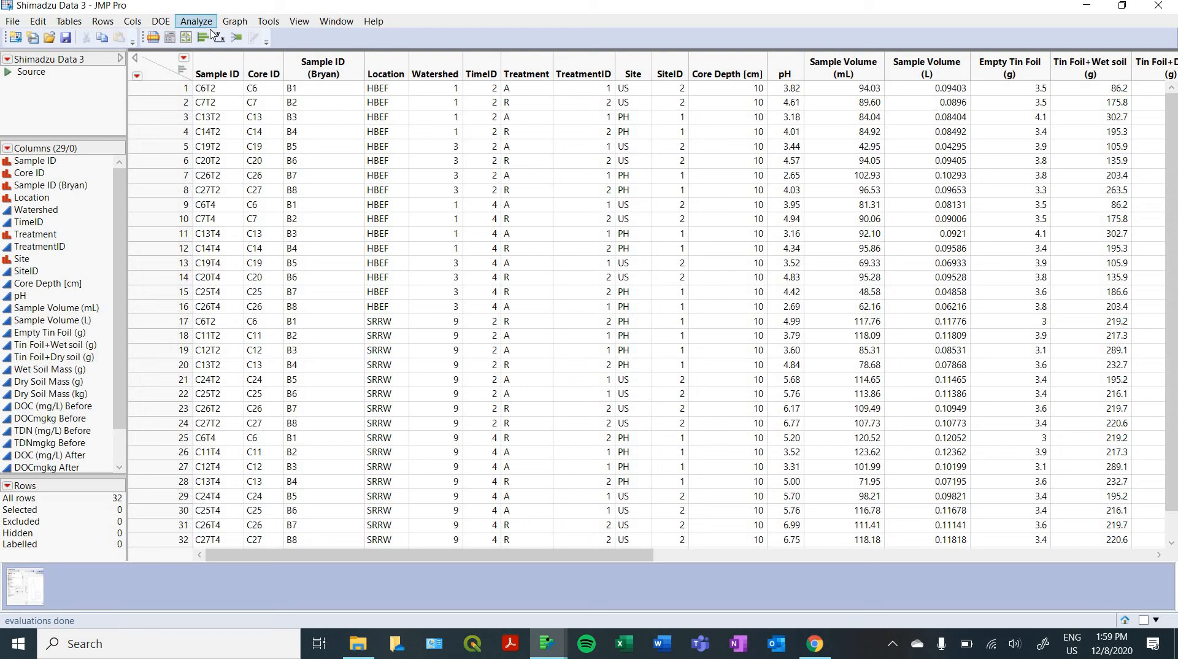
Run Fit Y by X with DOC Lost (mg/kg) as response and Treatment as factor.
left_click(195, 21)
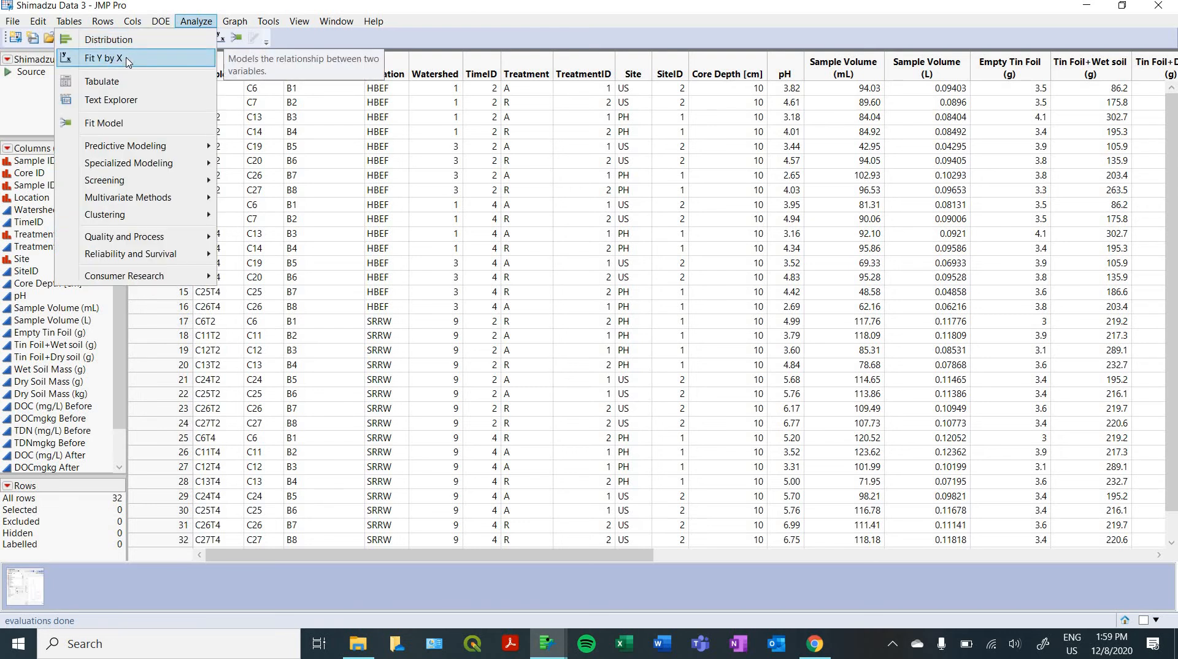
left_click(94, 61)
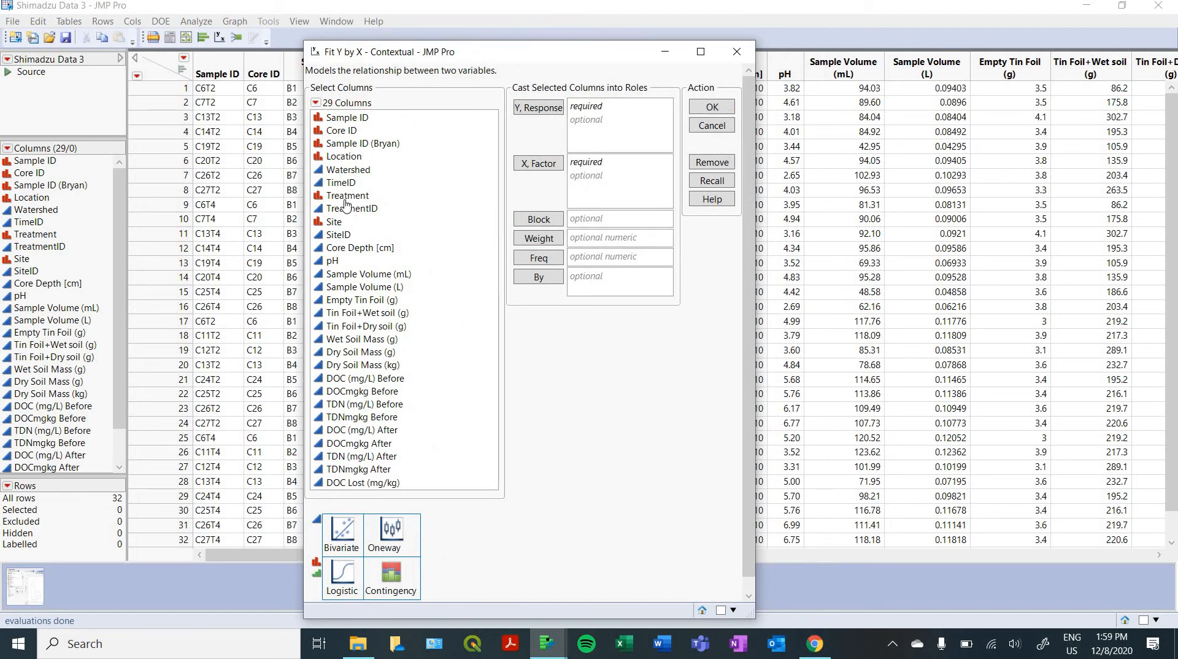
left_click(351, 195)
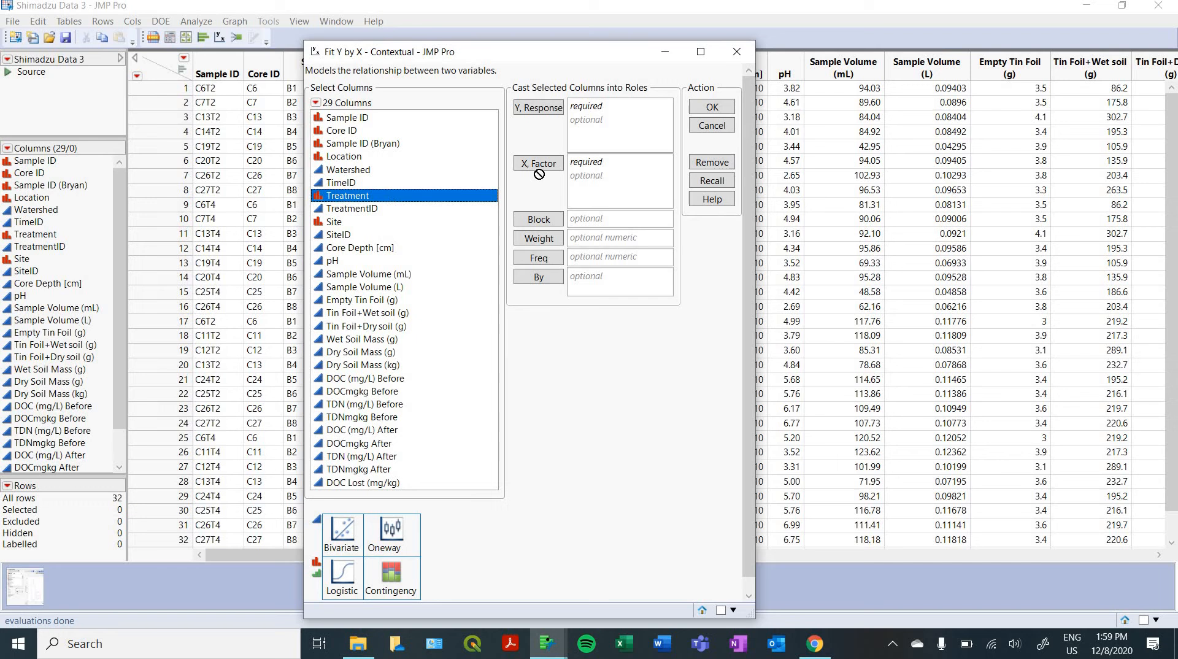
left_click(538, 164)
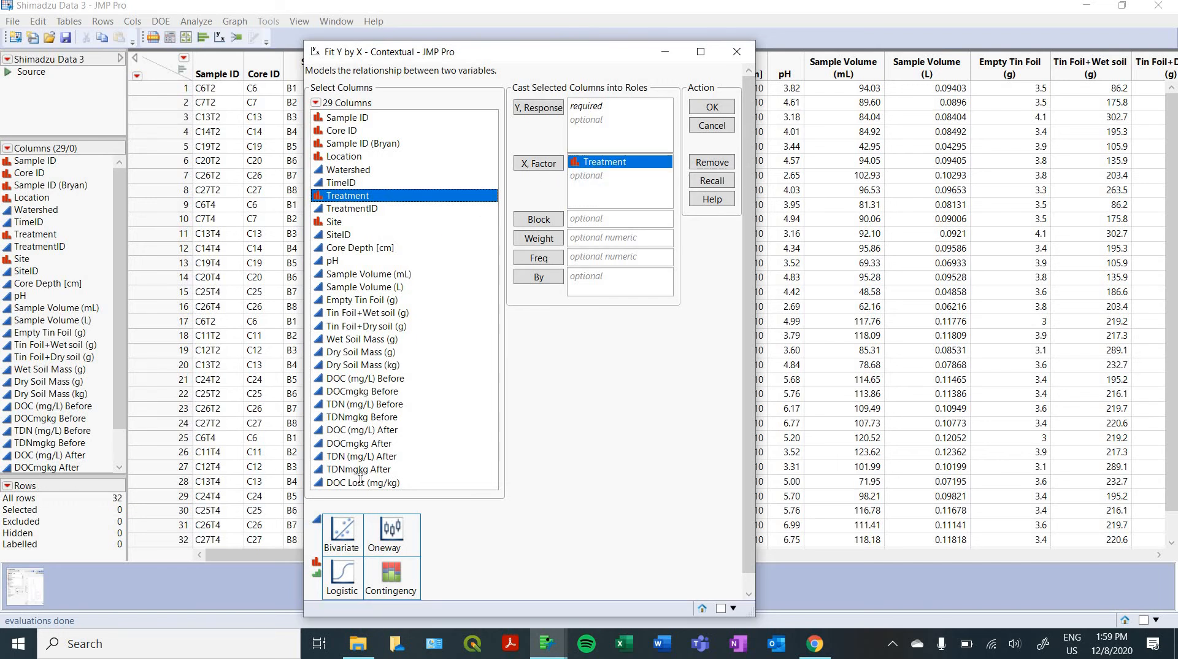
left_click(364, 482)
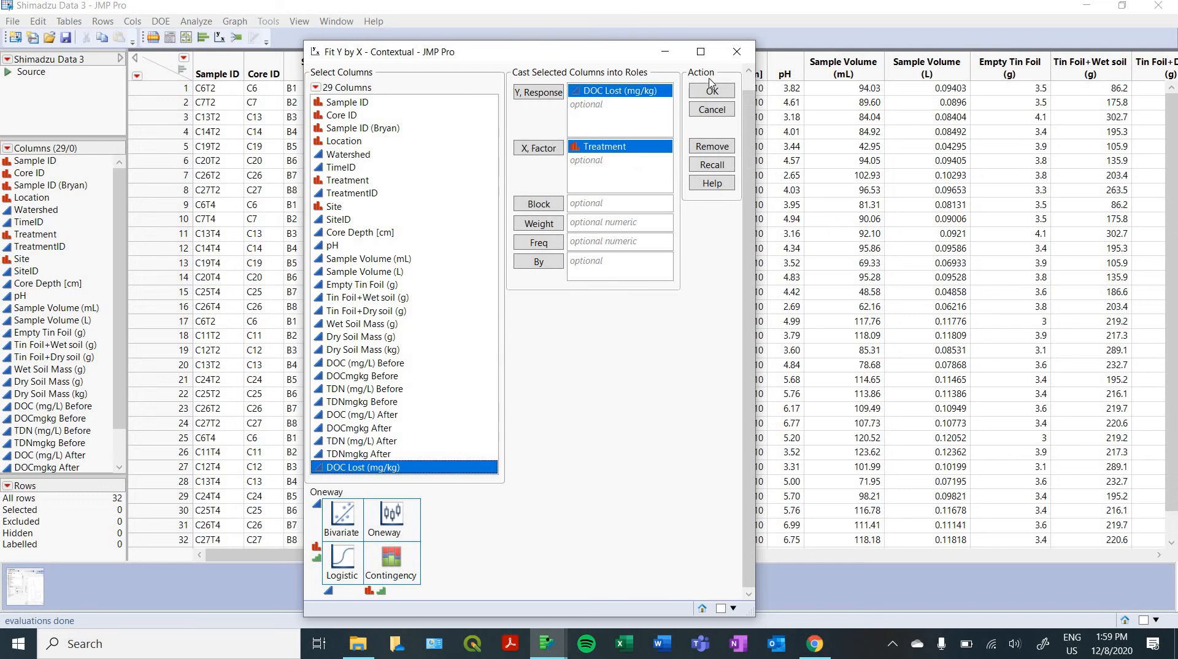
left_click(712, 109)
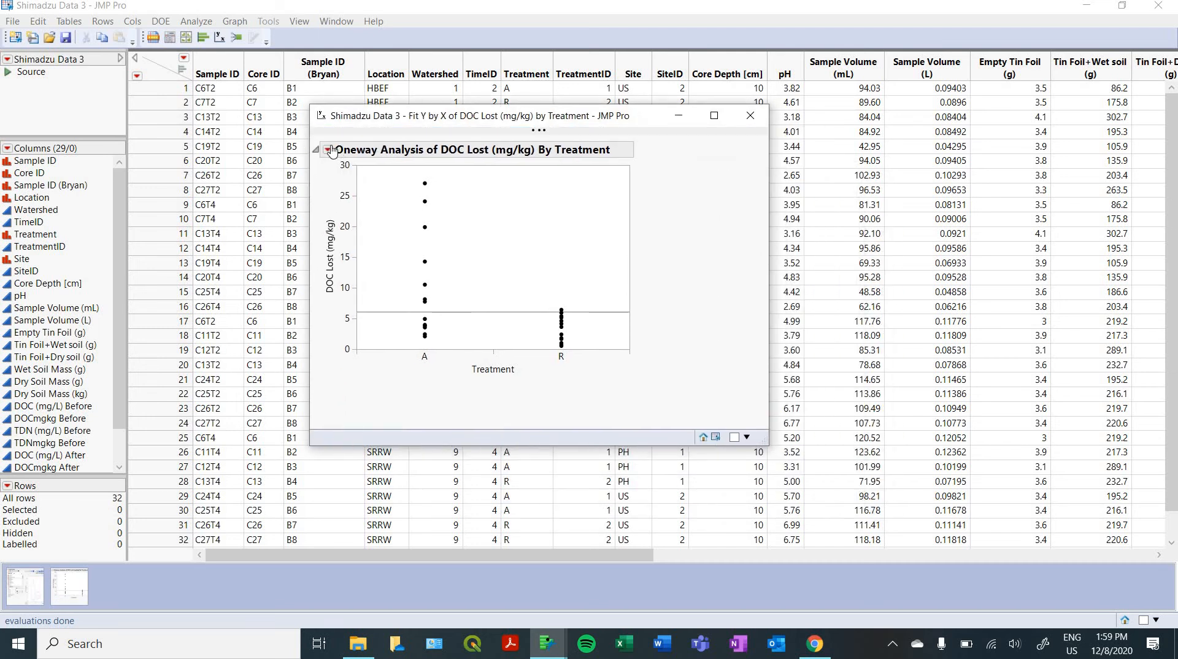
Add Means and Std Dev to the Oneway report (A 8.93, R 3.19), then collapse it.
left_click(329, 149)
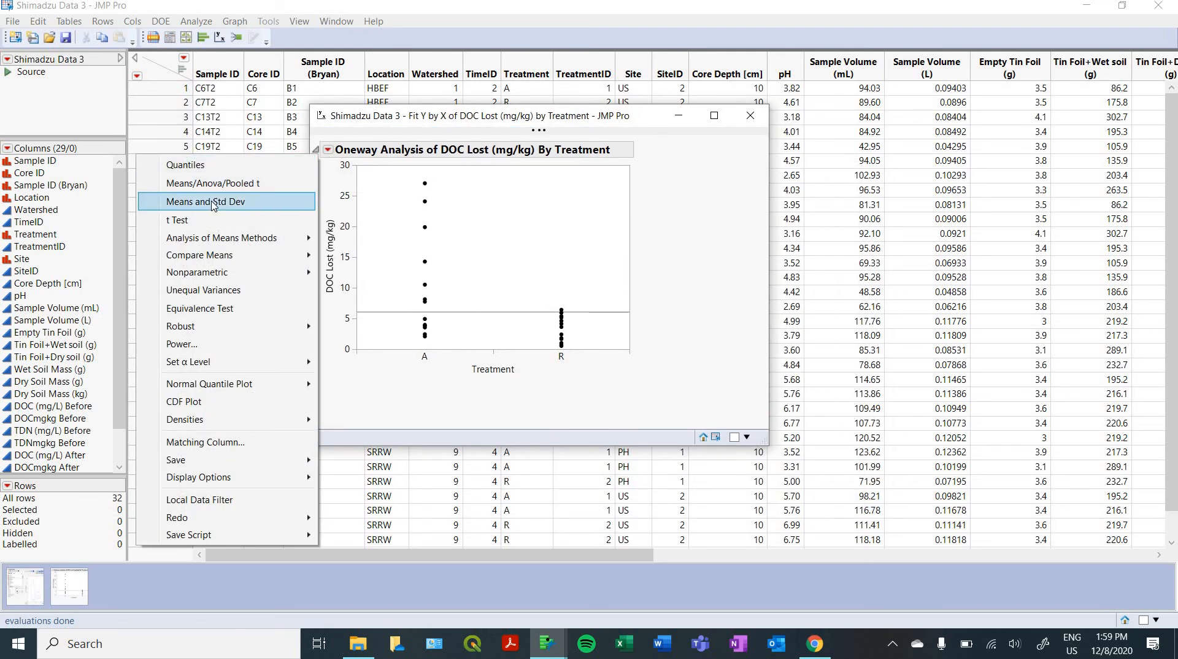
mouse_move(221, 201)
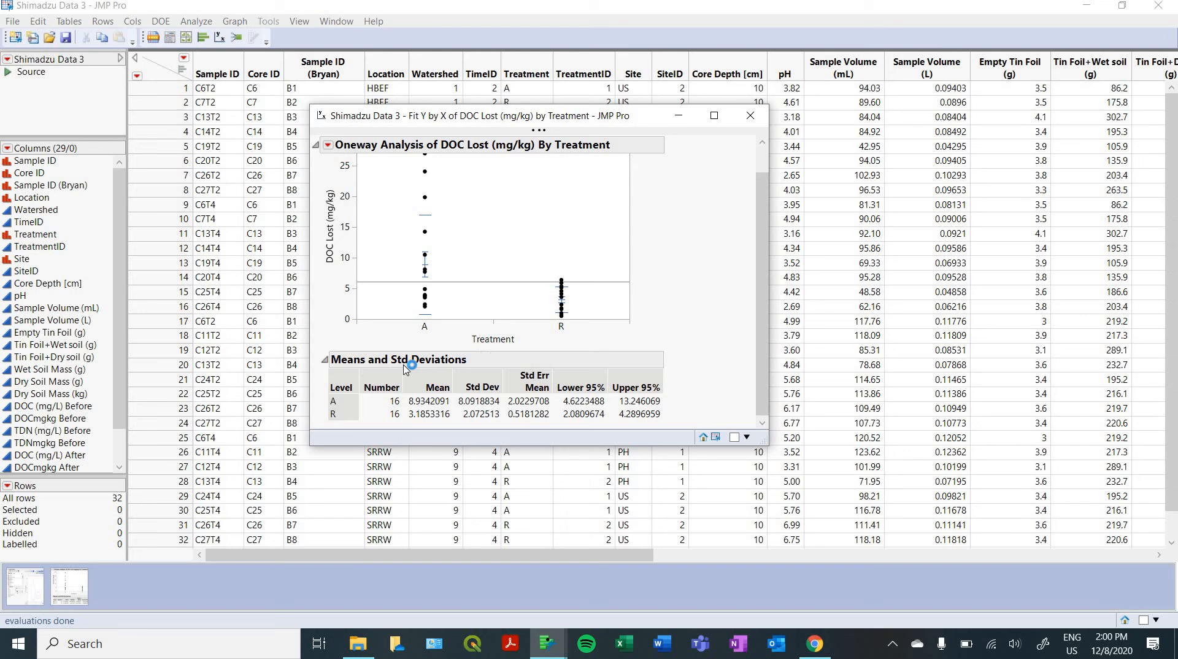
mouse_move(368, 414)
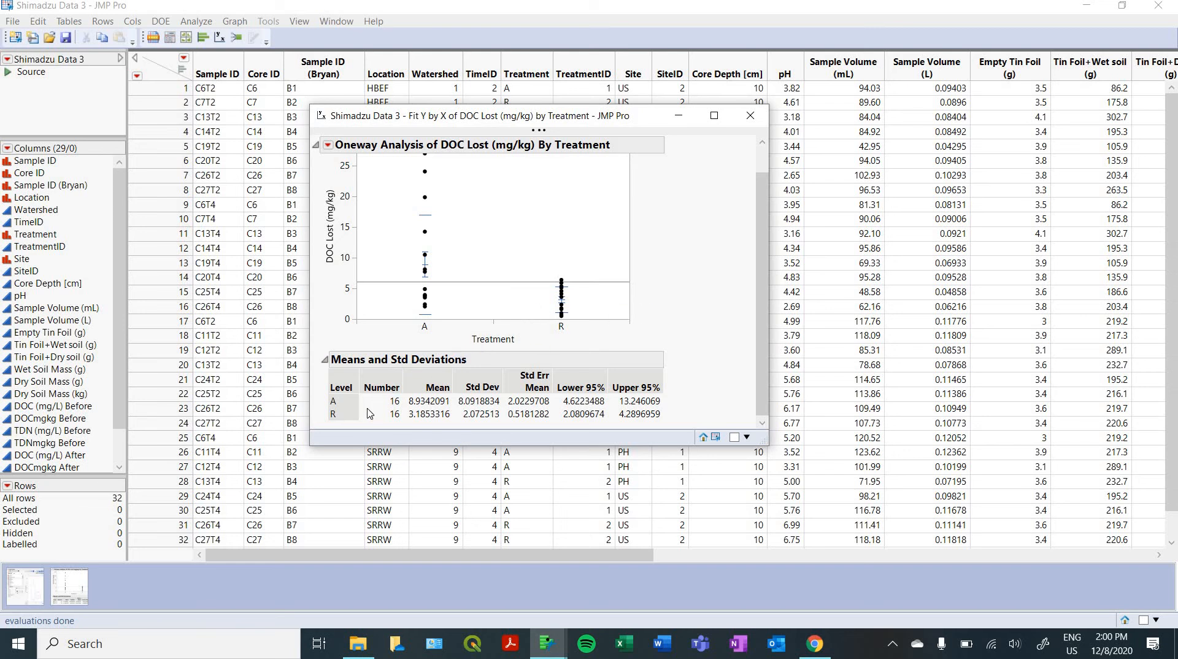
mouse_move(518, 383)
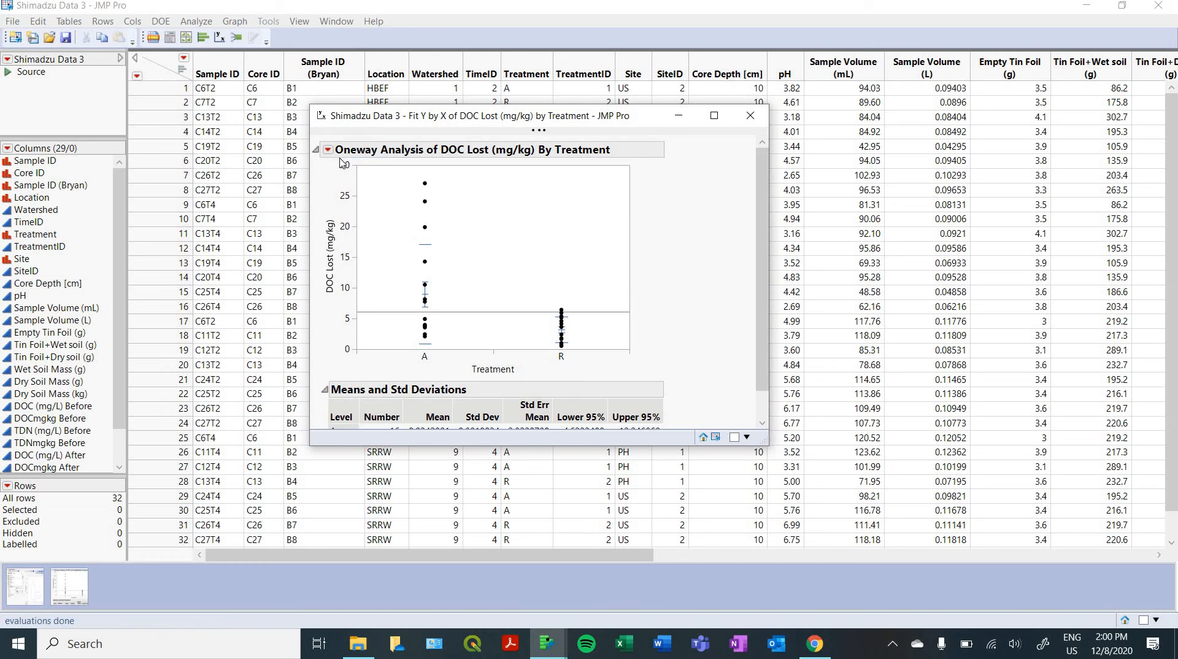
left_click(327, 149)
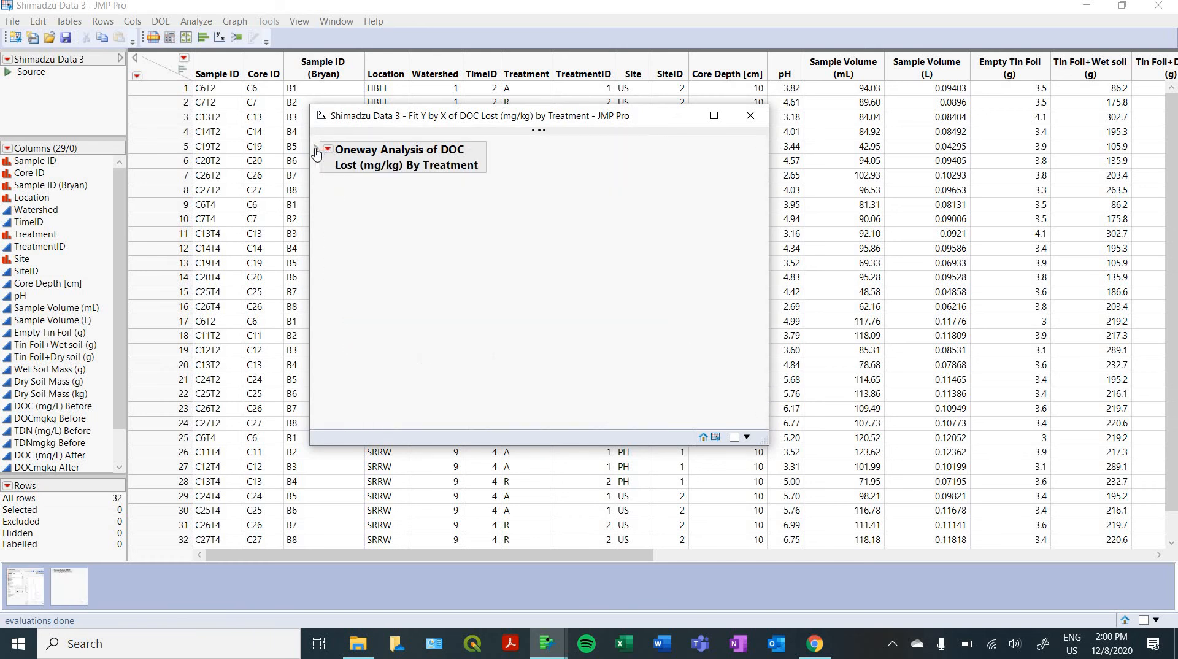
Add a t Test comparing R and A: difference −5.75, P 0.0136.
left_click(328, 149)
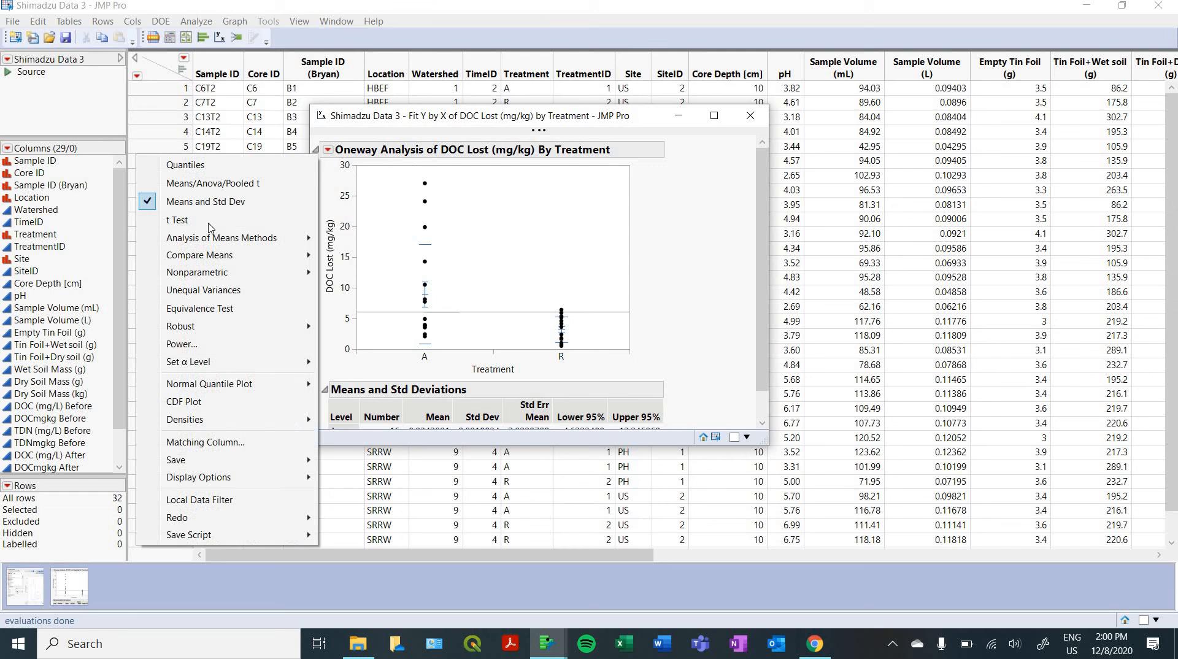
mouse_move(178, 220)
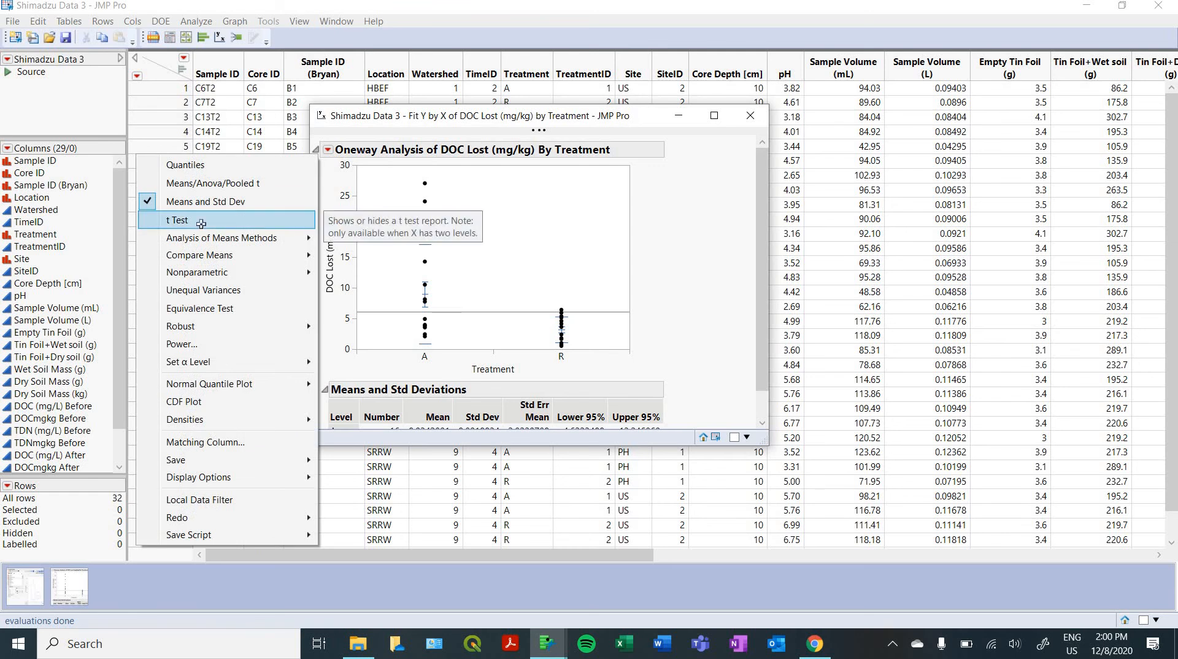
left_click(177, 220)
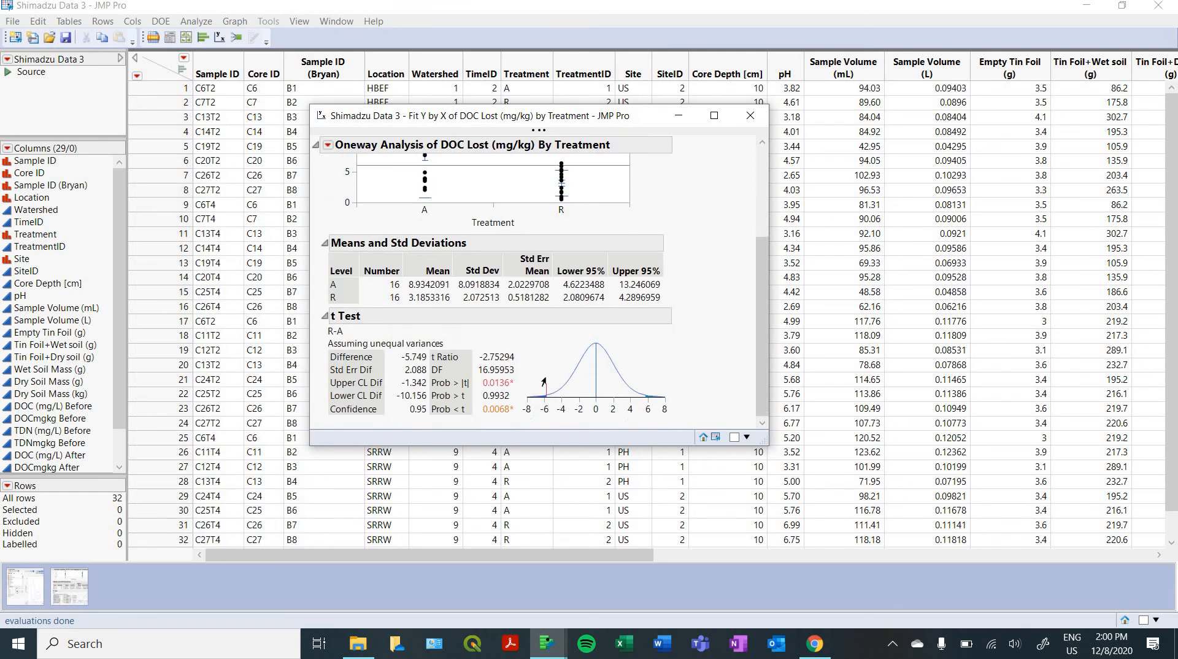
mouse_move(420, 323)
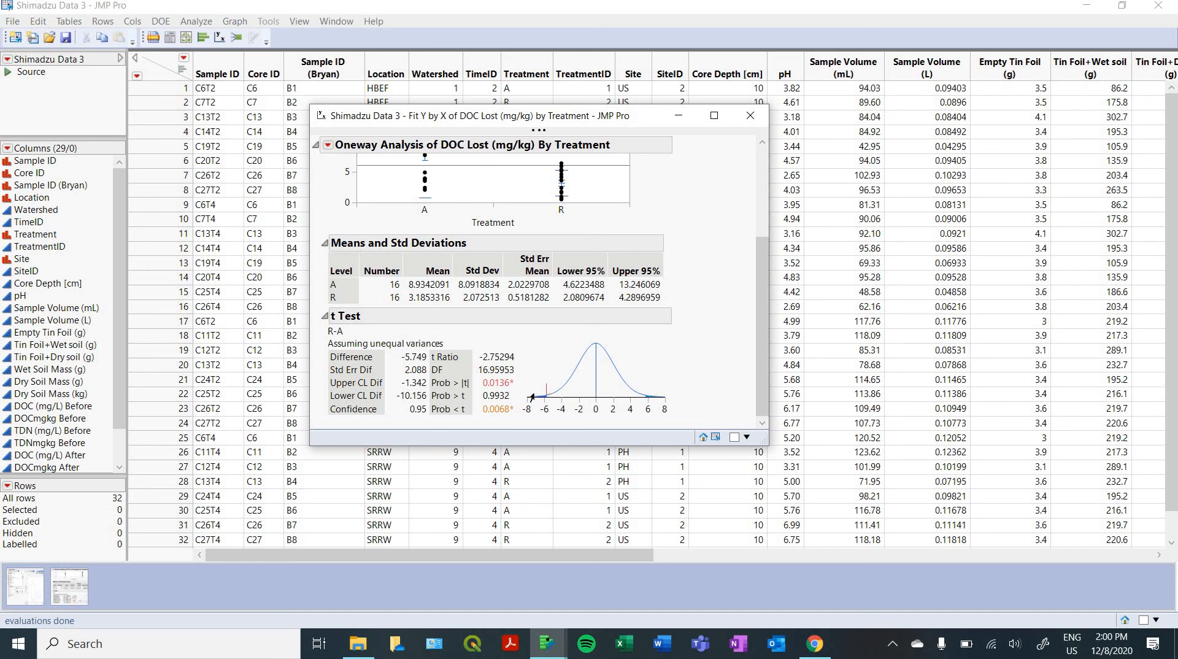
mouse_move(505, 390)
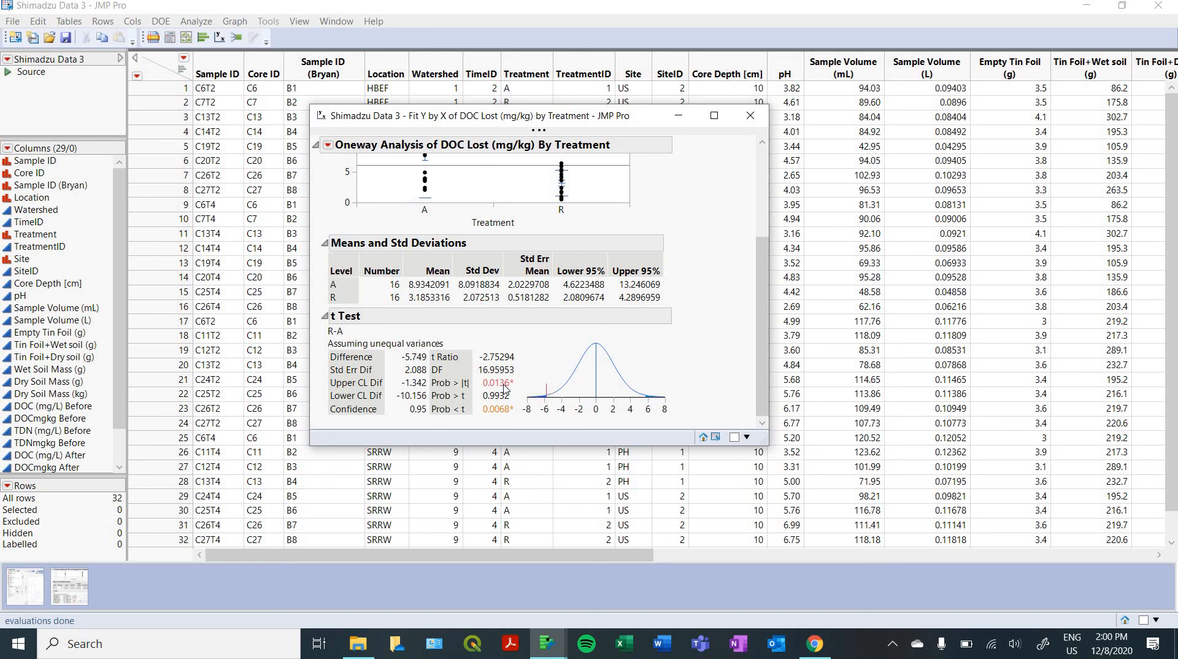
mouse_move(507, 410)
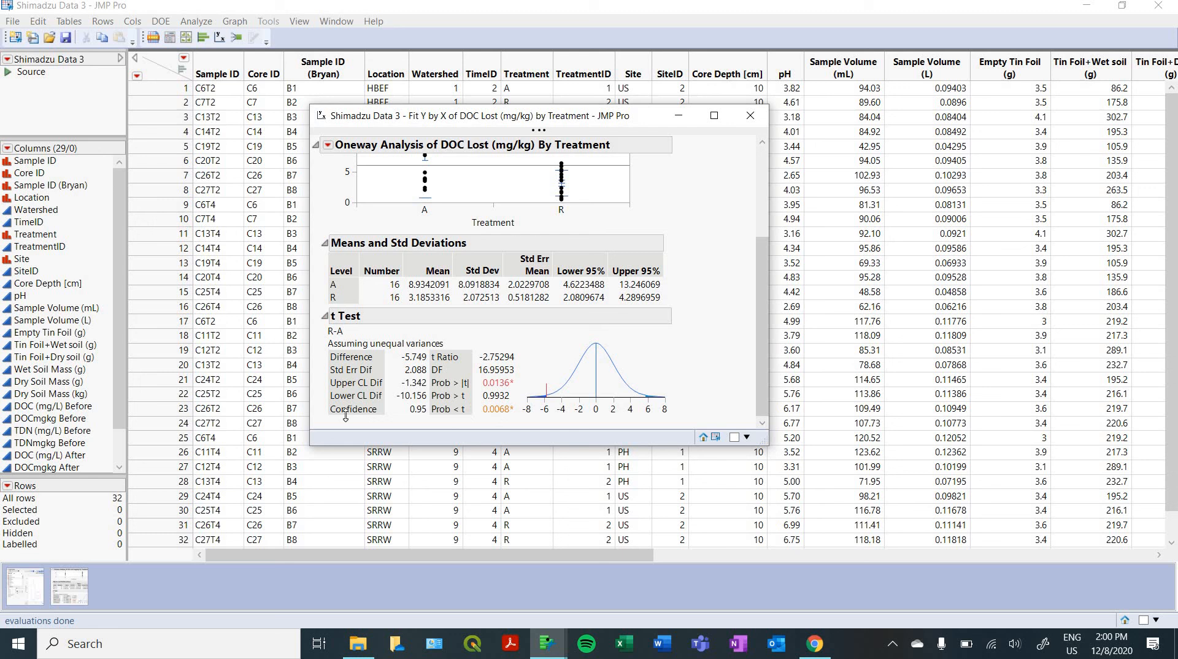
mouse_move(404, 413)
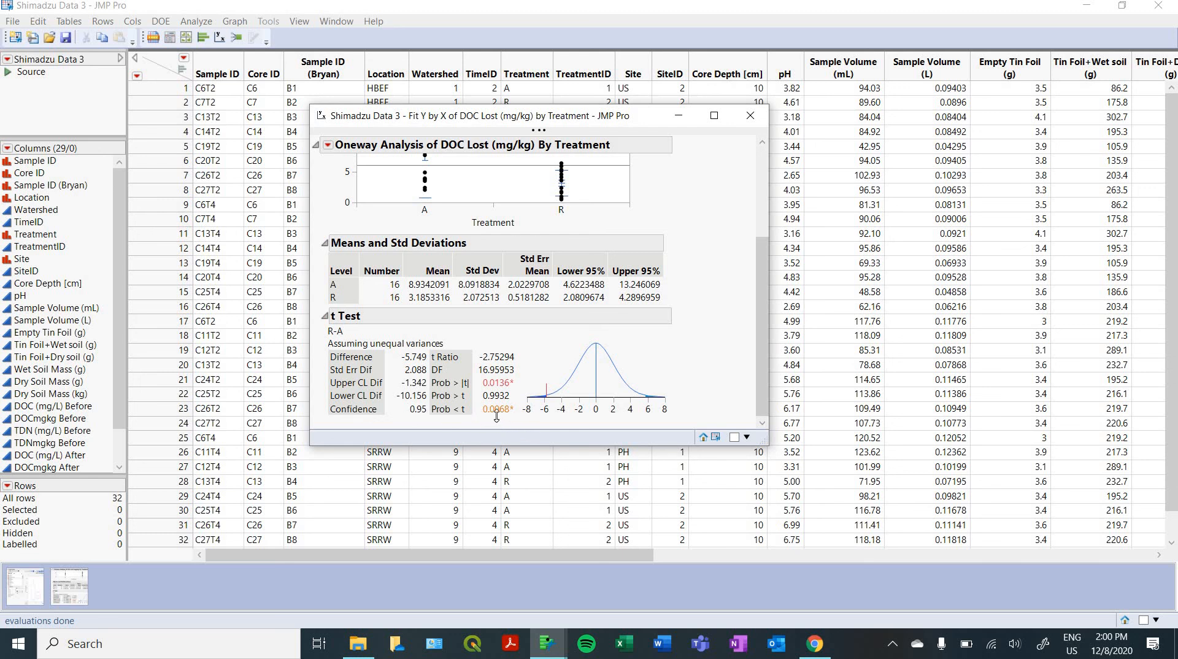
mouse_move(670, 369)
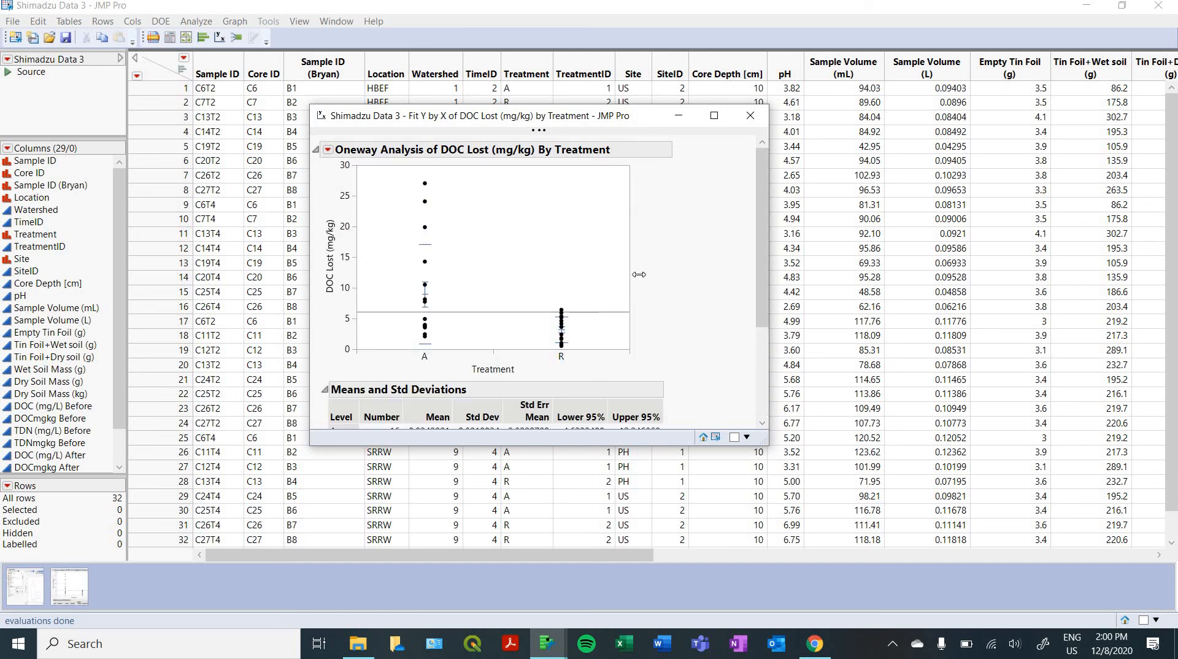
mouse_move(682, 259)
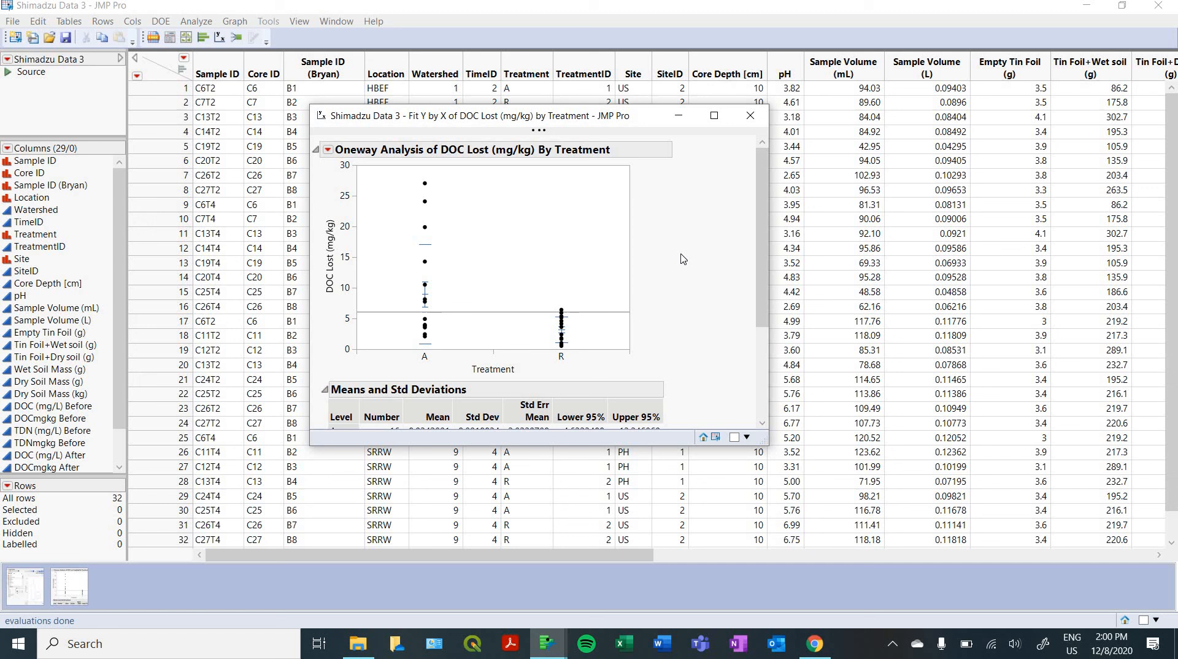
mouse_move(696, 255)
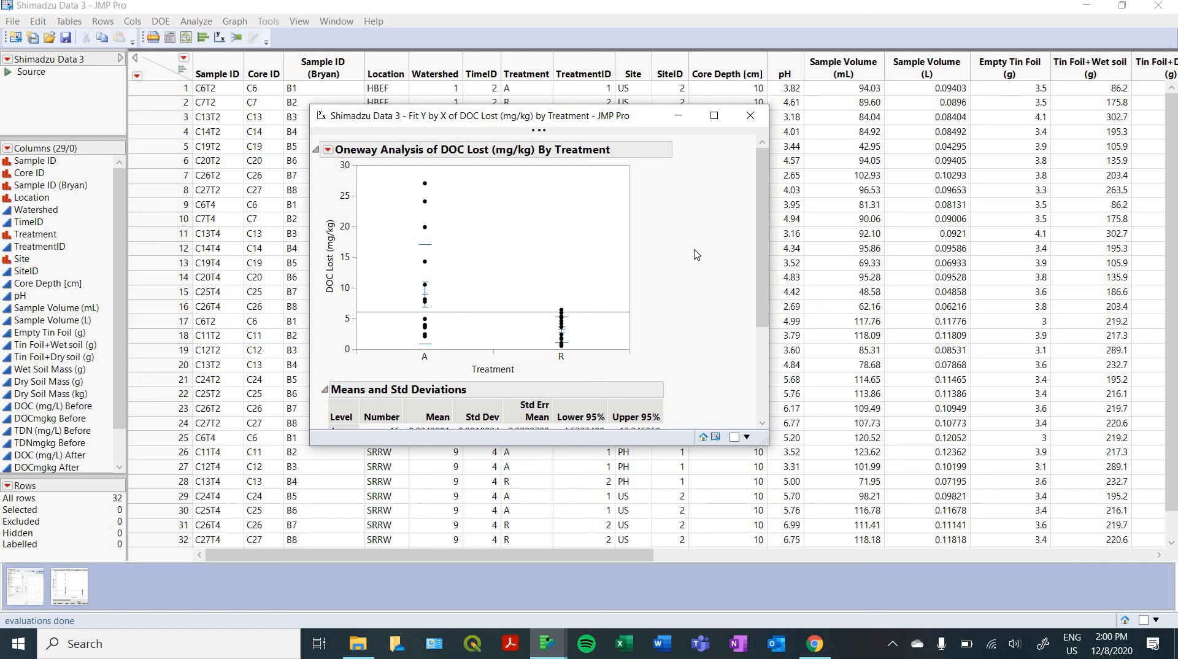
mouse_move(683, 318)
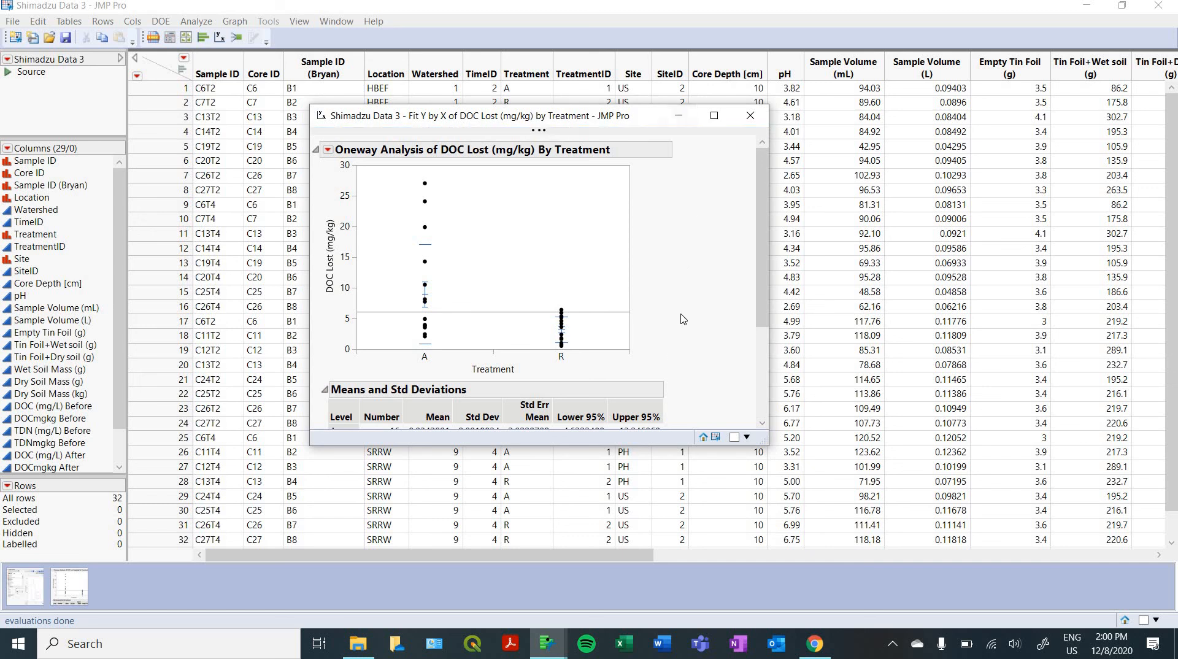
mouse_move(687, 245)
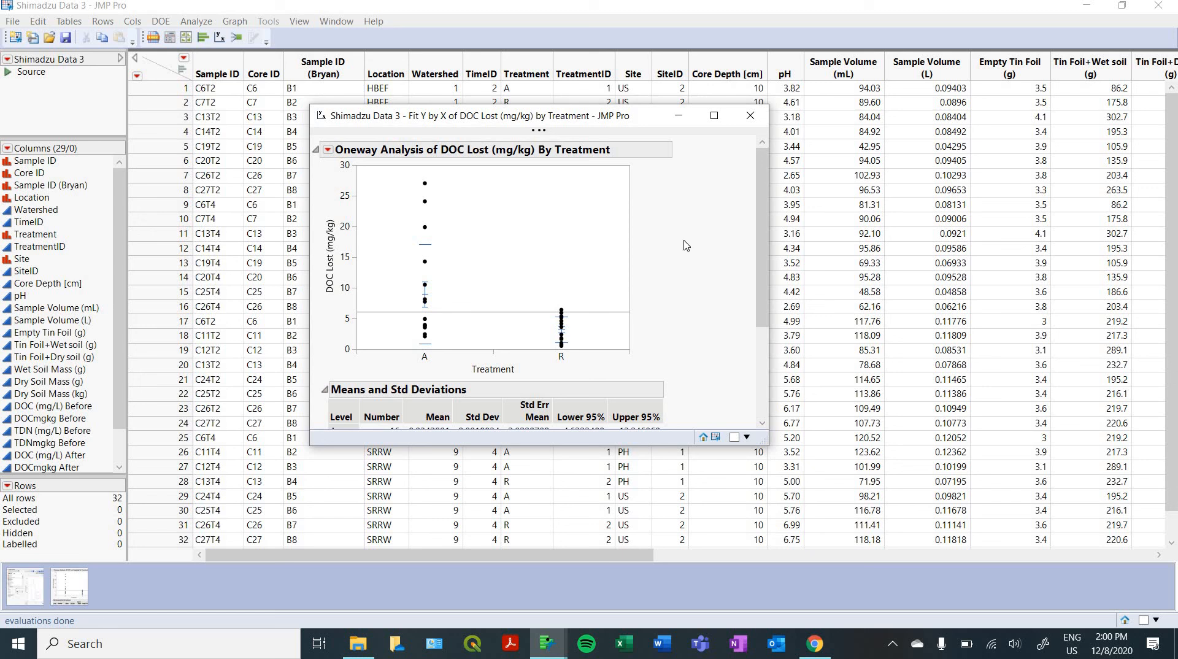